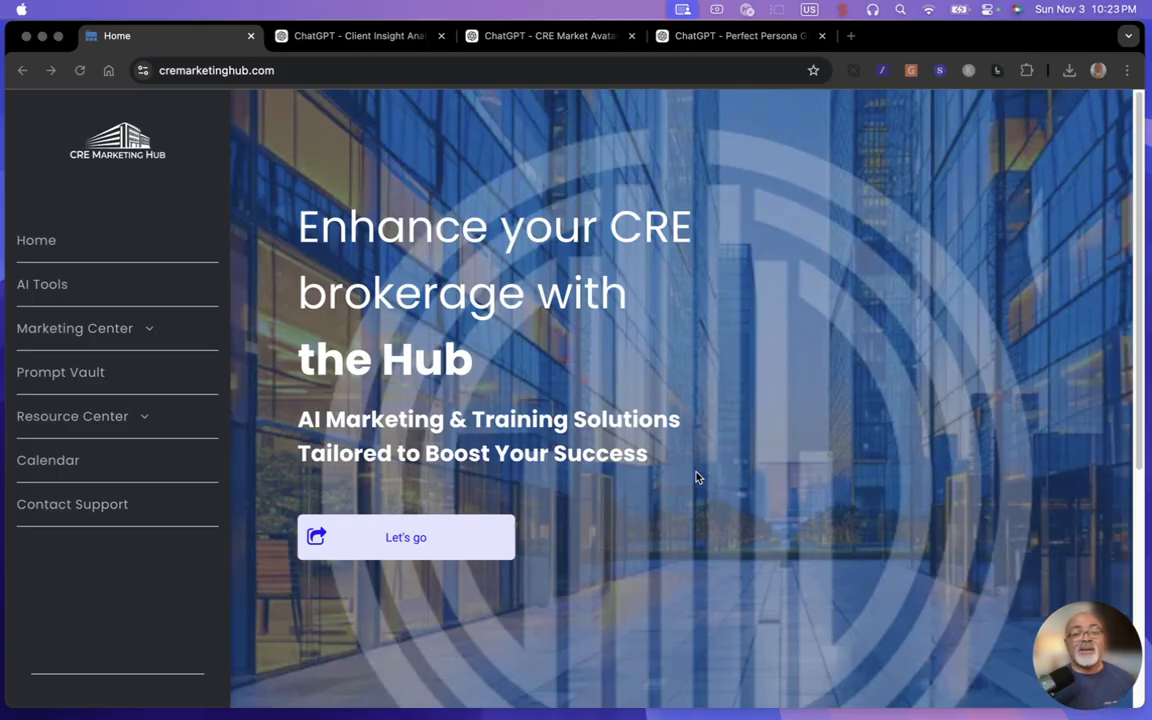
pyautogui.moveTo(191, 245)
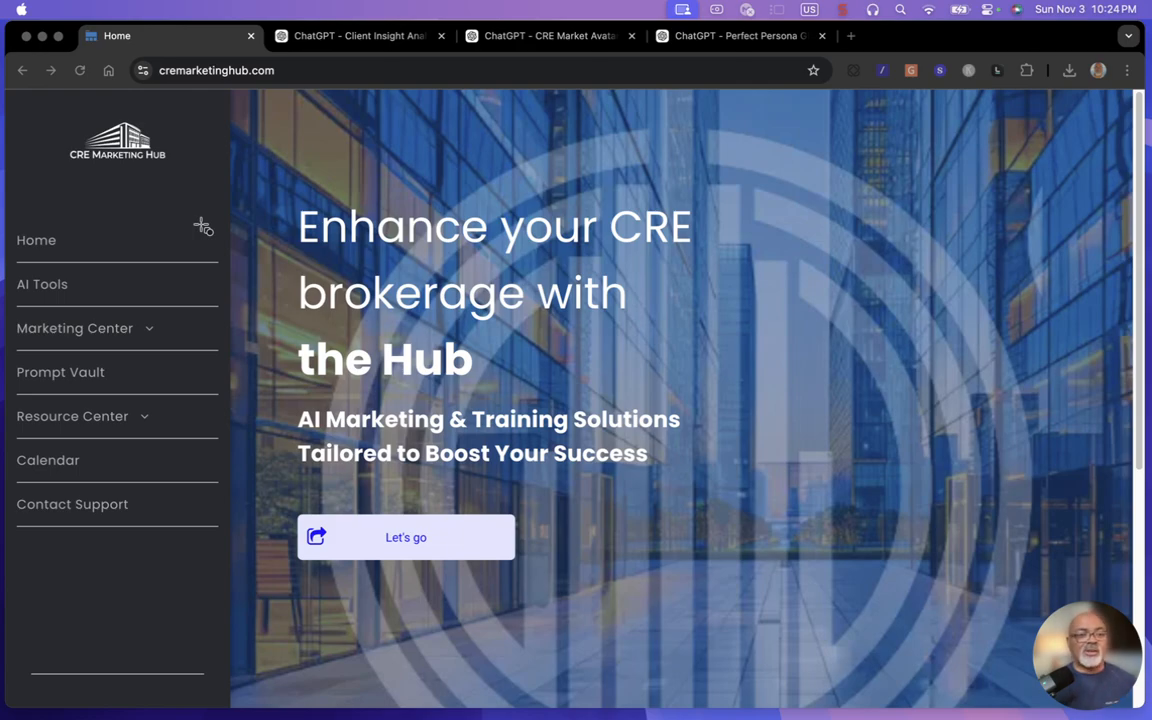
pyautogui.moveTo(89, 387)
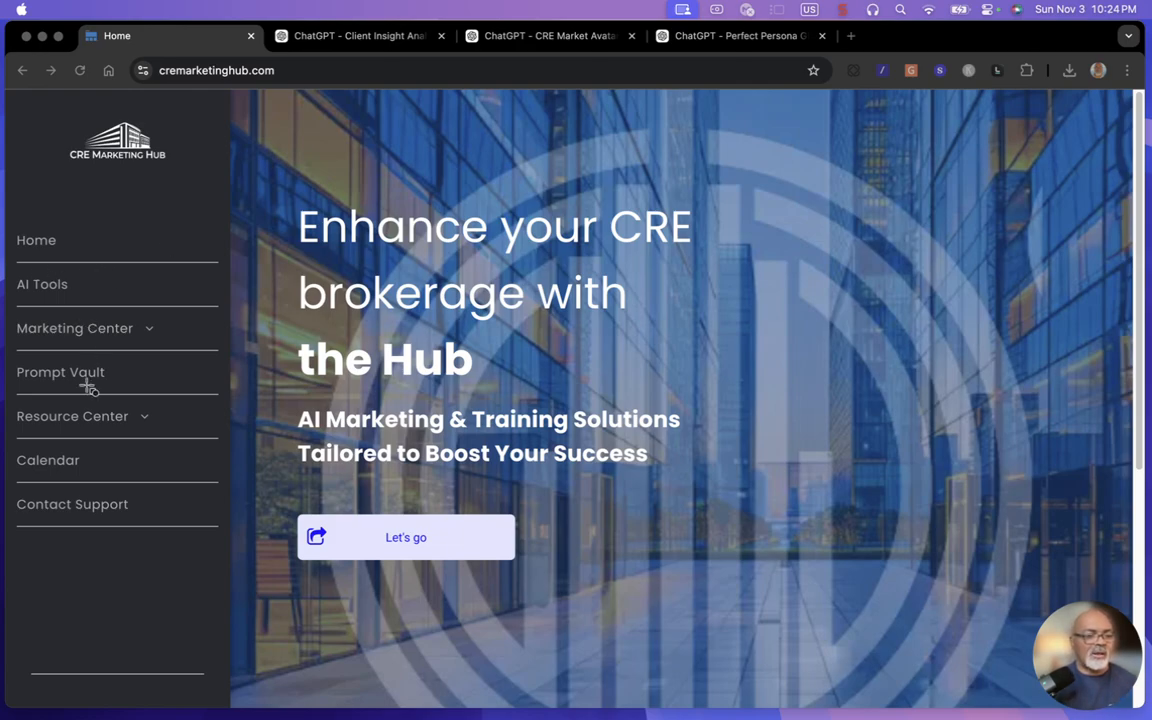
pyautogui.moveTo(230, 272)
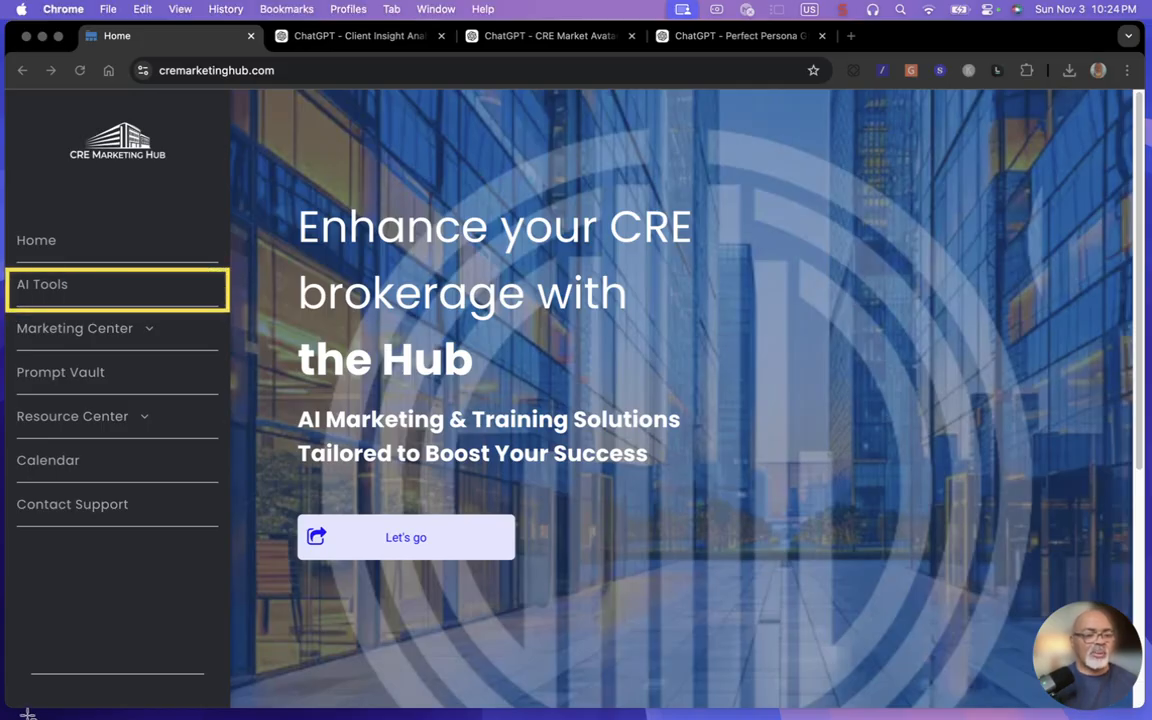
pyautogui.moveTo(112, 298)
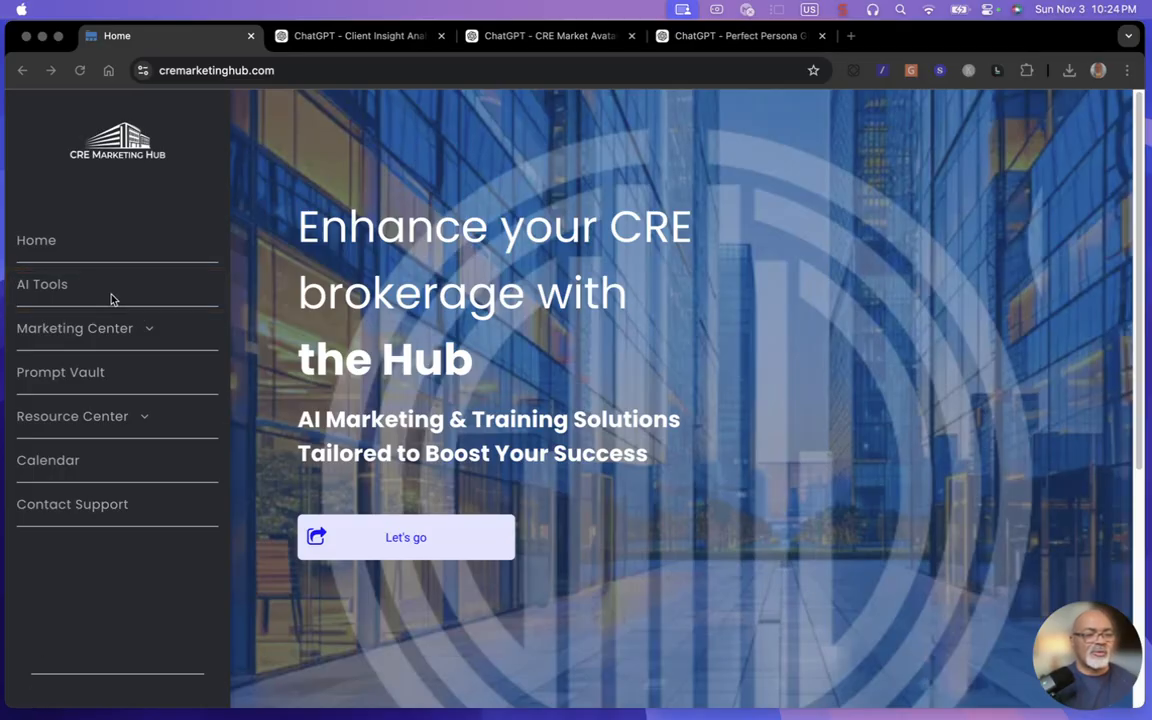
# - Open the AI Tools page listing the CRE Marketing Hub tool hubs
pyautogui.click(42, 284)
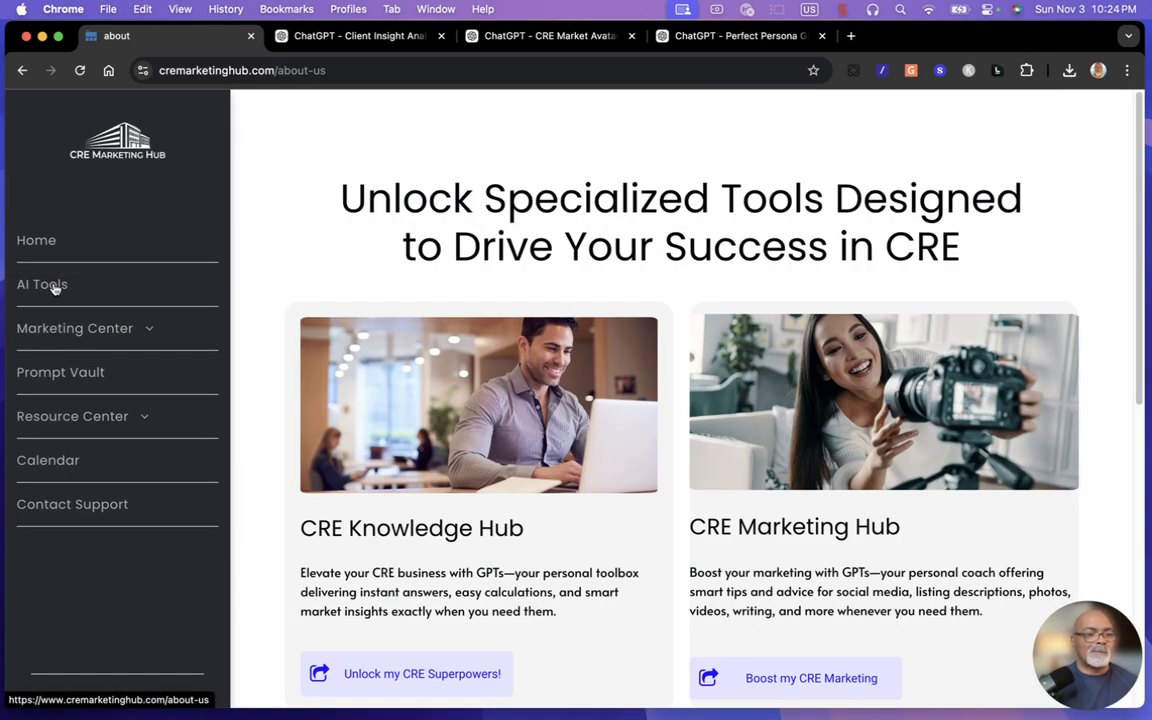
pyautogui.moveTo(825, 440)
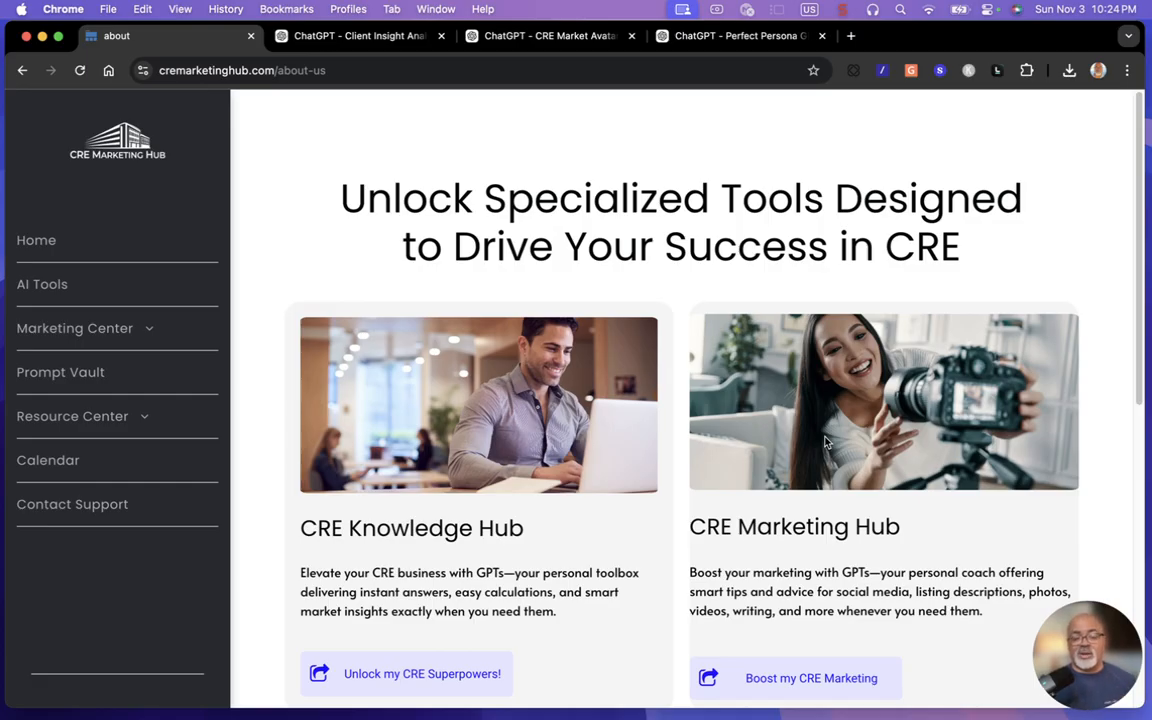
pyautogui.moveTo(681, 471)
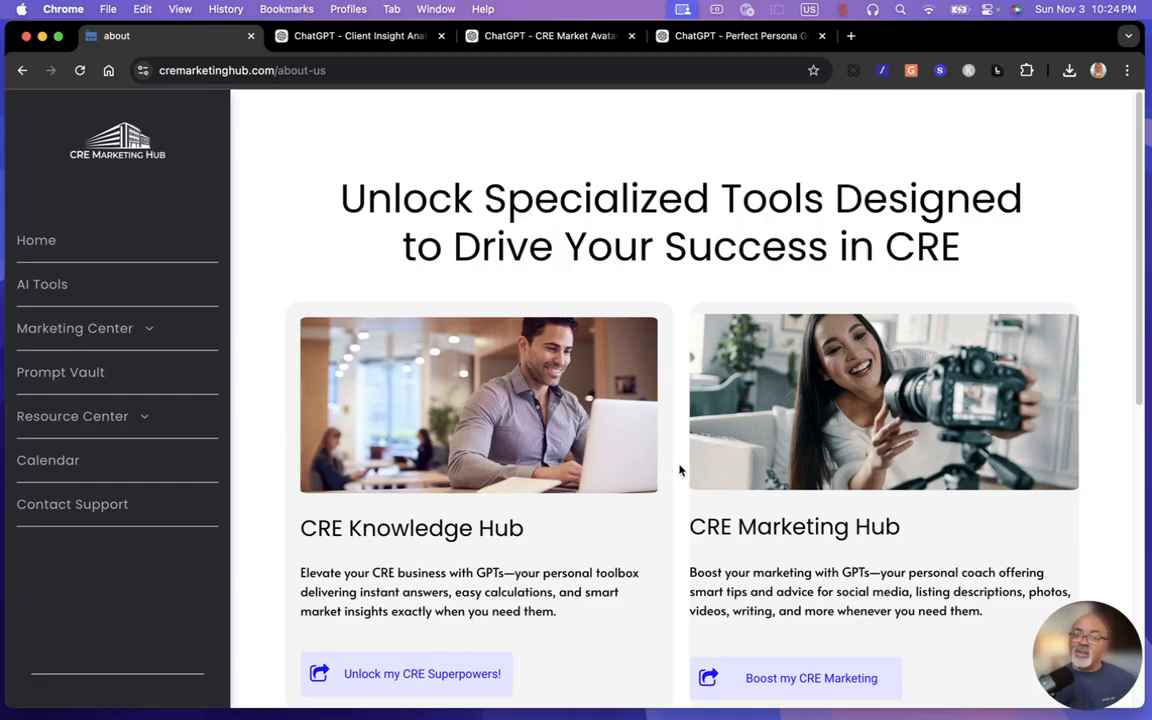
pyautogui.scroll(-3)
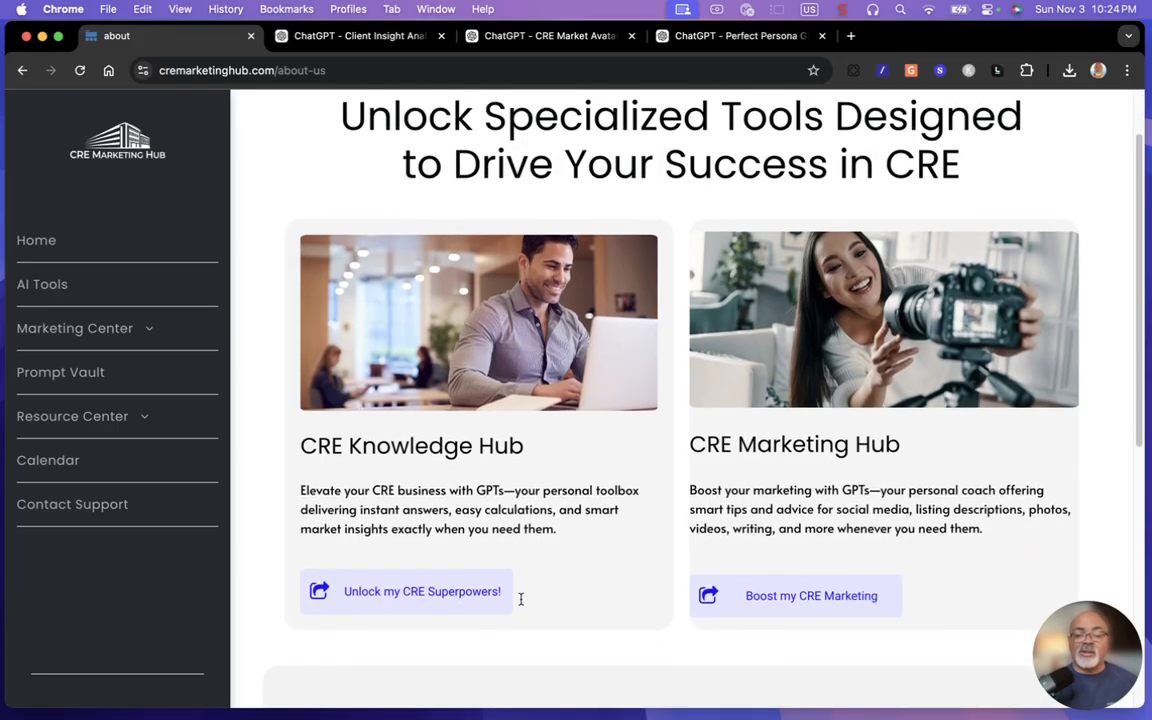
pyautogui.scroll(-3)
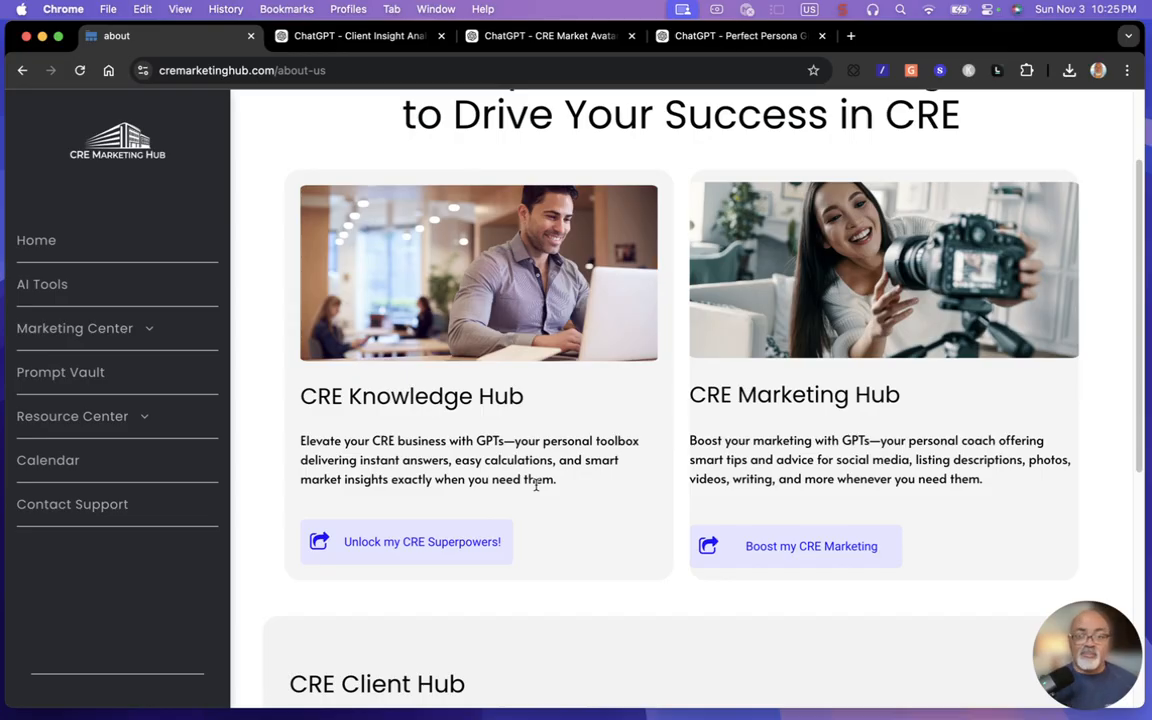
pyautogui.moveTo(643, 489)
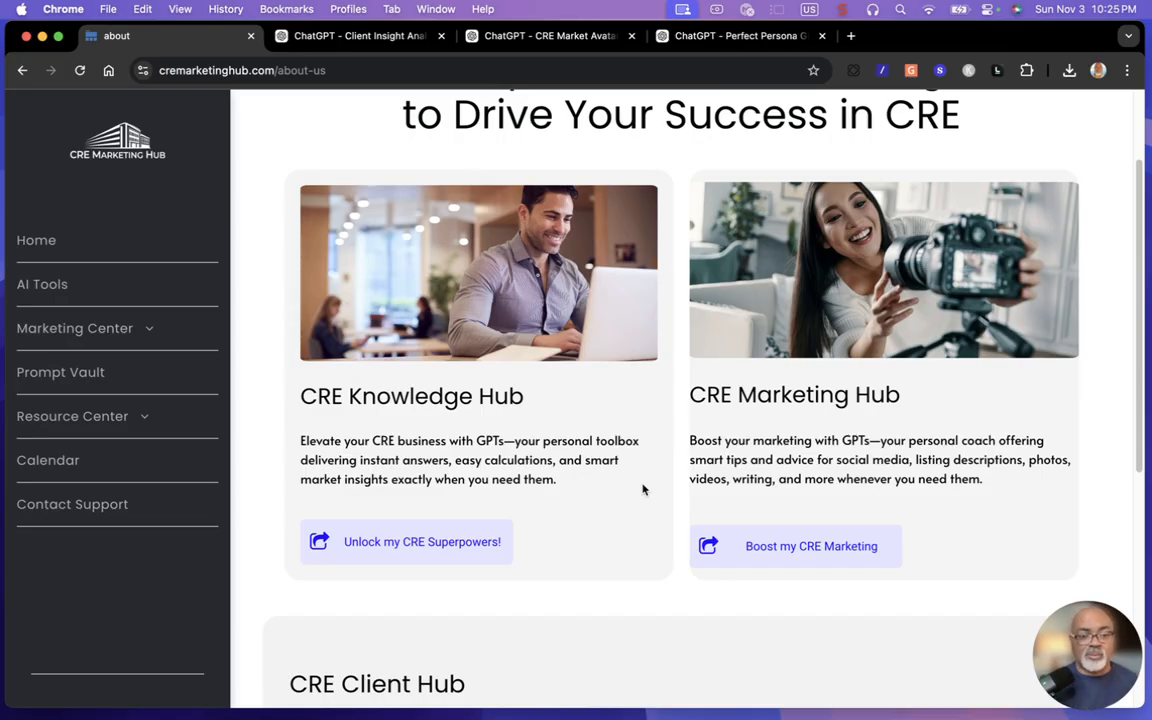
pyautogui.moveTo(805, 431)
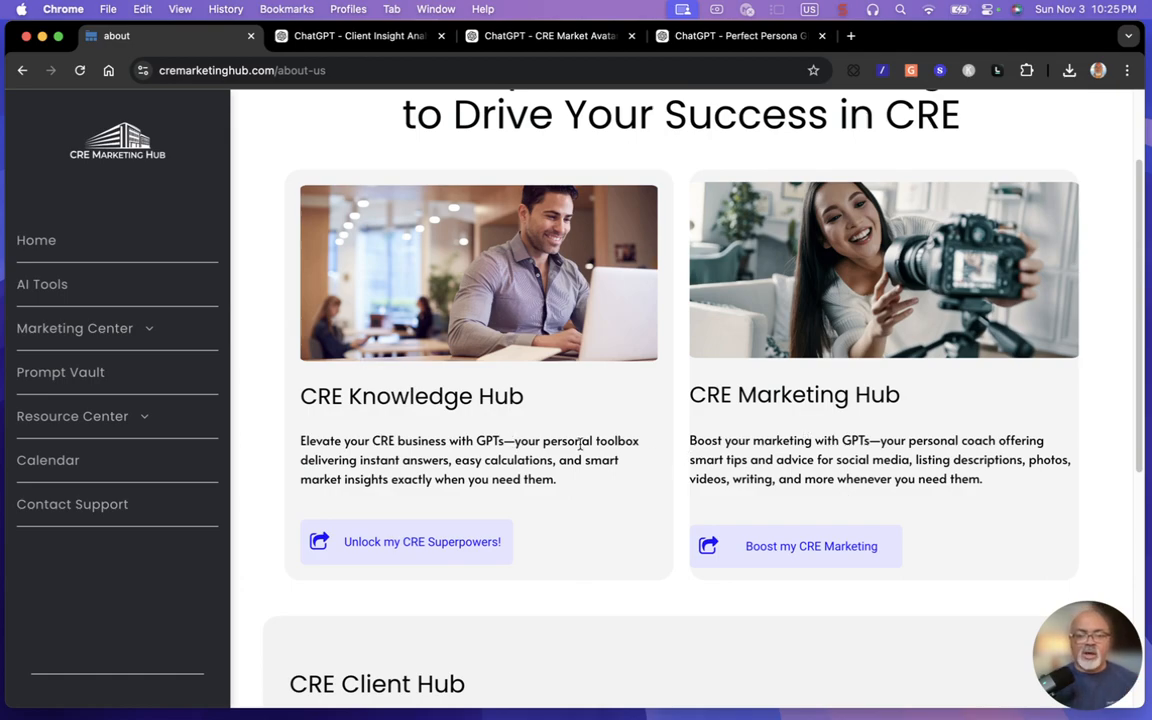
pyautogui.moveTo(694, 433)
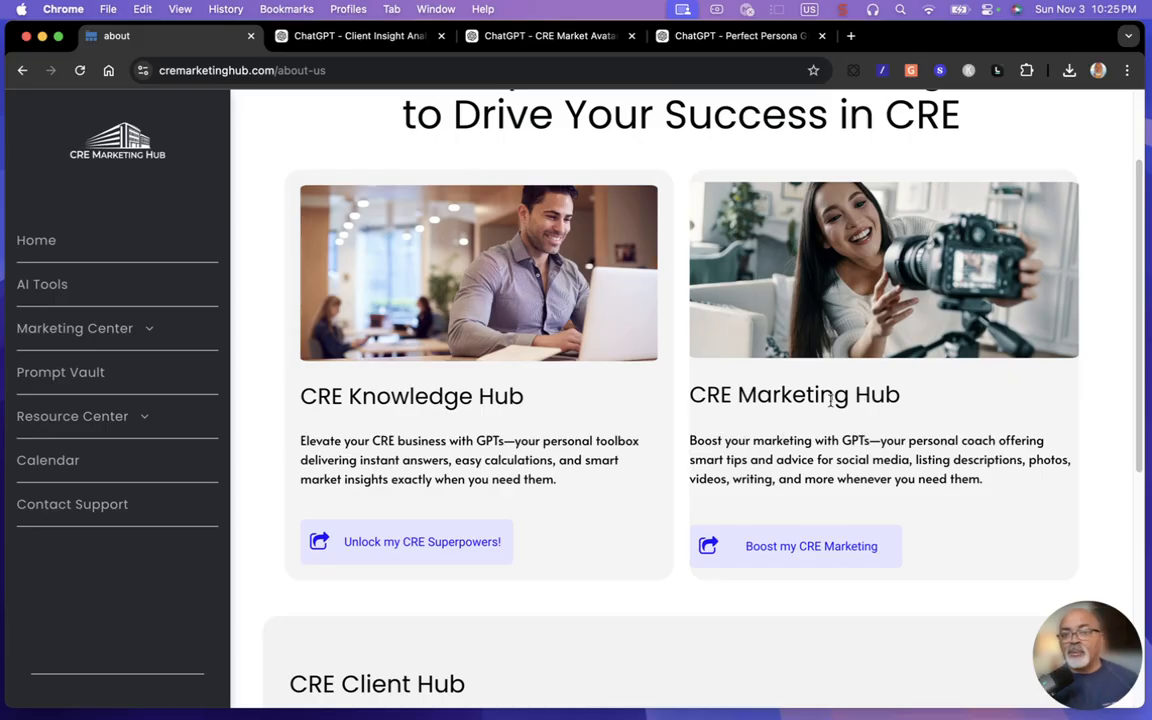
pyautogui.moveTo(853, 431)
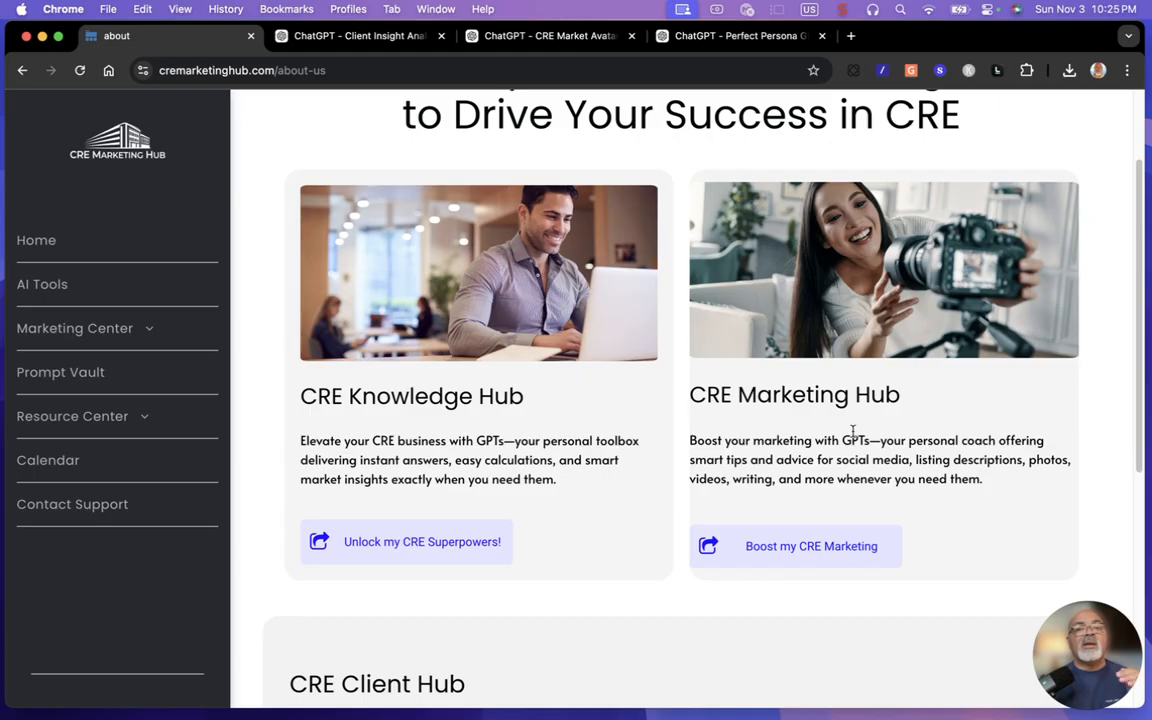
# - Go to the CRE Client Hub's 'Find my Perfect Clients' page
pyautogui.scroll(-3)
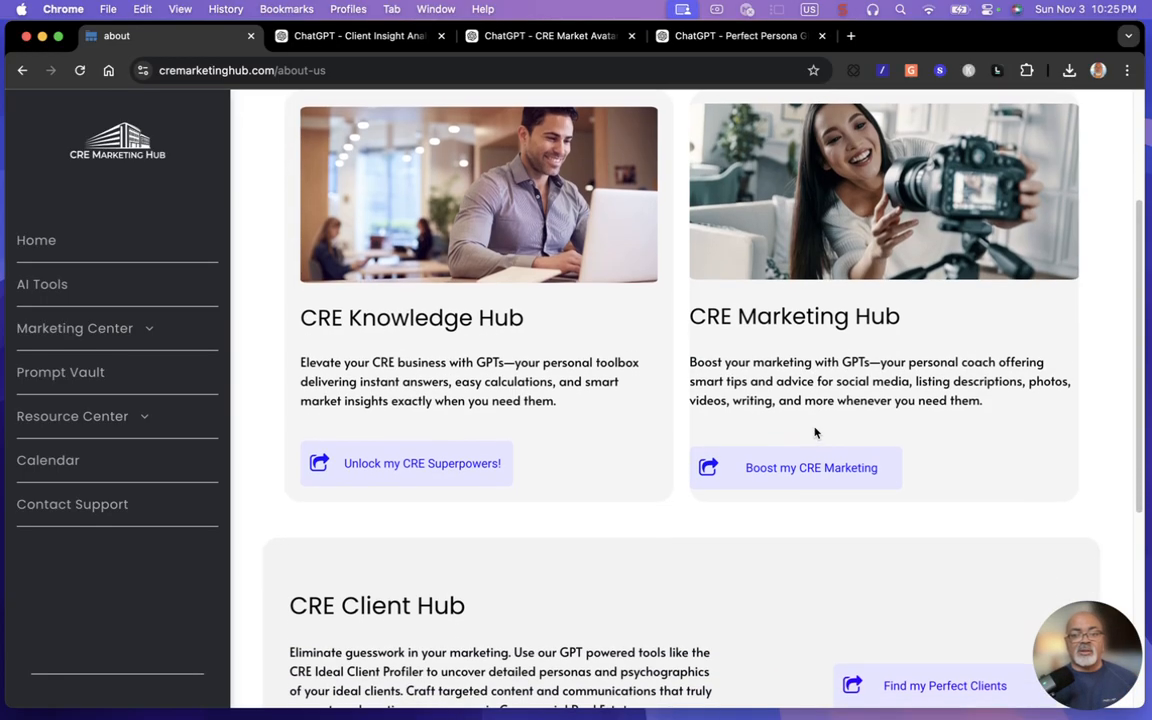
pyautogui.scroll(-3)
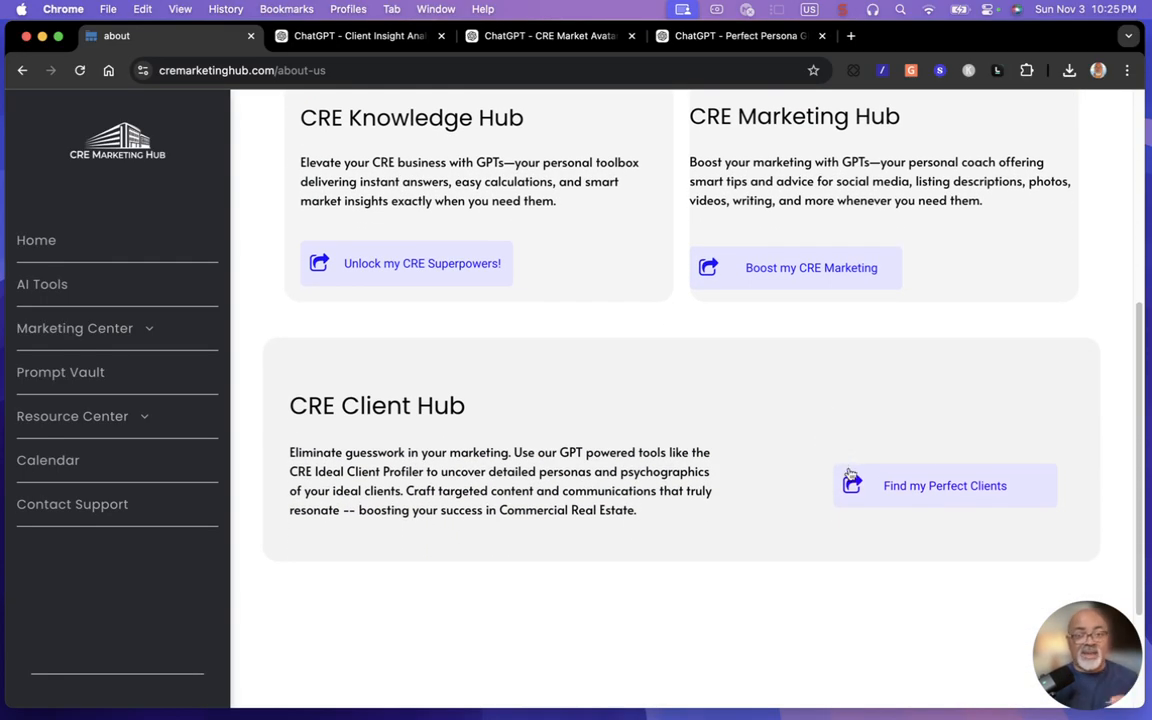
pyautogui.moveTo(850, 485)
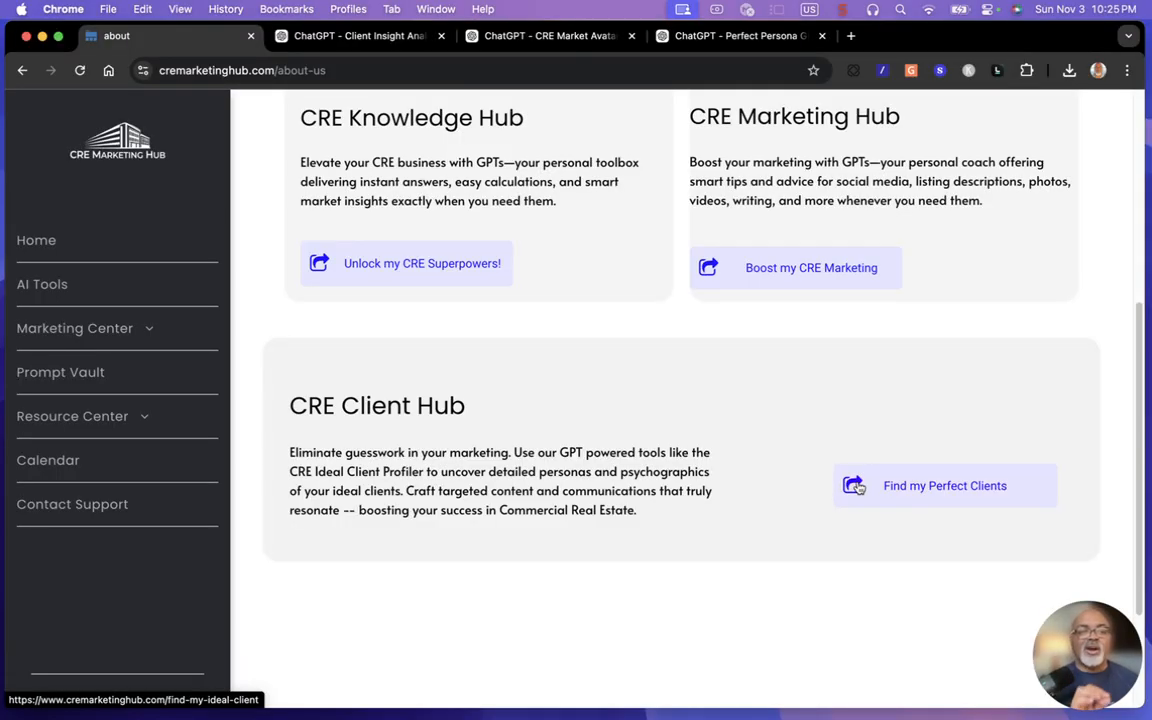
pyautogui.moveTo(474, 447)
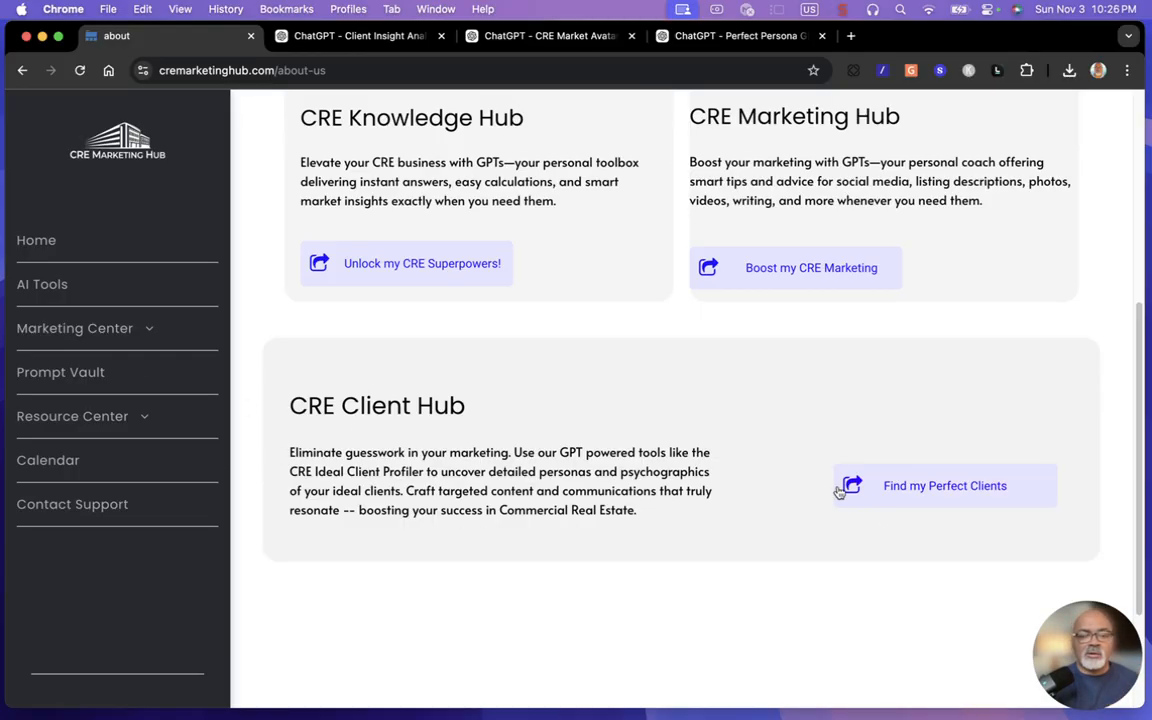
pyautogui.moveTo(890, 499)
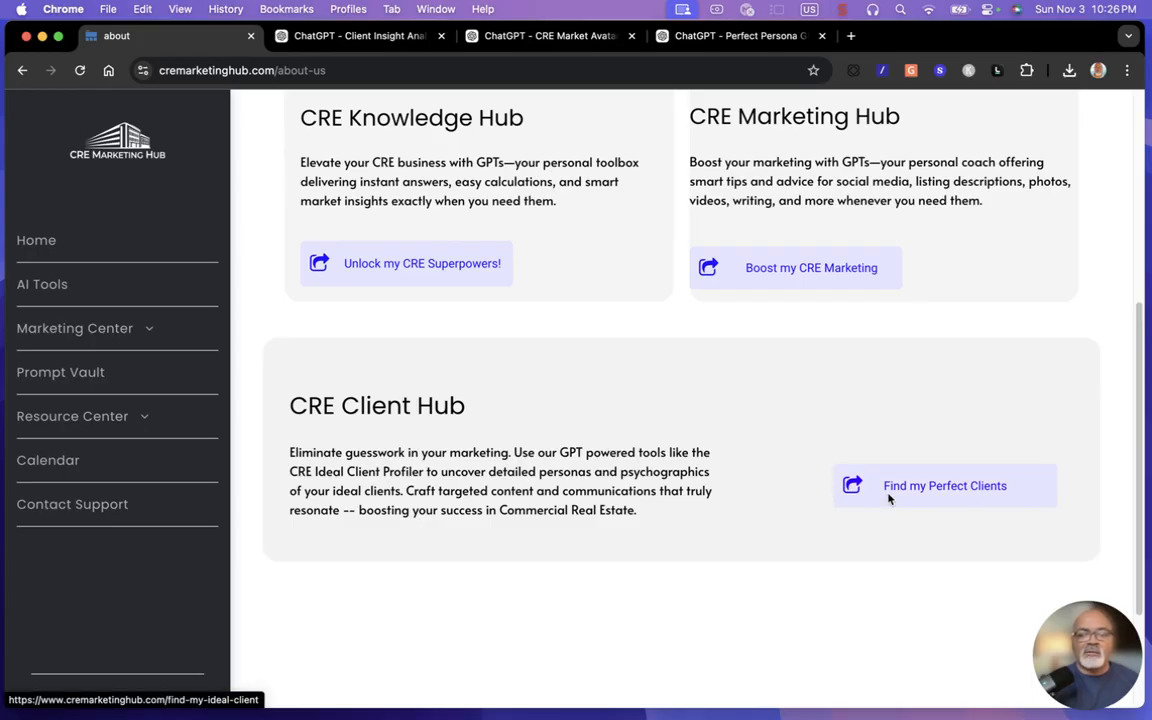
pyautogui.click(944, 485)
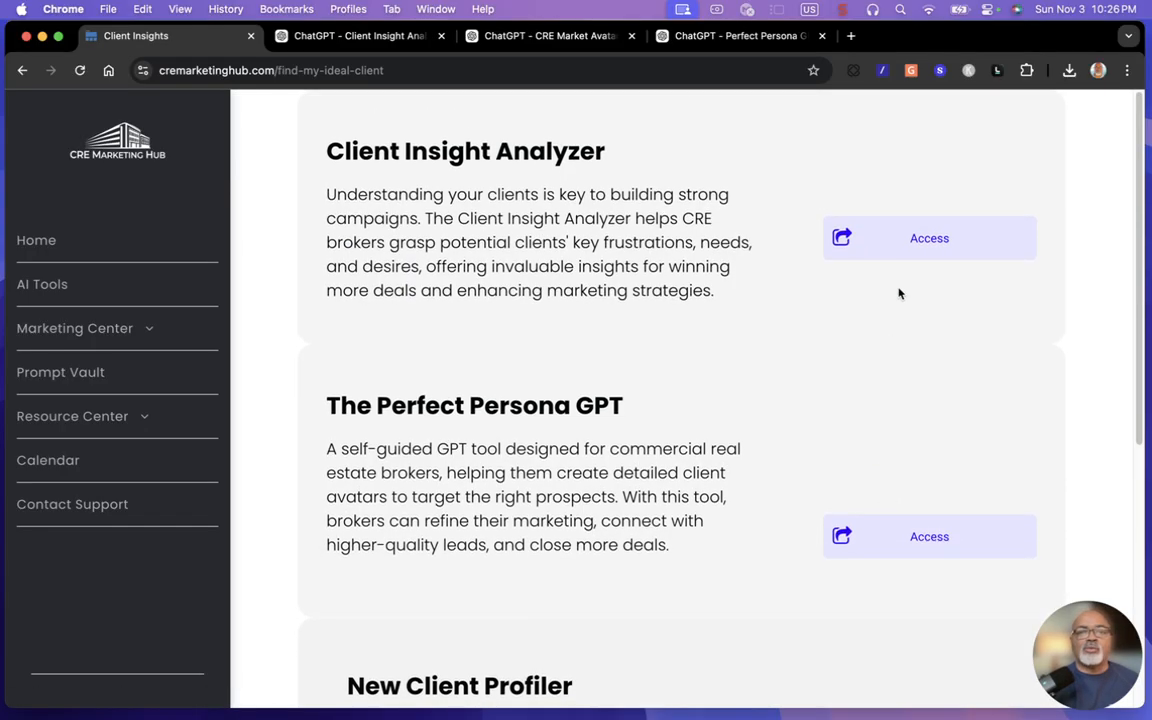
pyautogui.moveTo(928, 238)
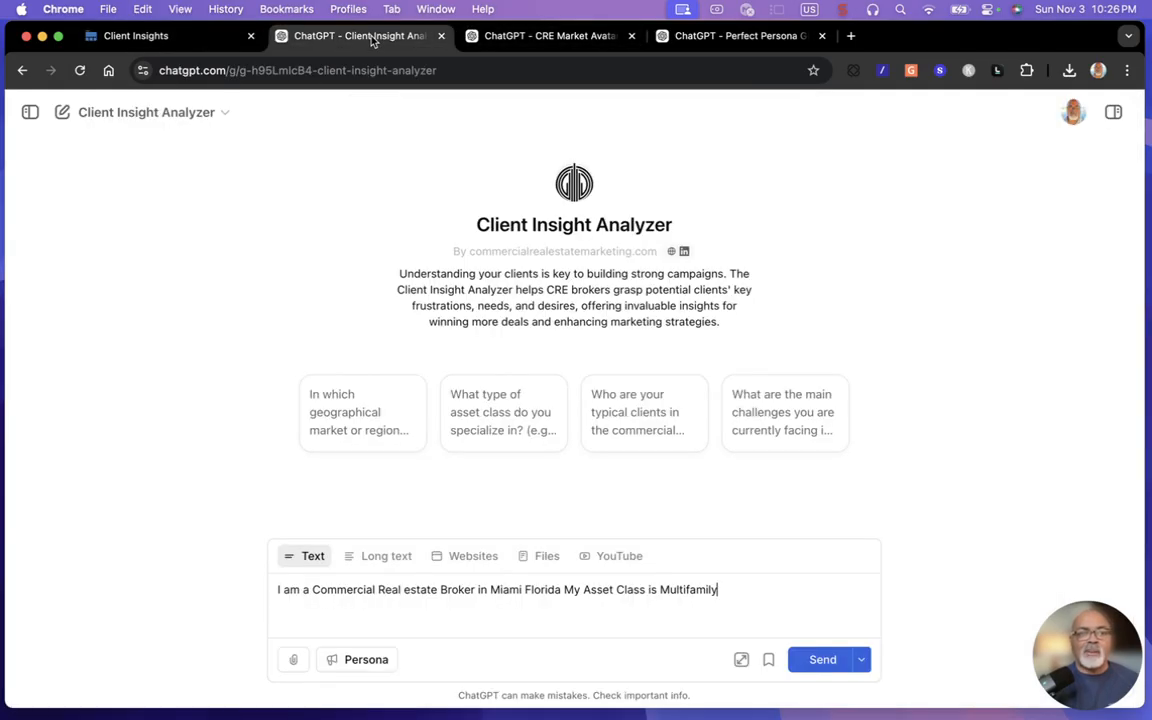
pyautogui.moveTo(383, 627)
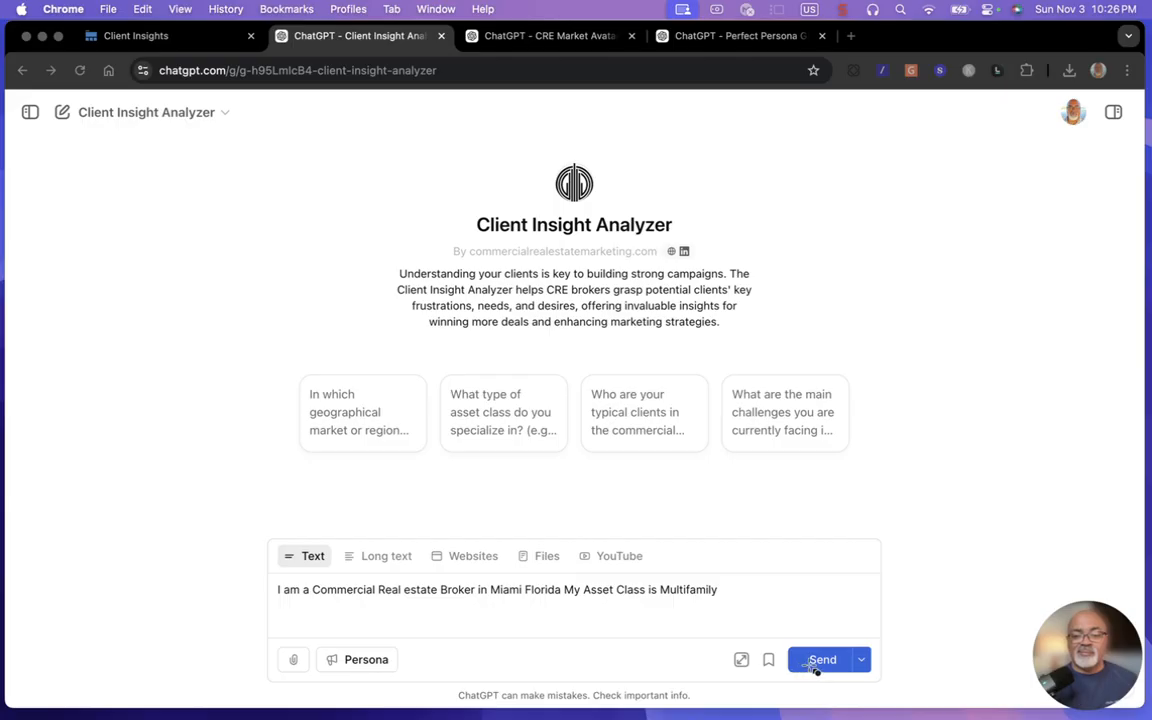
pyautogui.moveTo(30, 705)
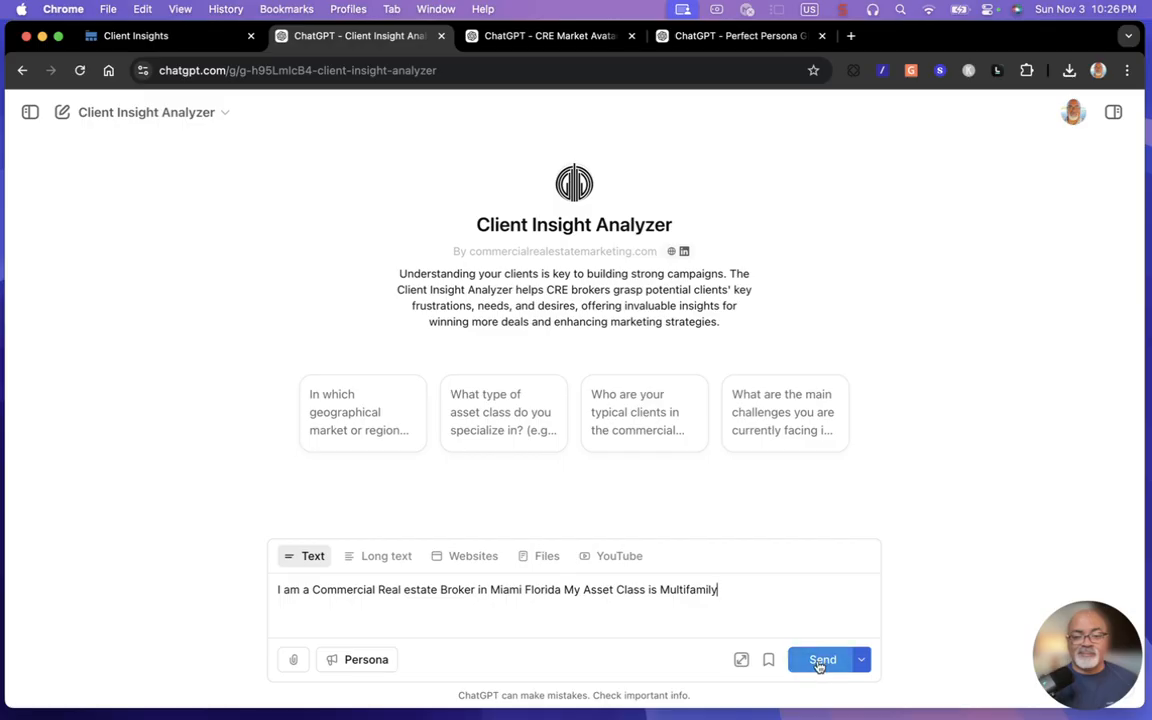
# - Send the Miami multifamily broker introduction to the Client Insight Analyzer
pyautogui.click(822, 659)
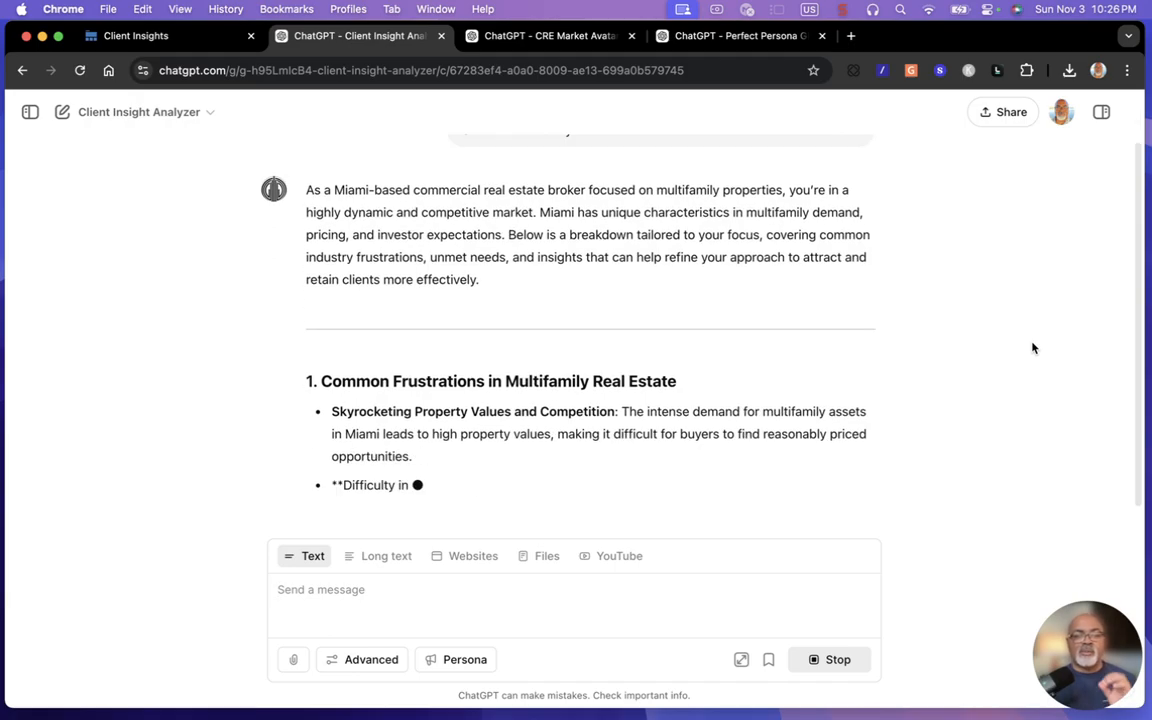
# - Read through the report's frustrations, competitors, survey questions and case studies, then return to the top
pyautogui.scroll(3)
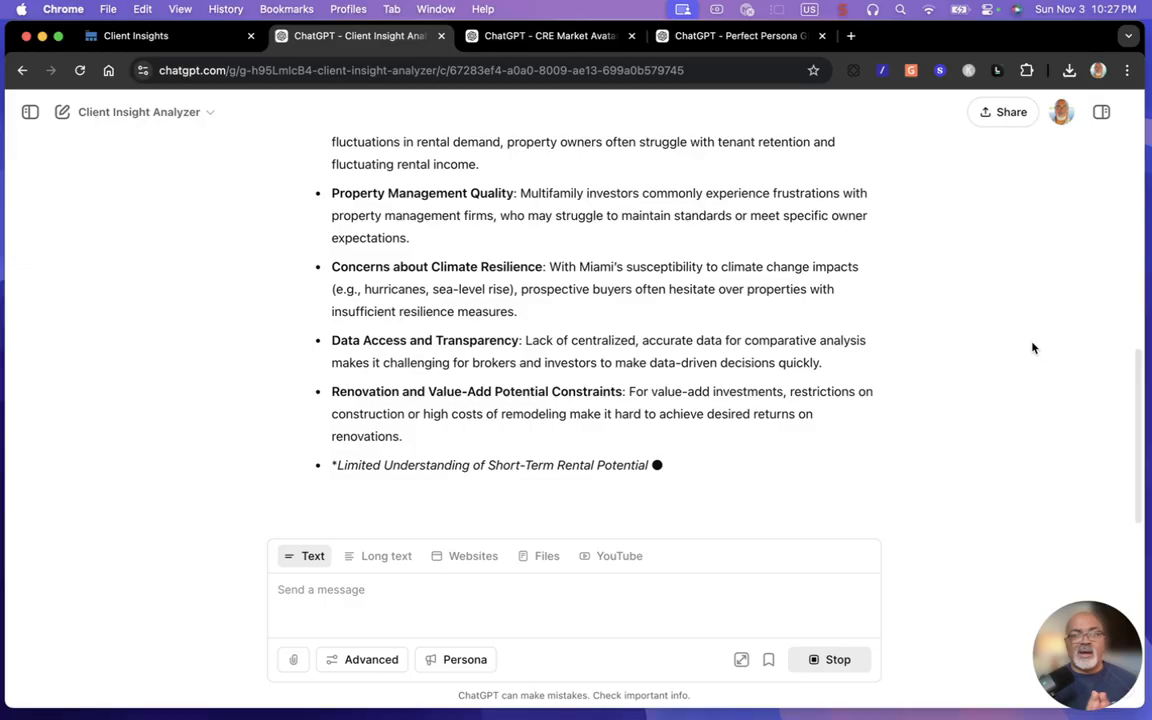
pyautogui.scroll(-3)
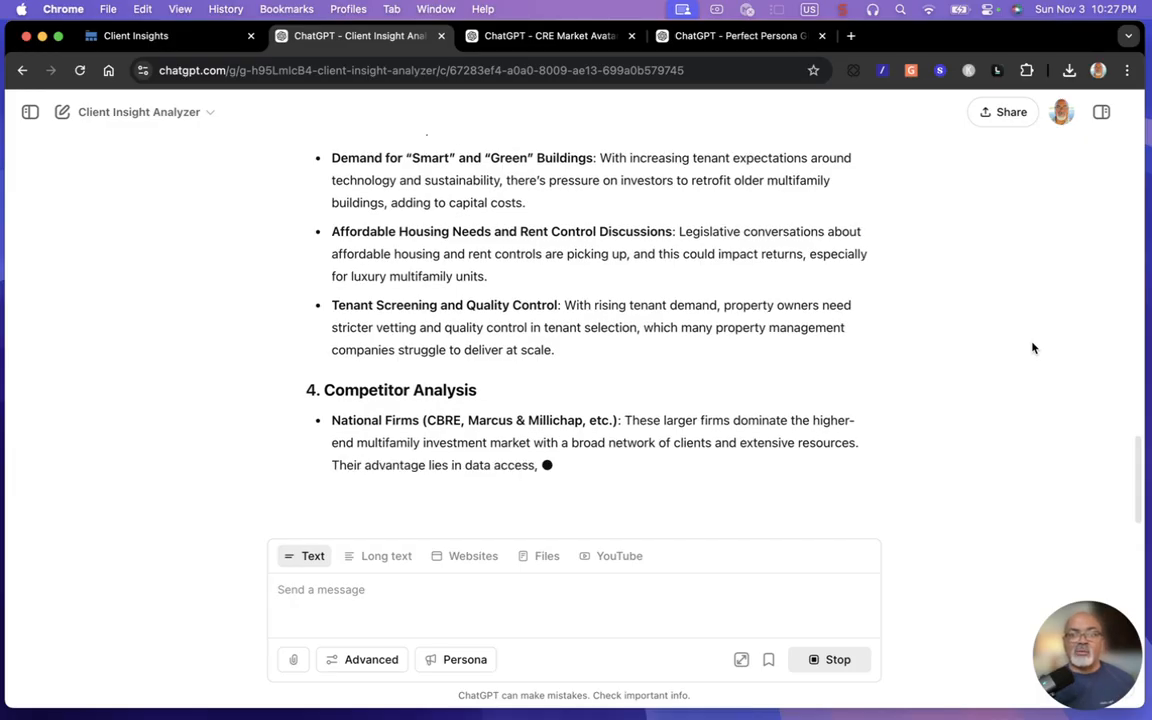
pyautogui.scroll(-3)
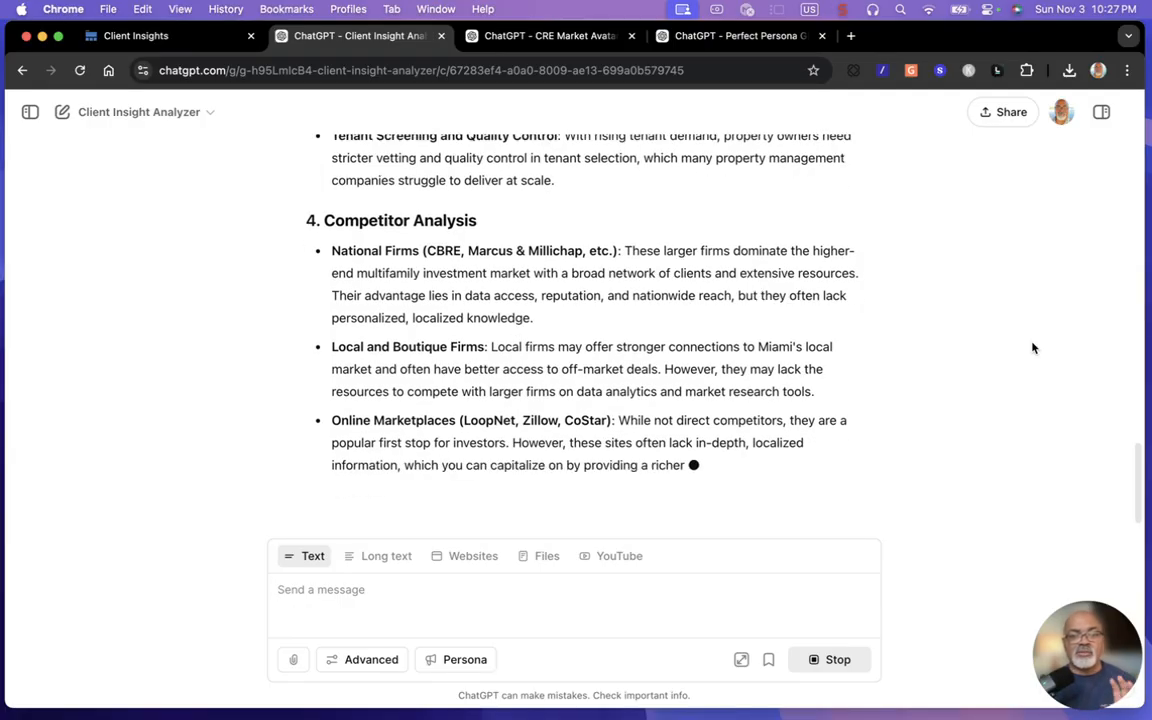
pyautogui.scroll(-3)
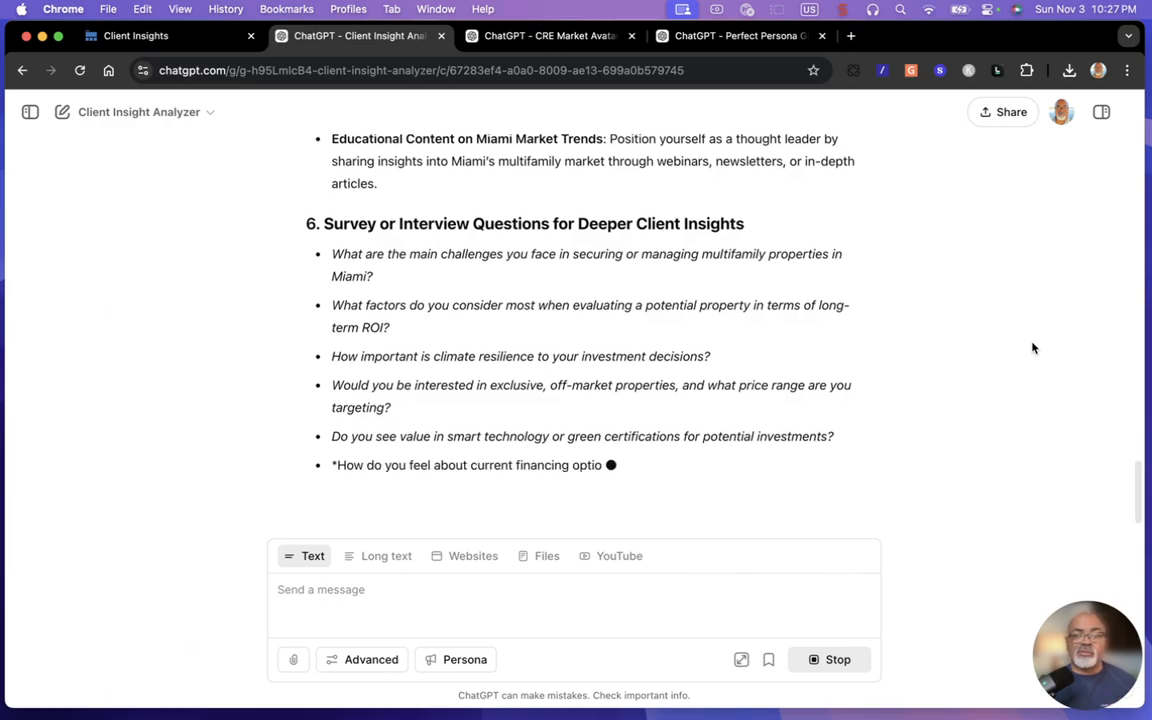
pyautogui.scroll(-3)
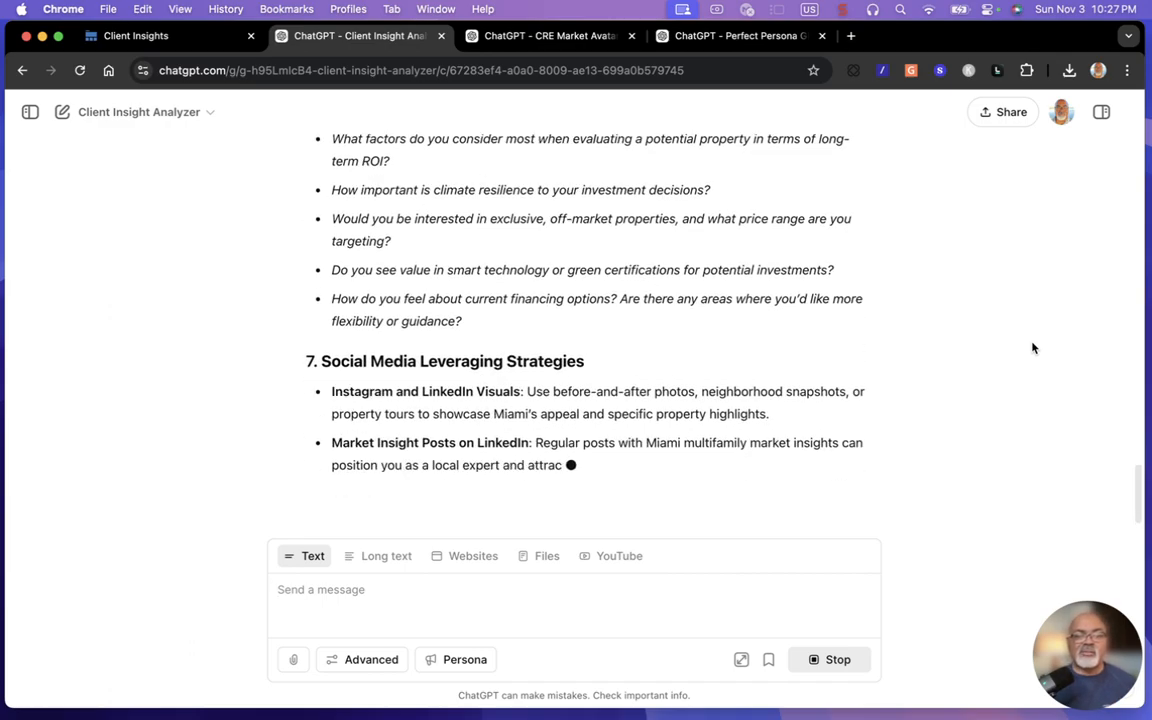
pyautogui.scroll(-3)
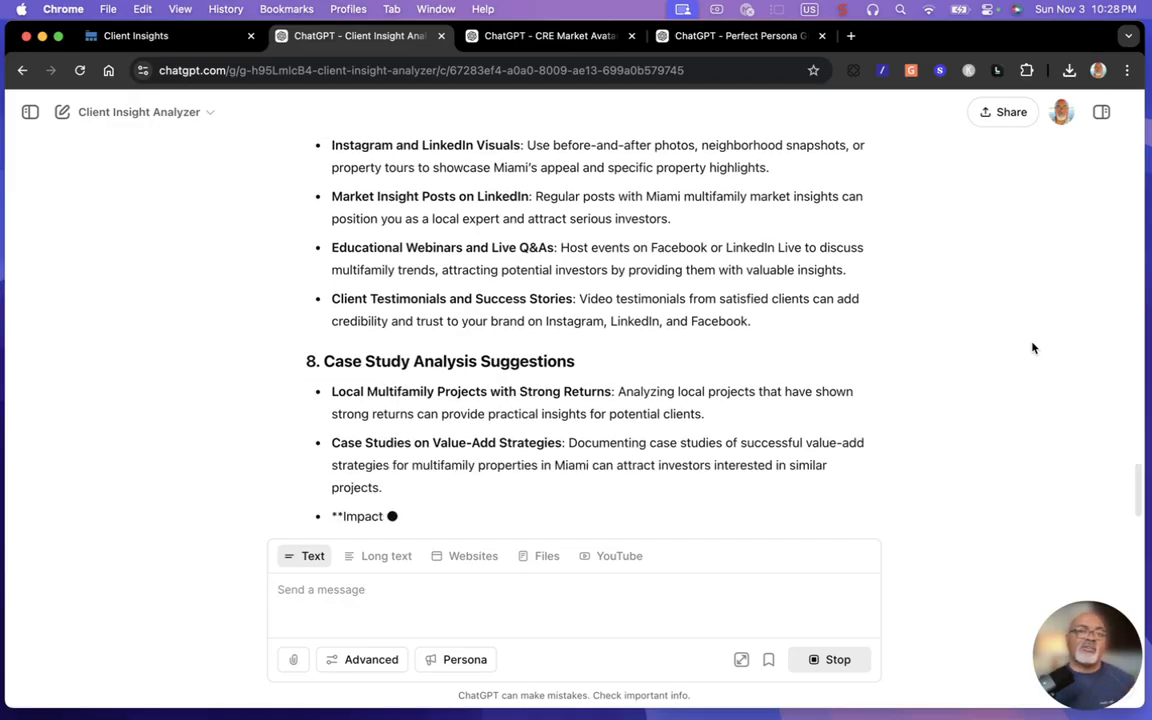
pyautogui.scroll(-3)
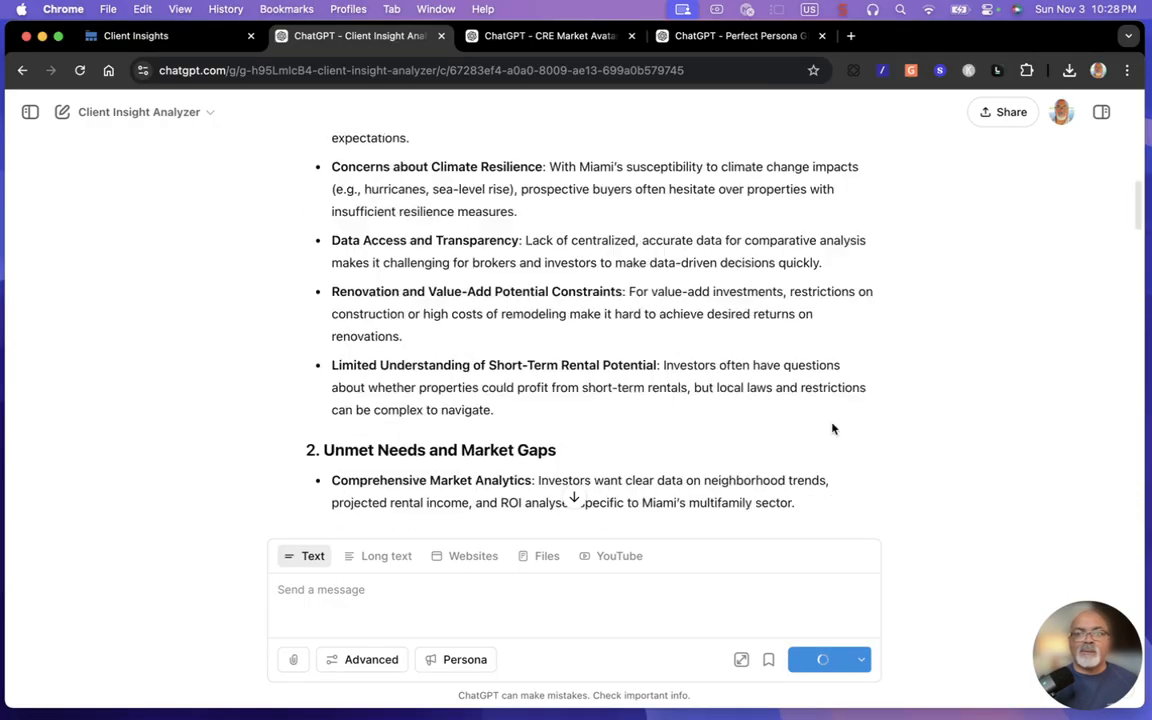
pyautogui.scroll(3)
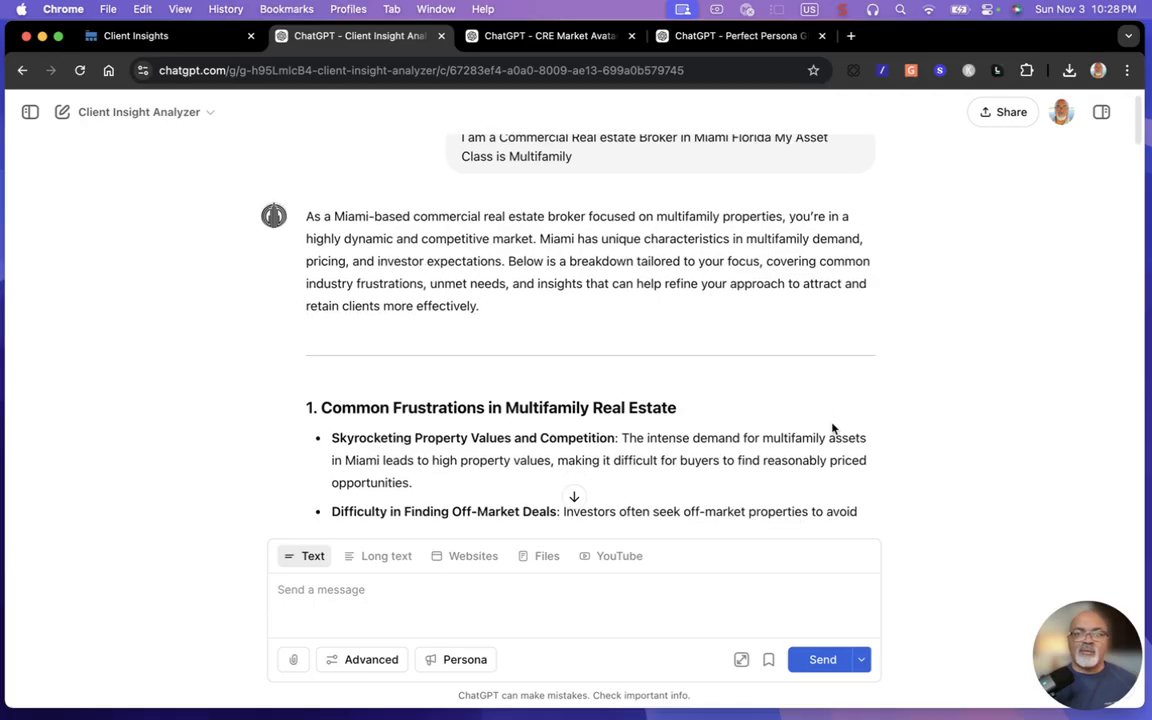
pyautogui.scroll(-3)
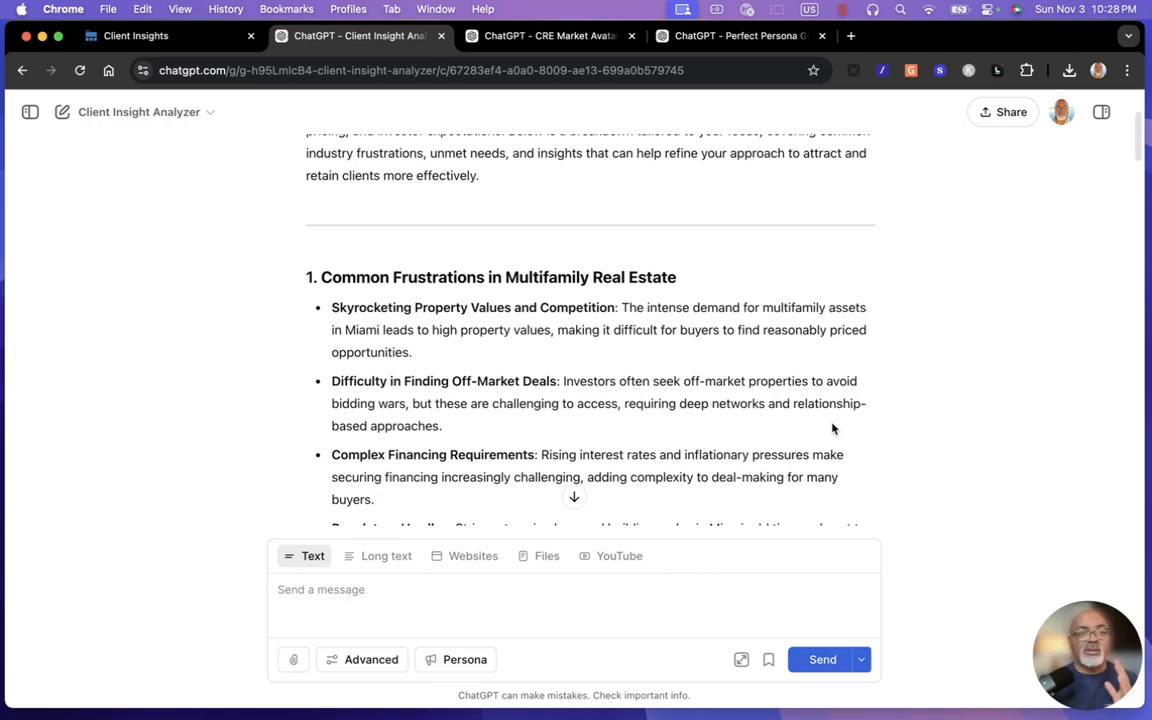
pyautogui.scroll(-3)
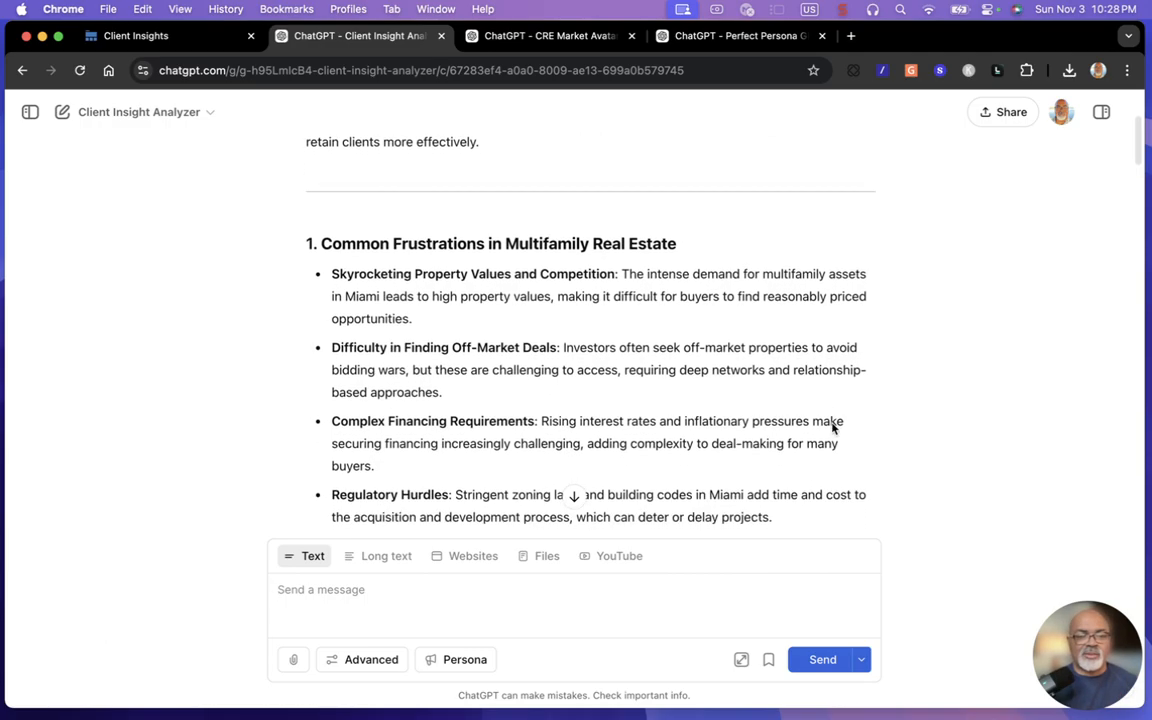
pyautogui.scroll(-3)
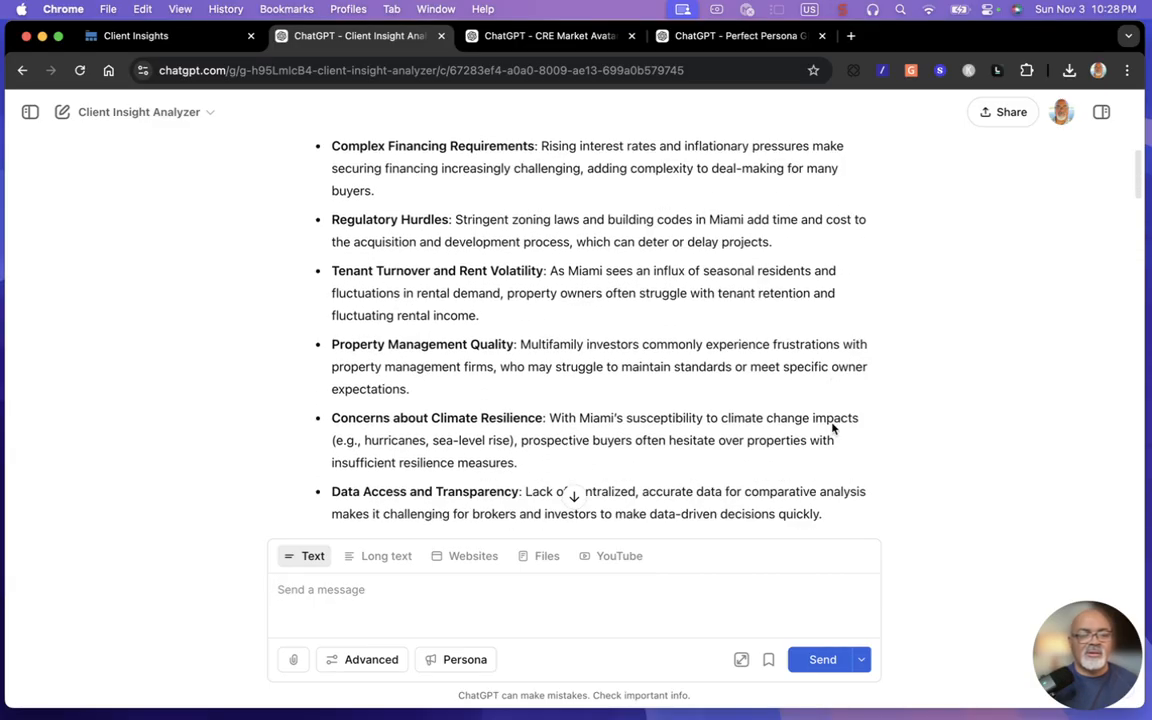
pyautogui.scroll(-3)
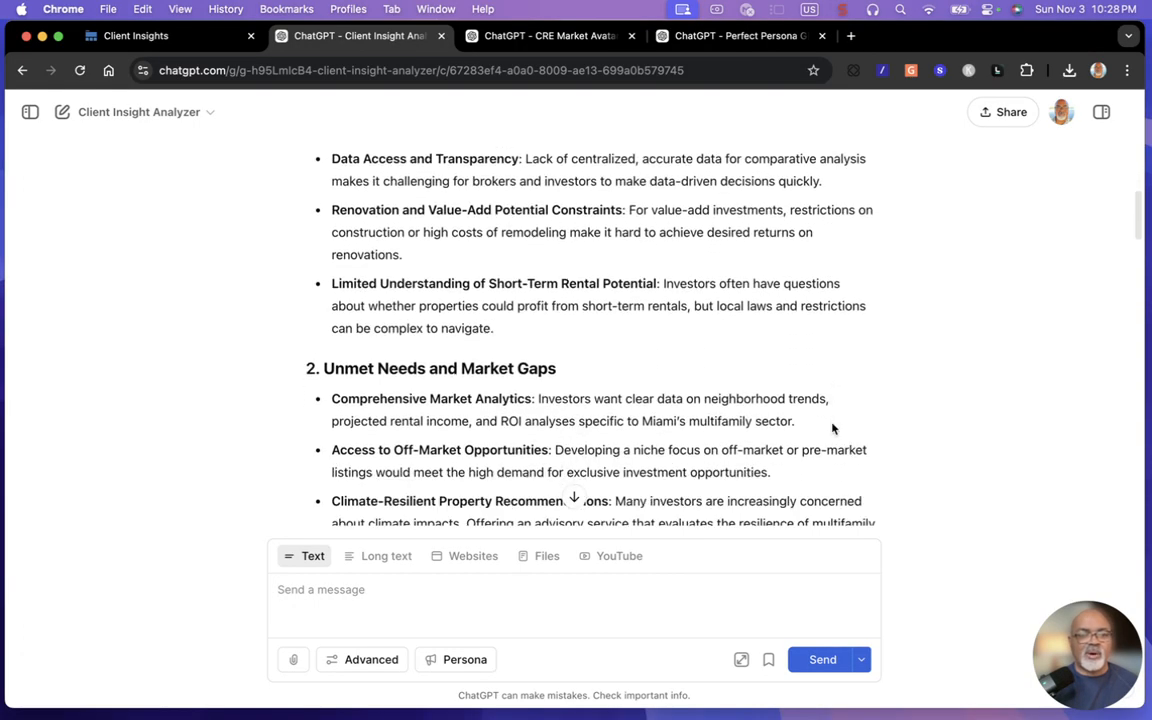
pyautogui.scroll(-3)
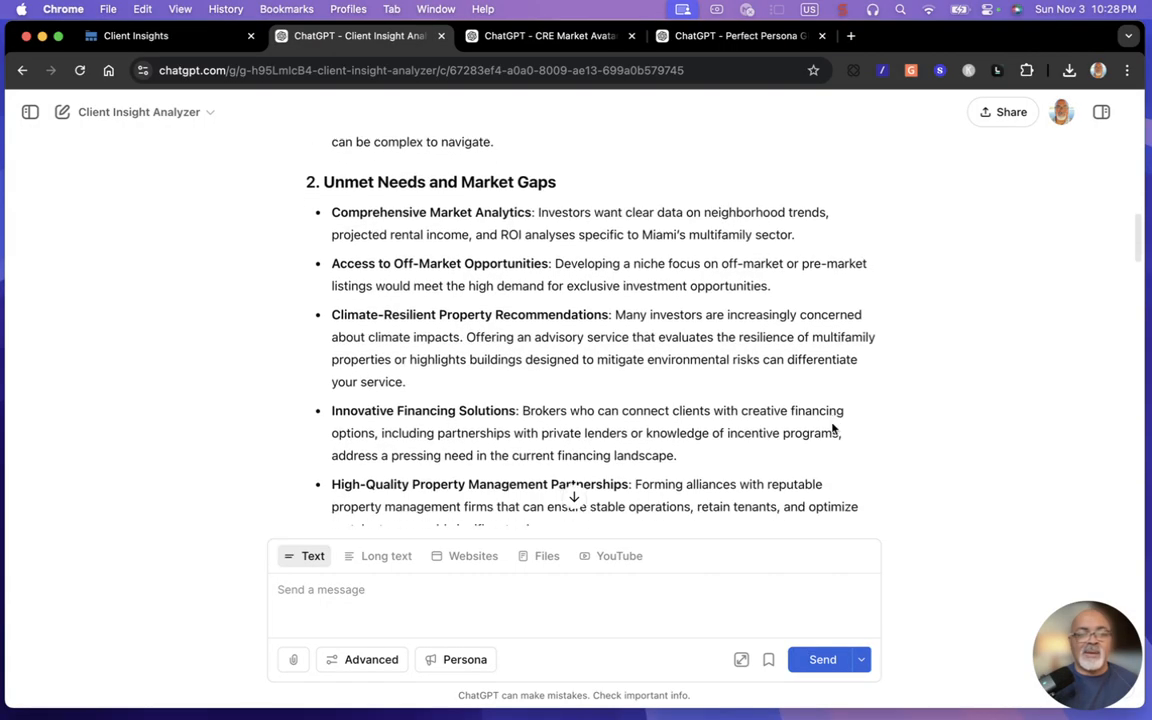
pyautogui.scroll(-3)
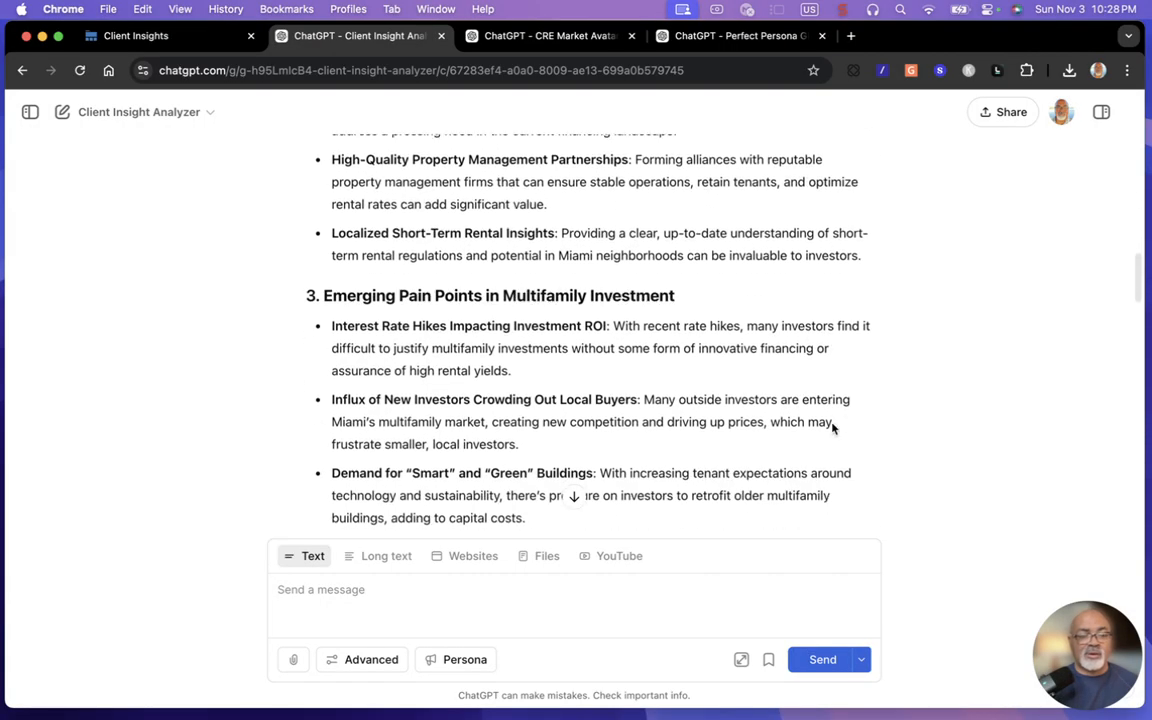
pyautogui.scroll(-3)
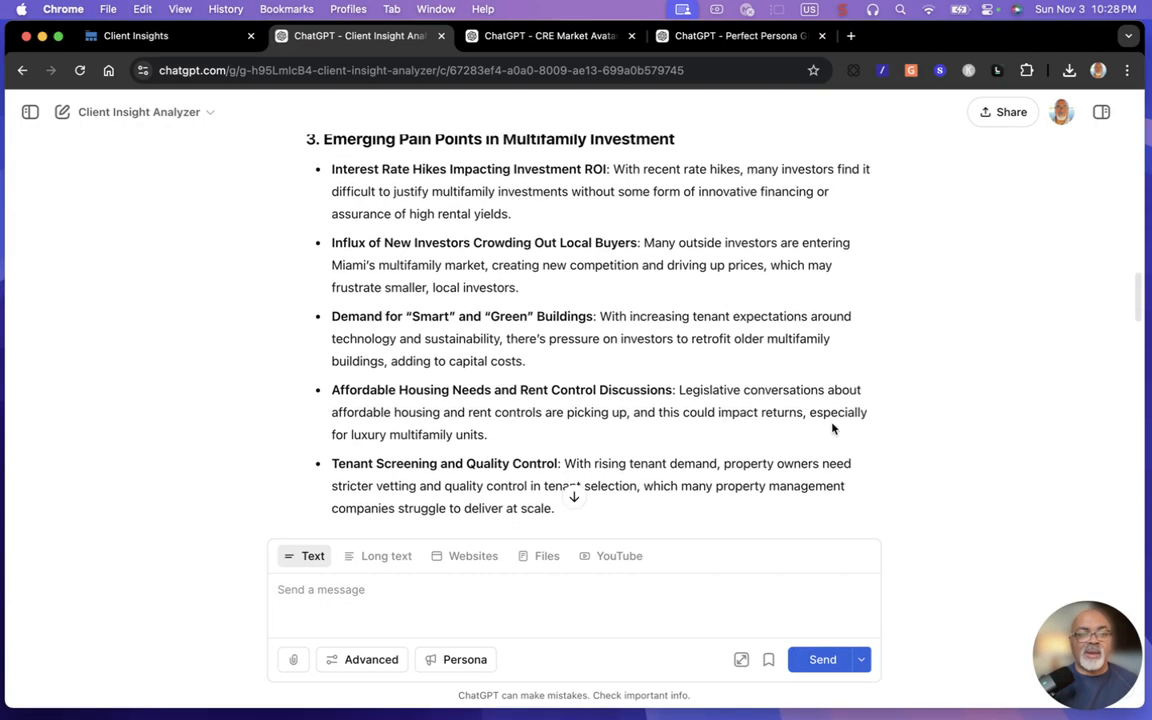
pyautogui.scroll(-3)
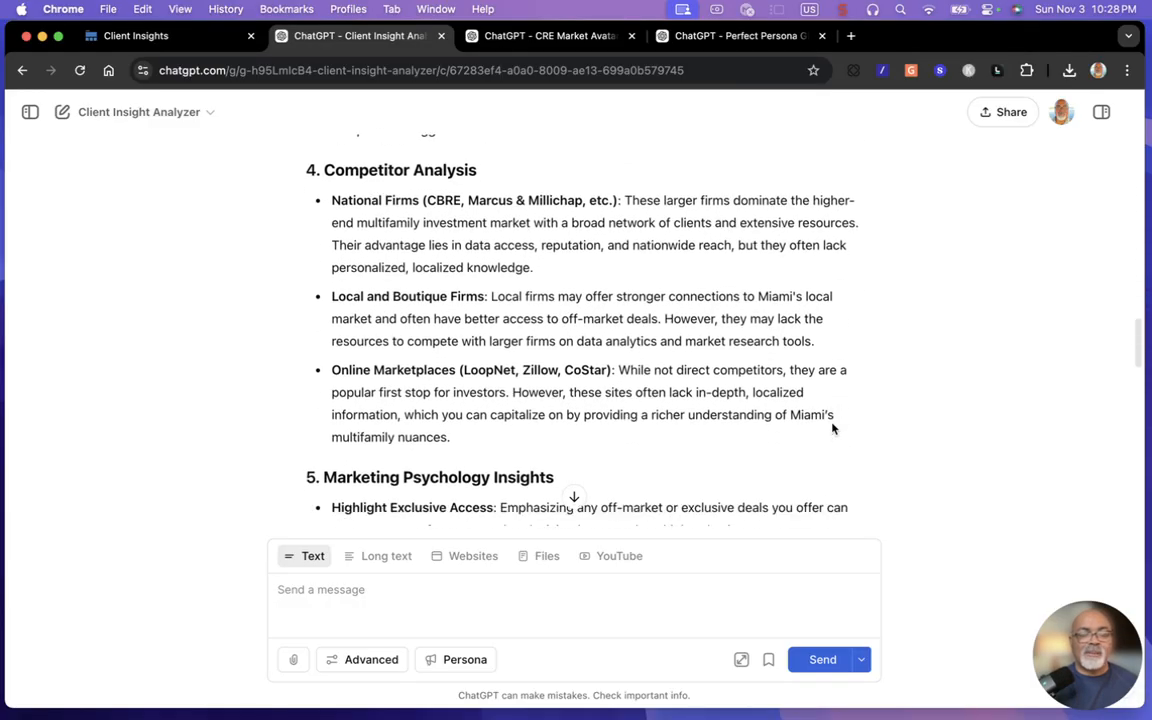
pyautogui.scroll(-3)
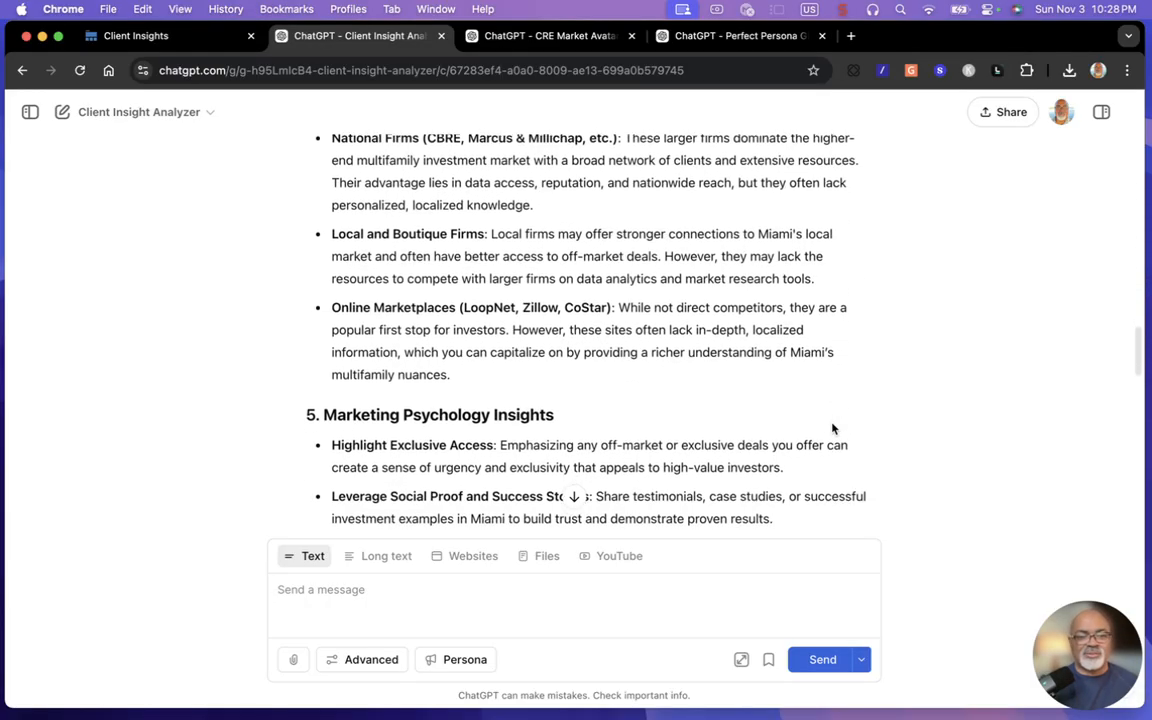
pyautogui.scroll(-3)
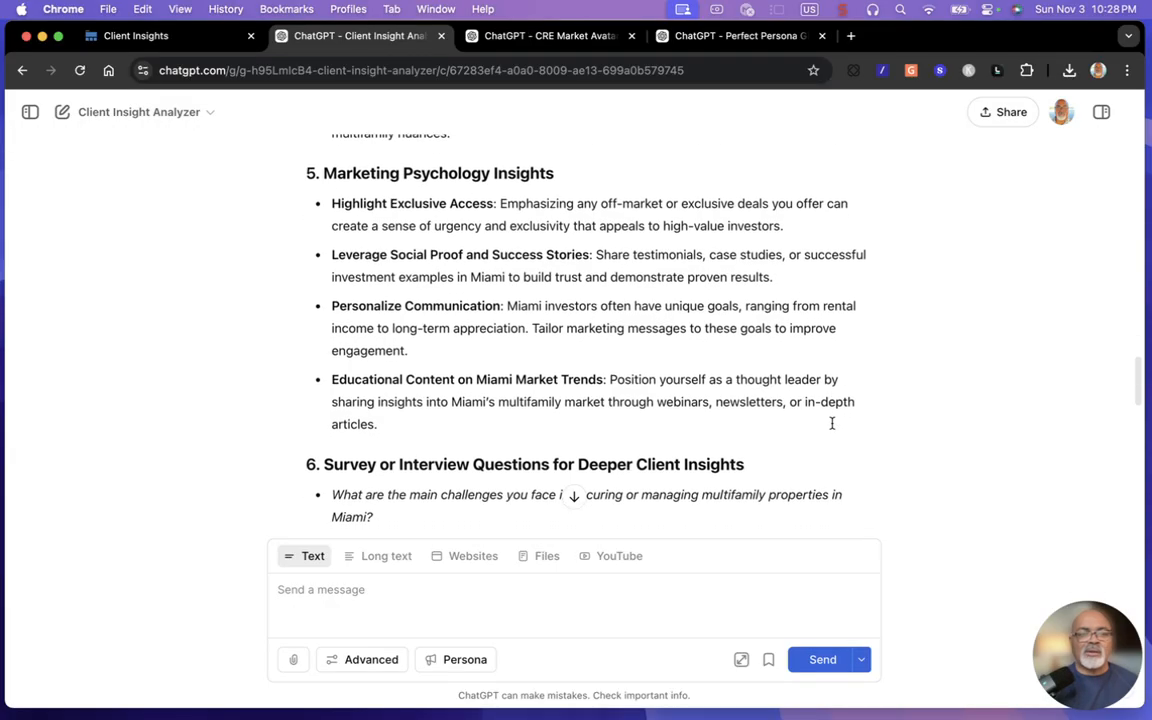
pyautogui.scroll(-3)
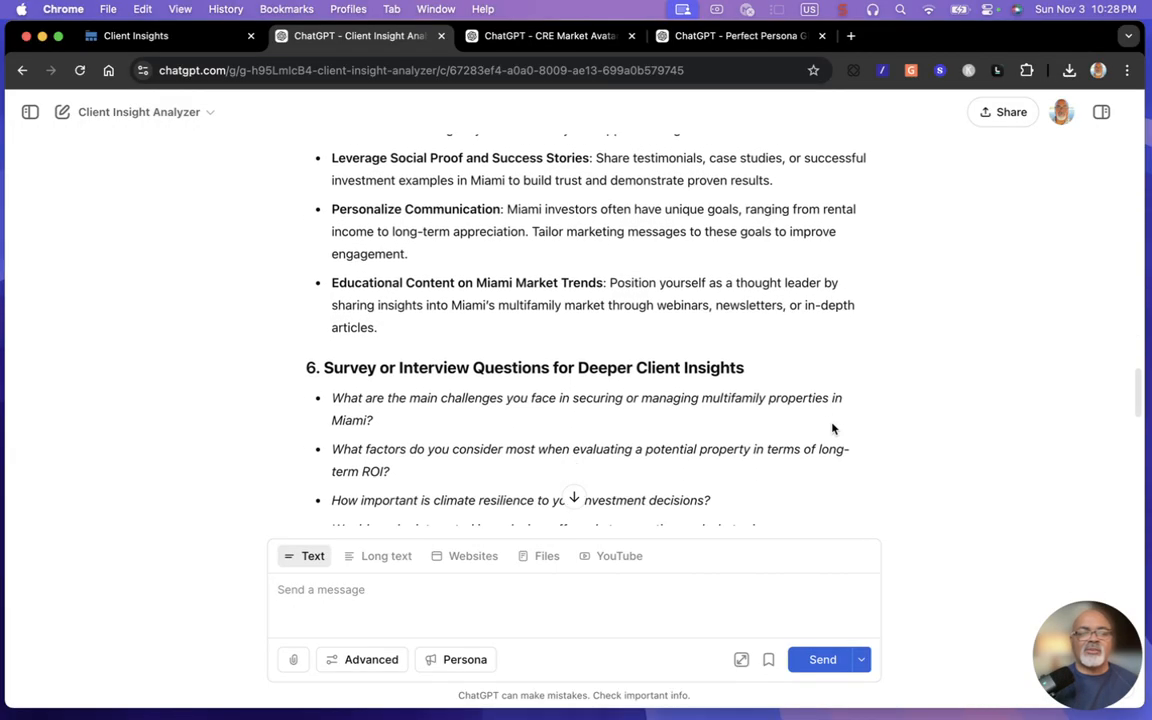
pyautogui.scroll(-3)
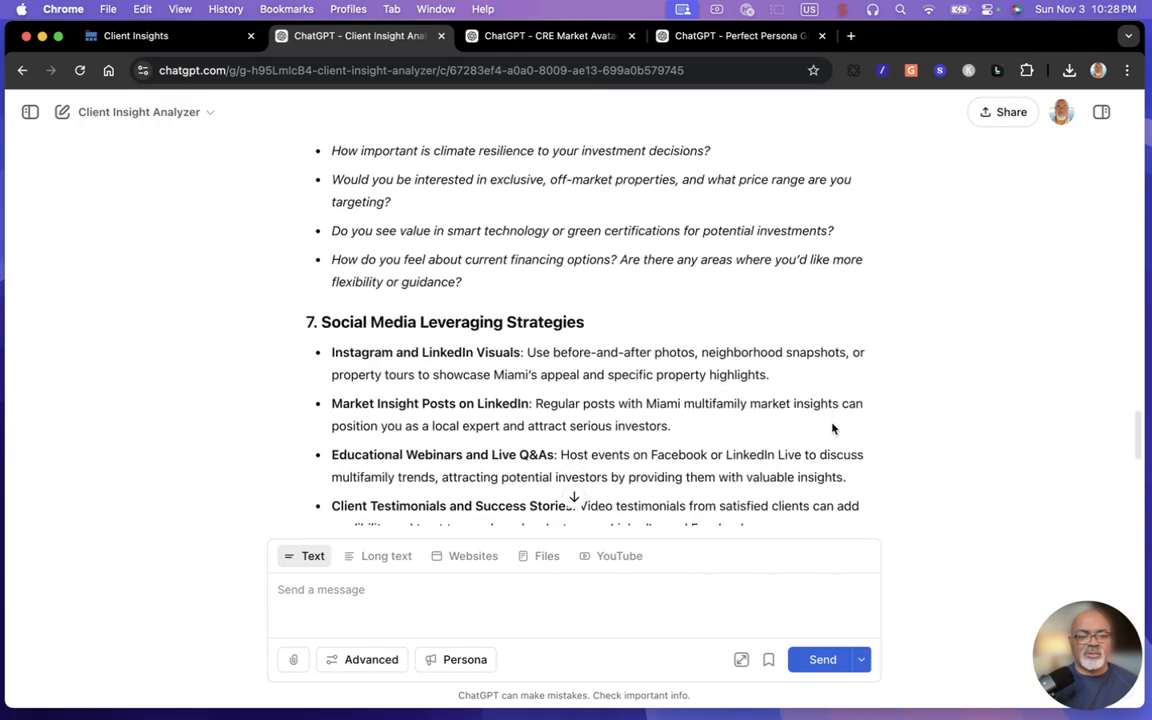
pyautogui.scroll(-3)
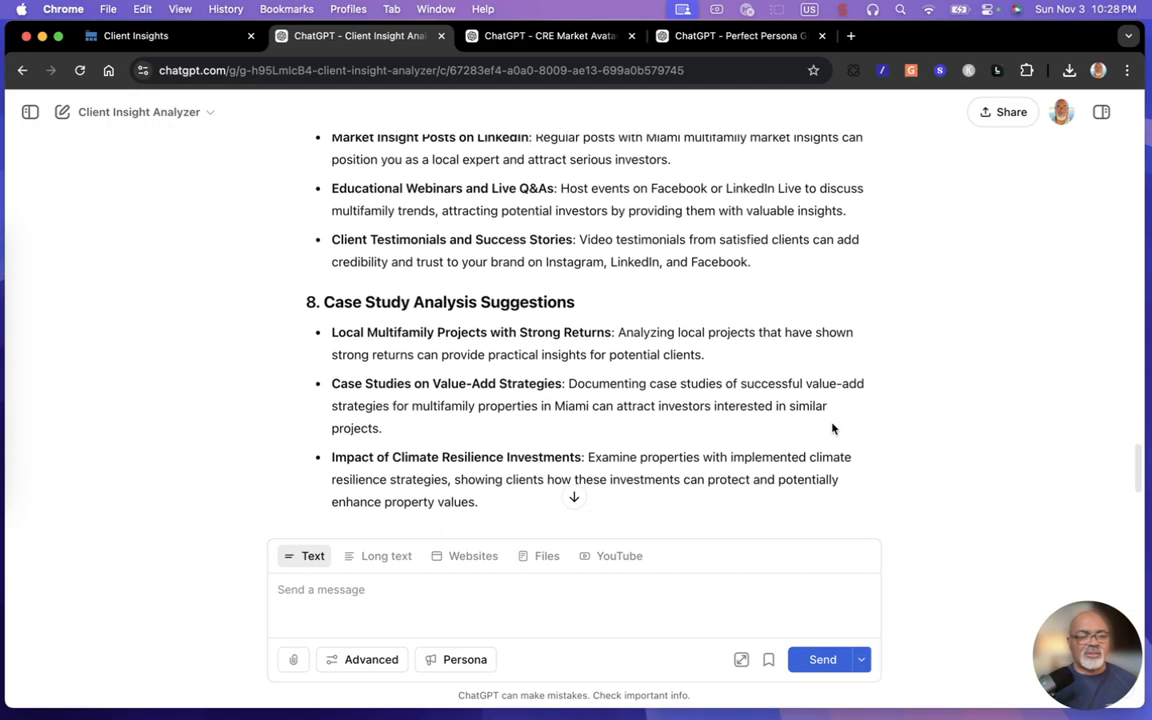
pyautogui.scroll(-3)
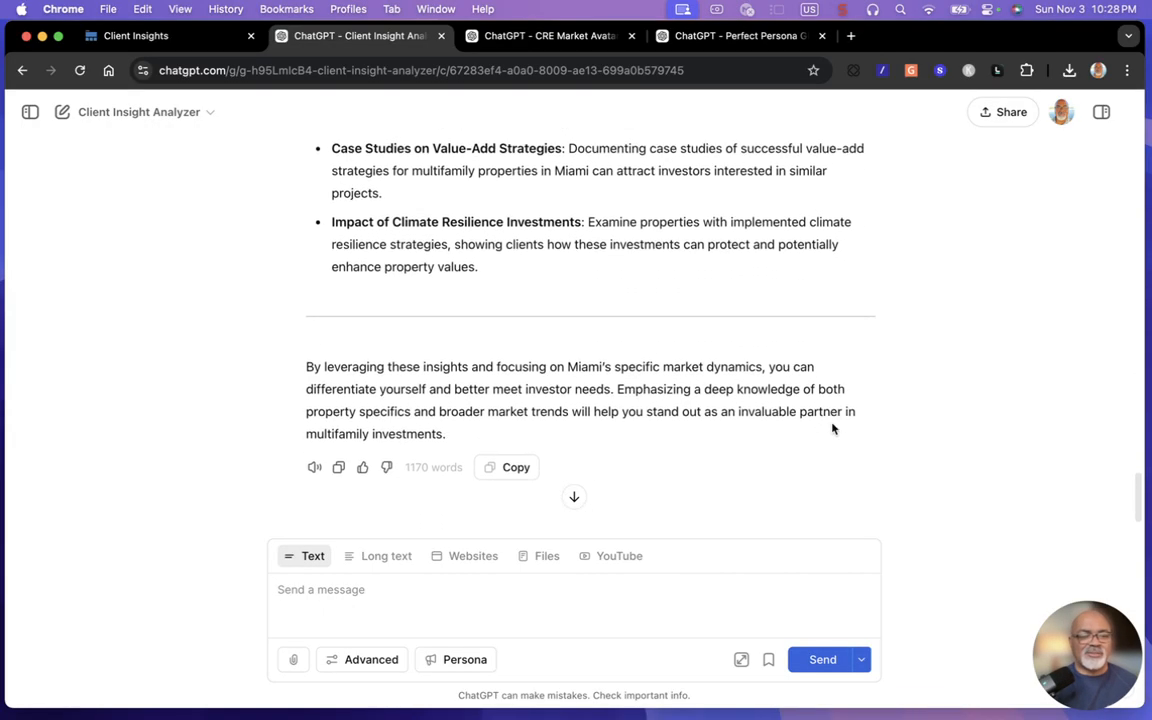
pyautogui.scroll(3)
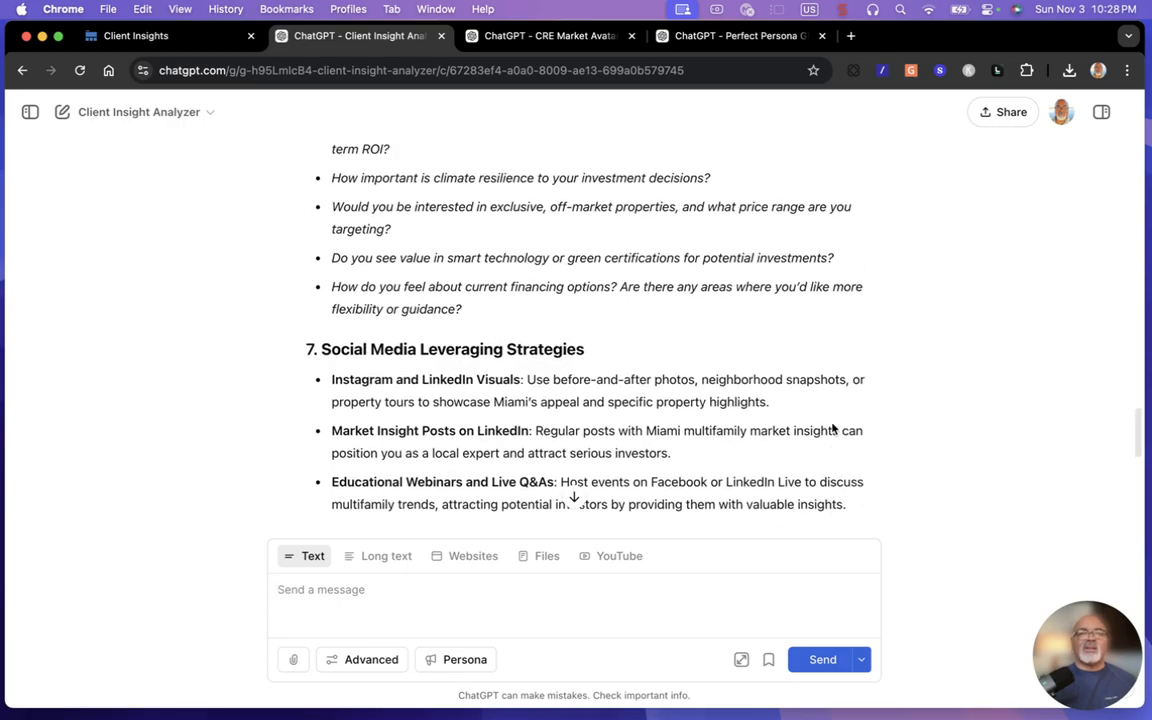
pyautogui.scroll(3)
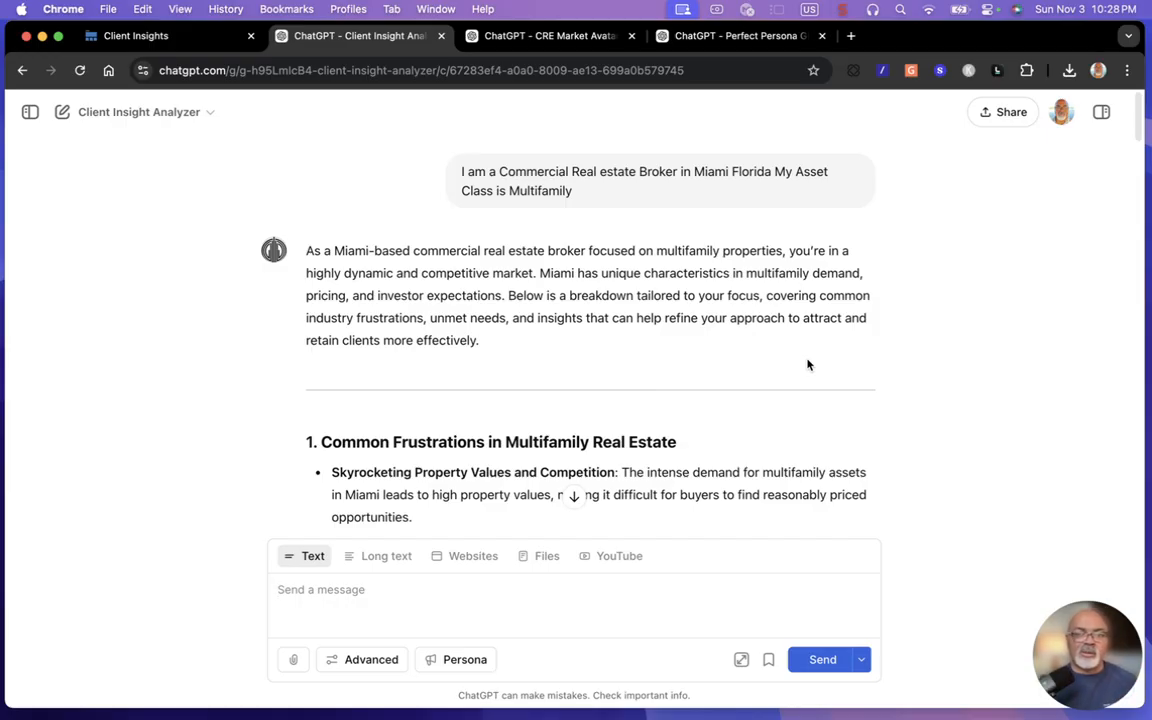
pyautogui.scroll(-3)
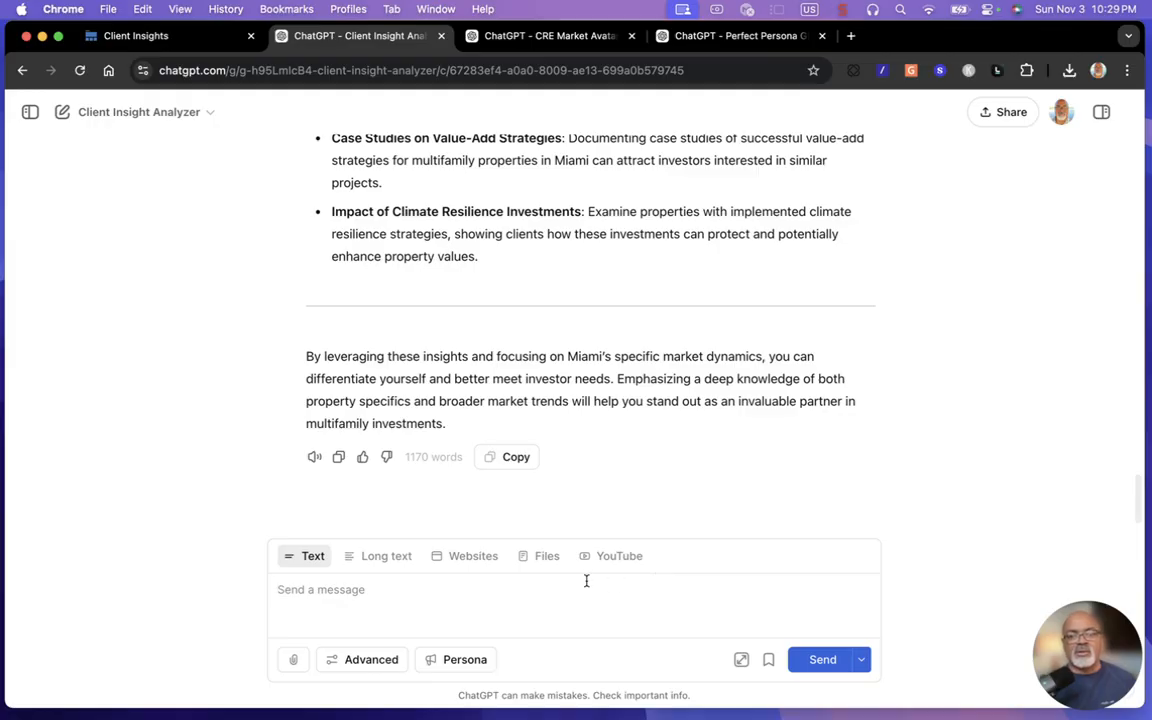
pyautogui.moveTo(589, 613)
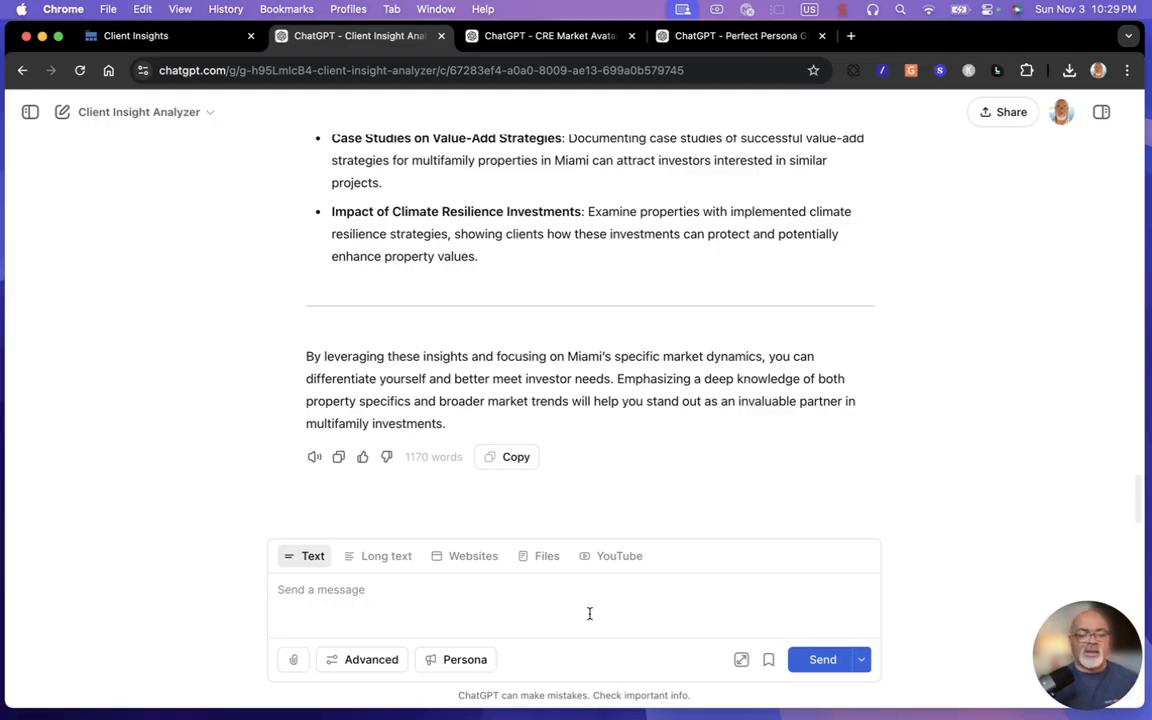
# - Draft a request for an FB marketing calendar in table format positioning him as thought leader
pyautogui.write('creat')
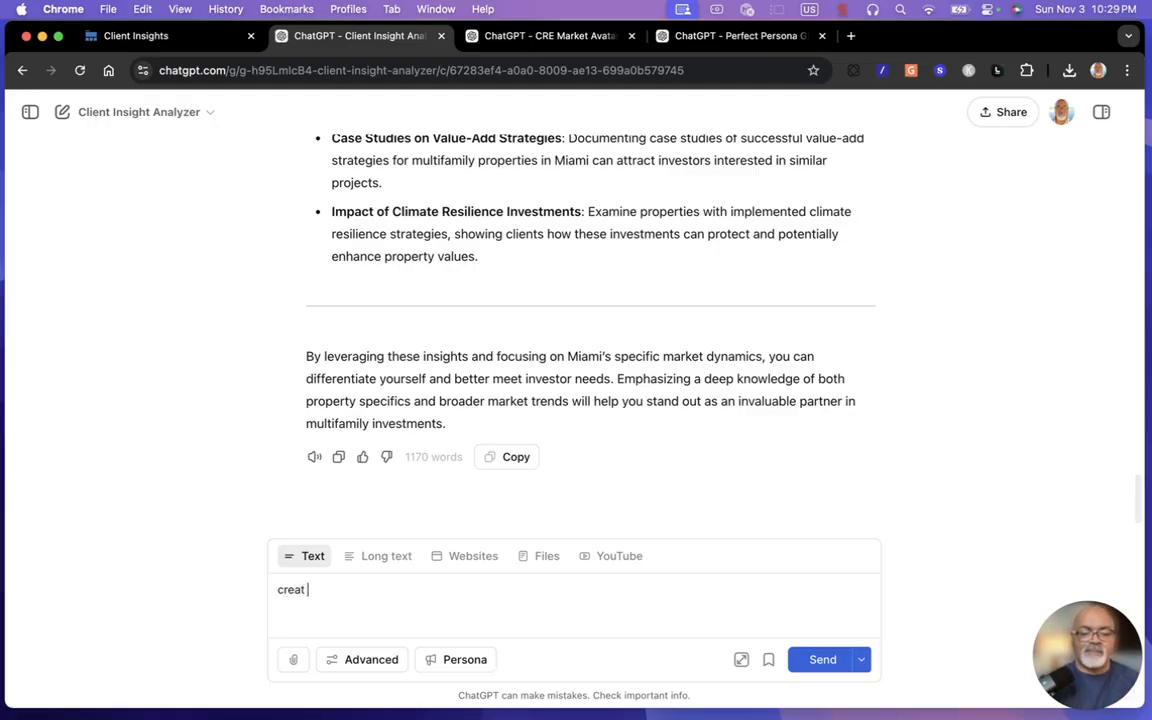
pyautogui.write('e a')
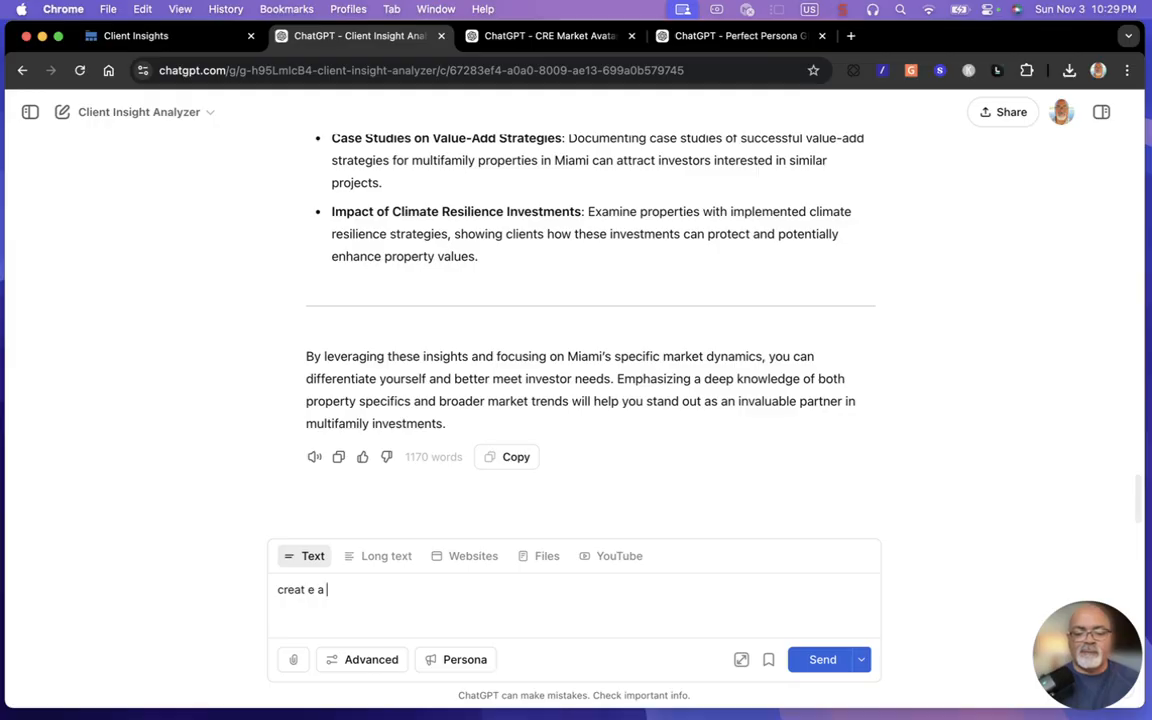
pyautogui.write('fb market')
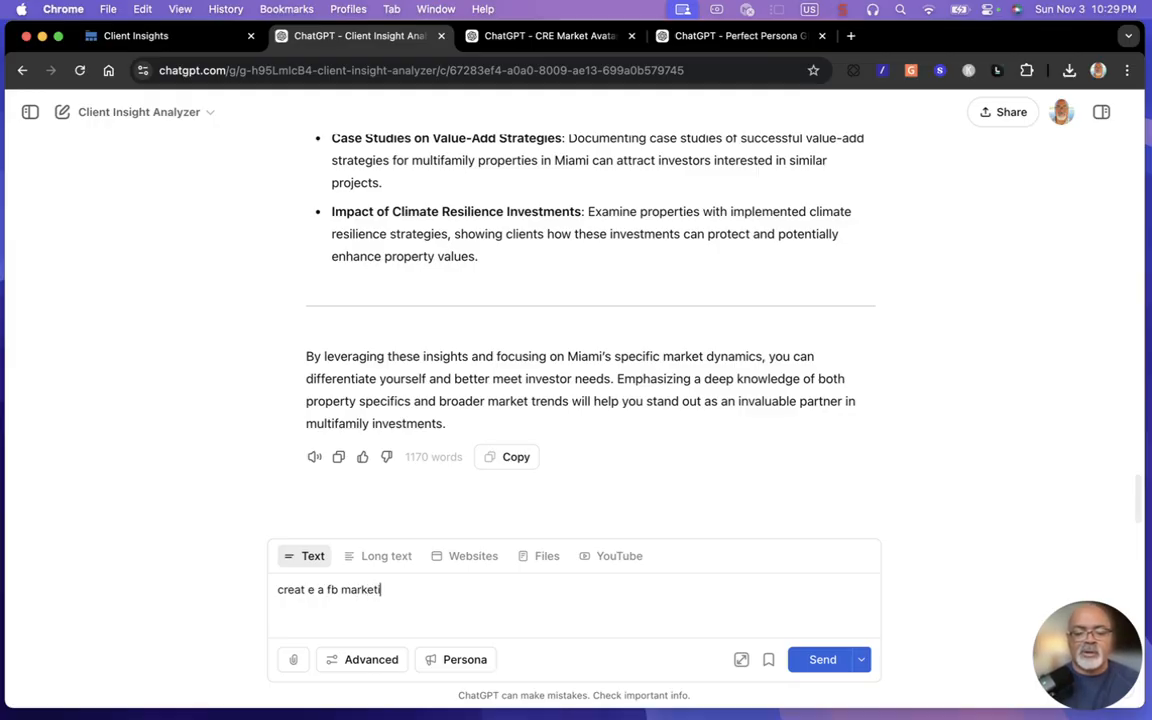
pyautogui.write('ing cale')
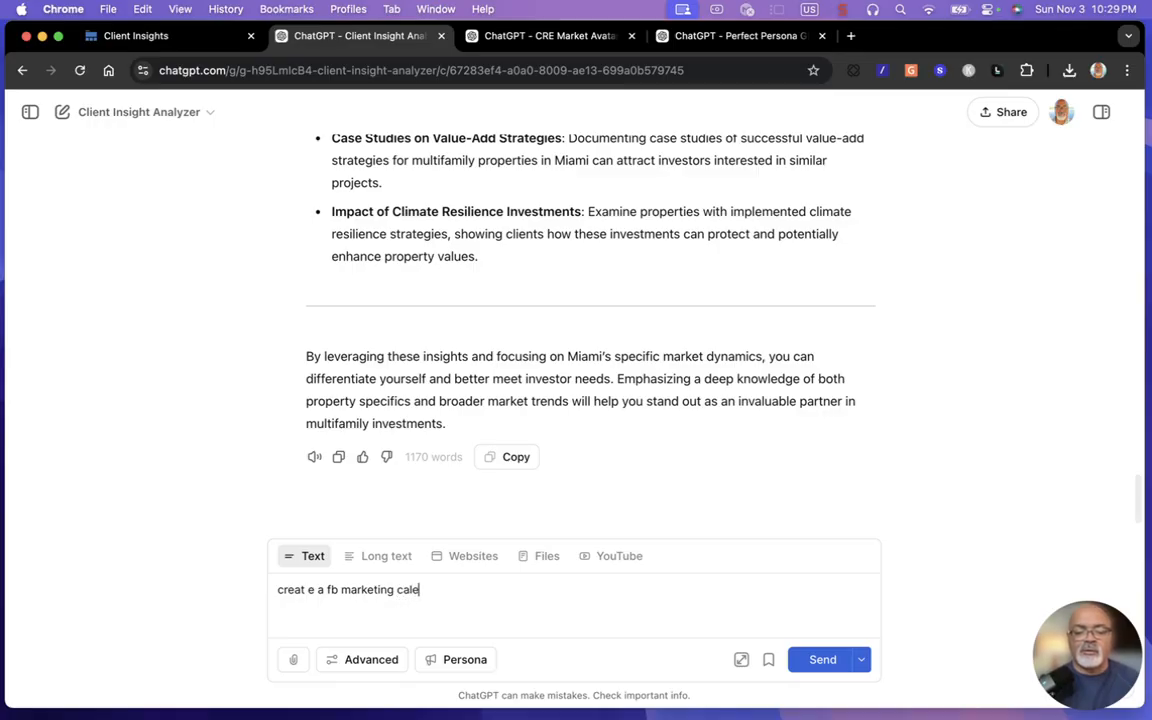
pyautogui.write('nder ba')
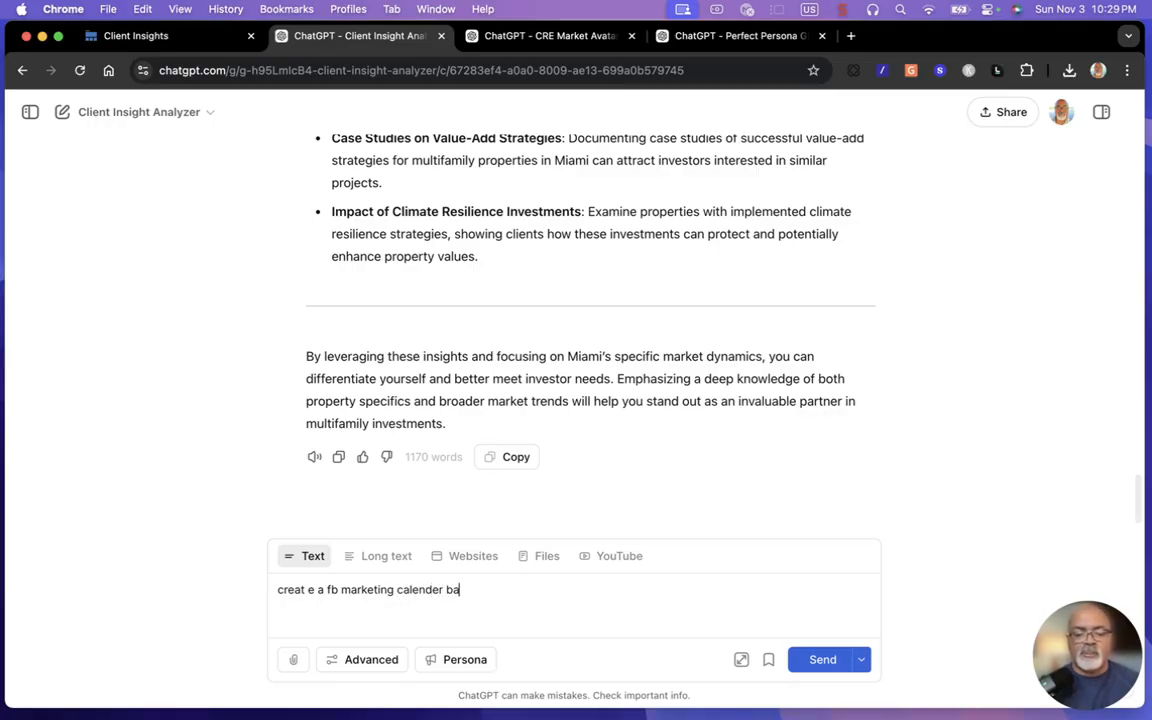
pyautogui.write('sed on')
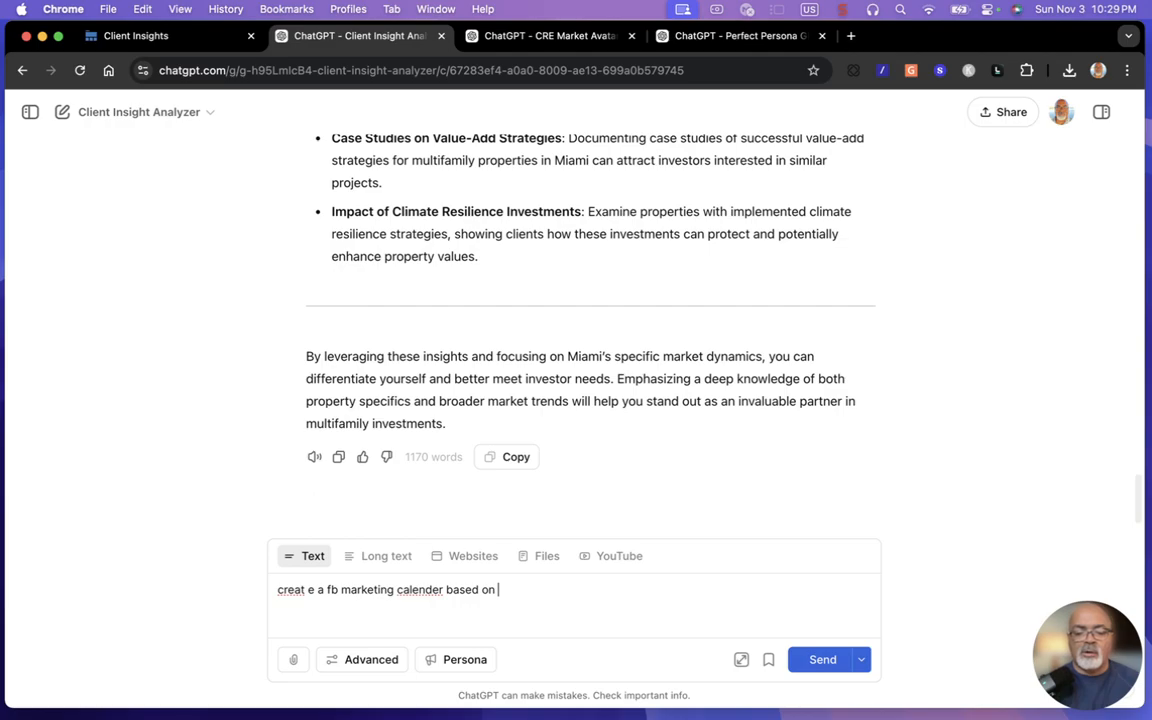
pyautogui.write('these')
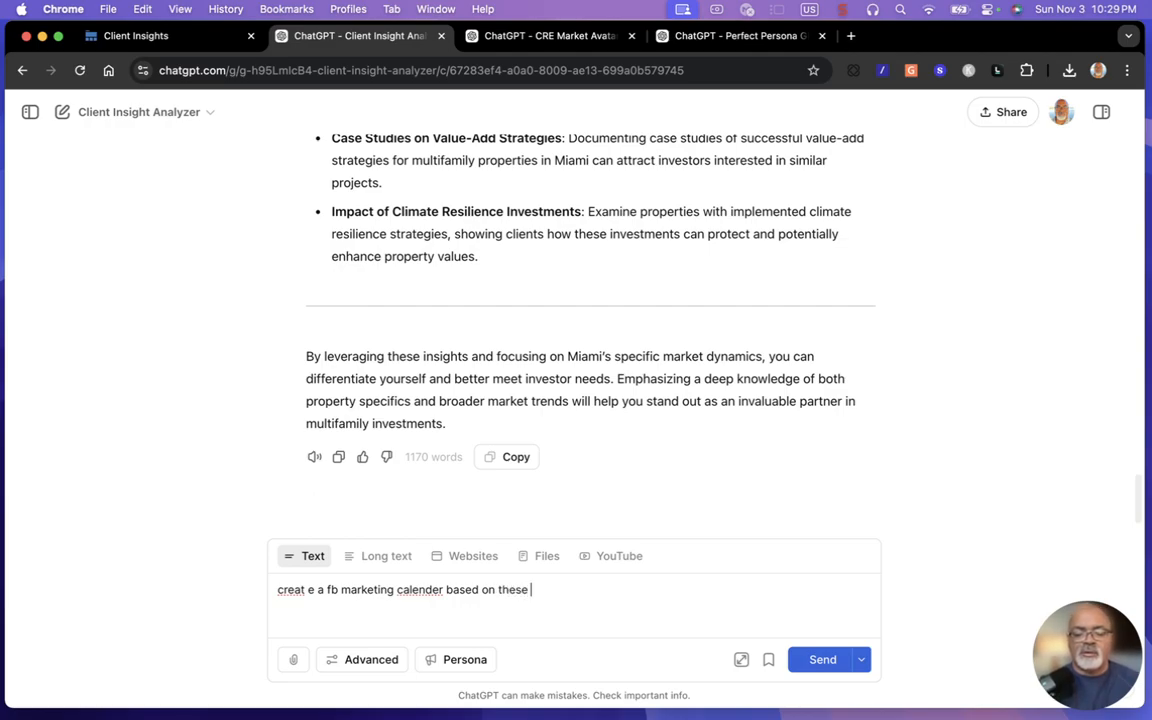
pyautogui.write('insi')
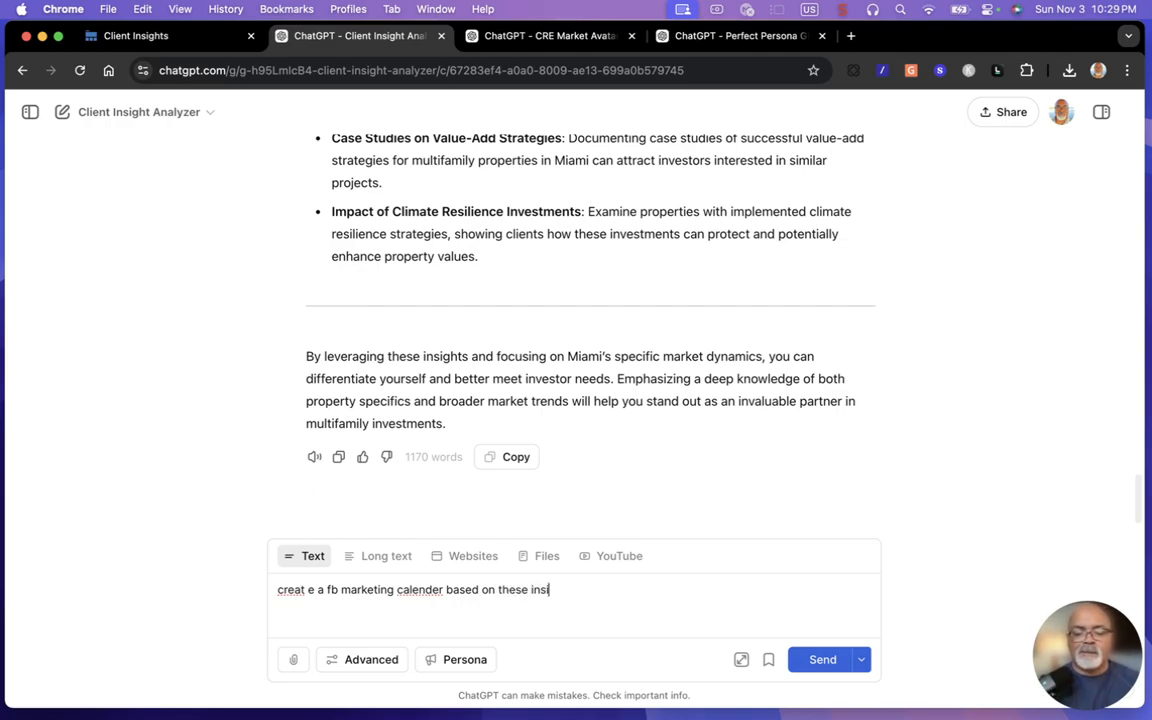
pyautogui.write('ights')
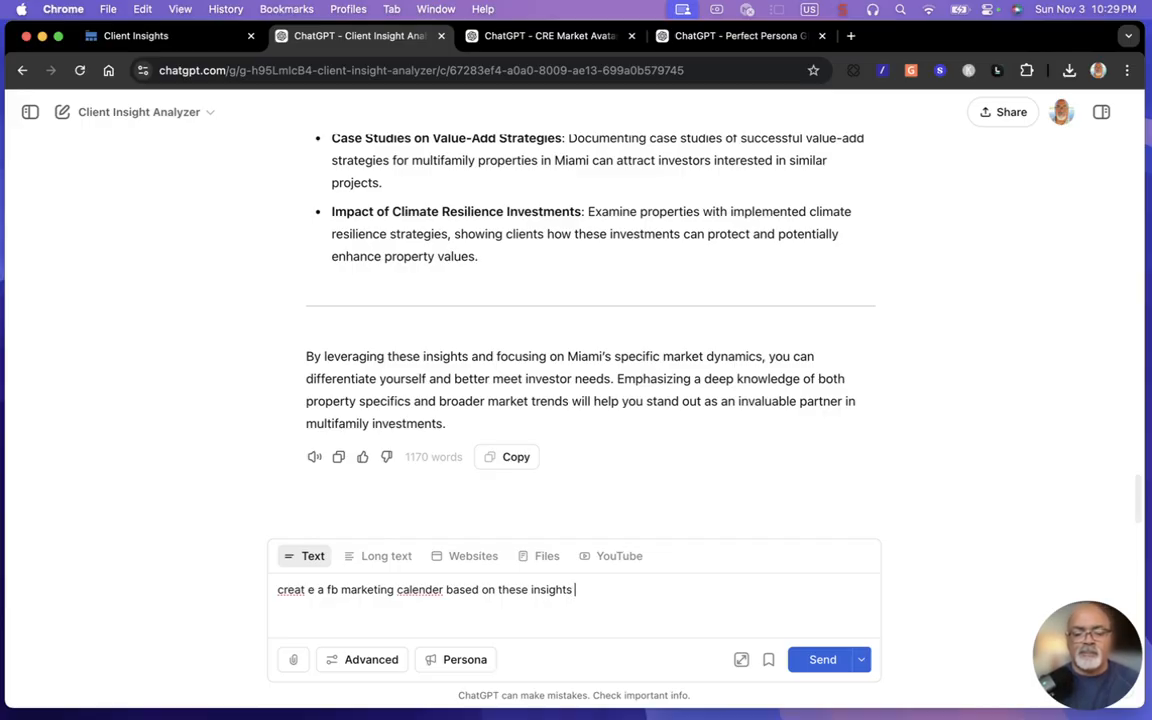
pyautogui.write('that wo')
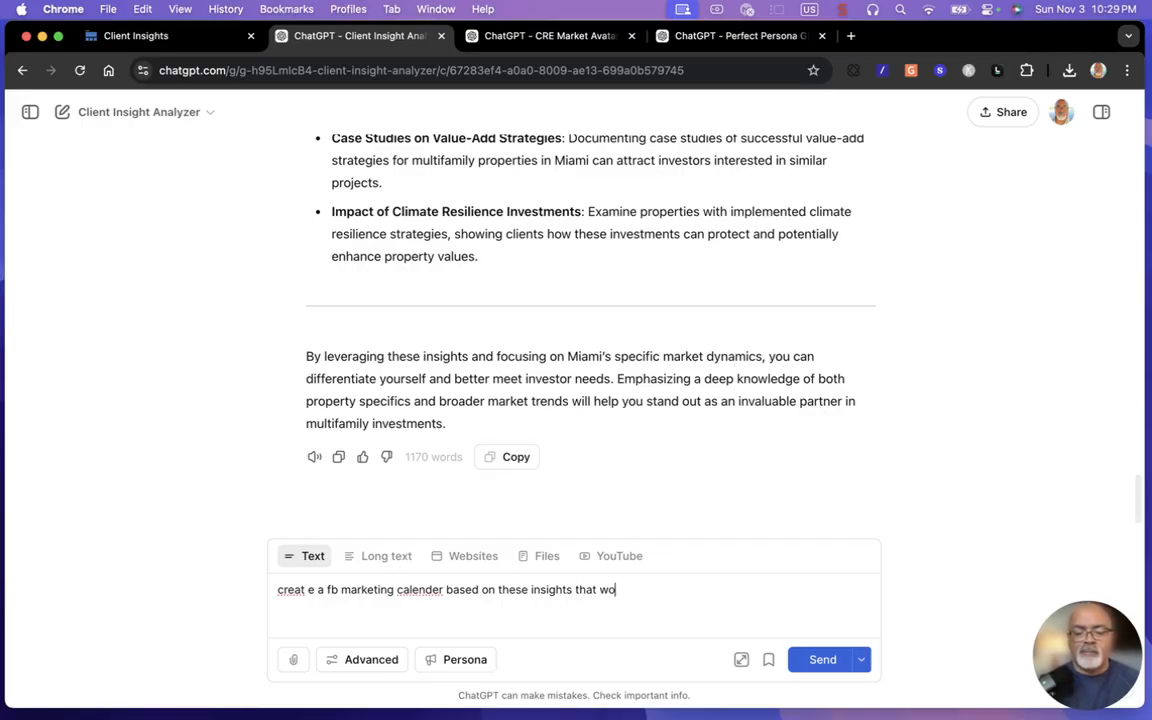
pyautogui.write('uld position')
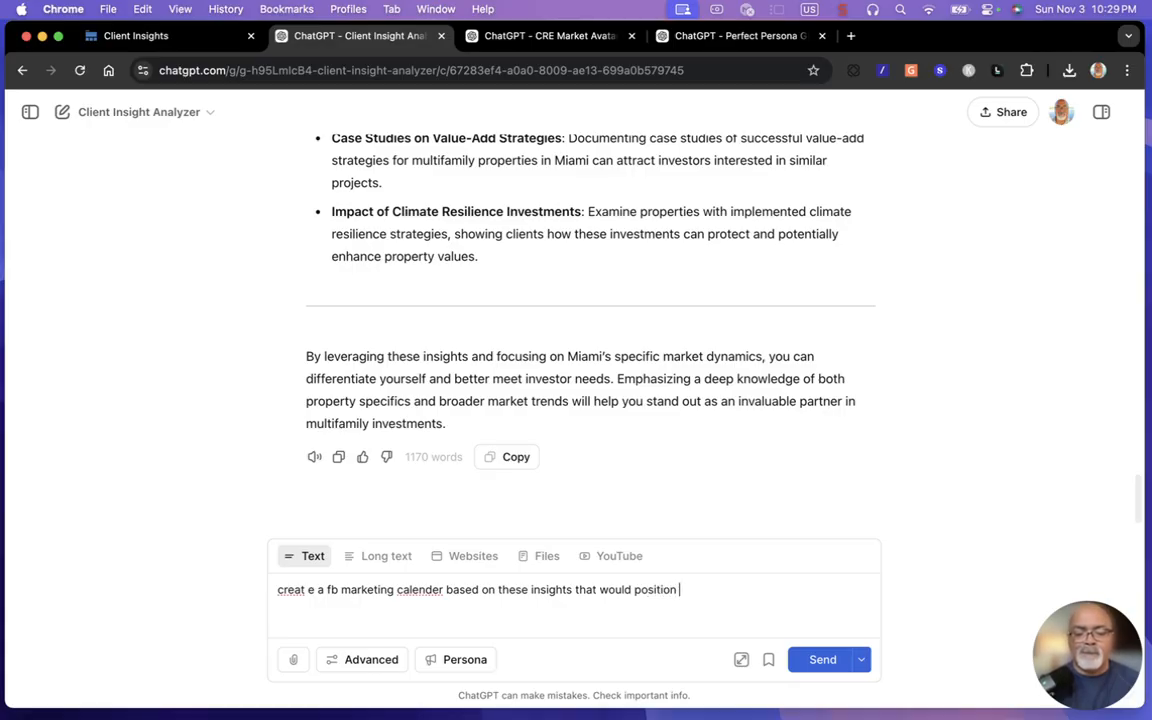
pyautogui.write('me as')
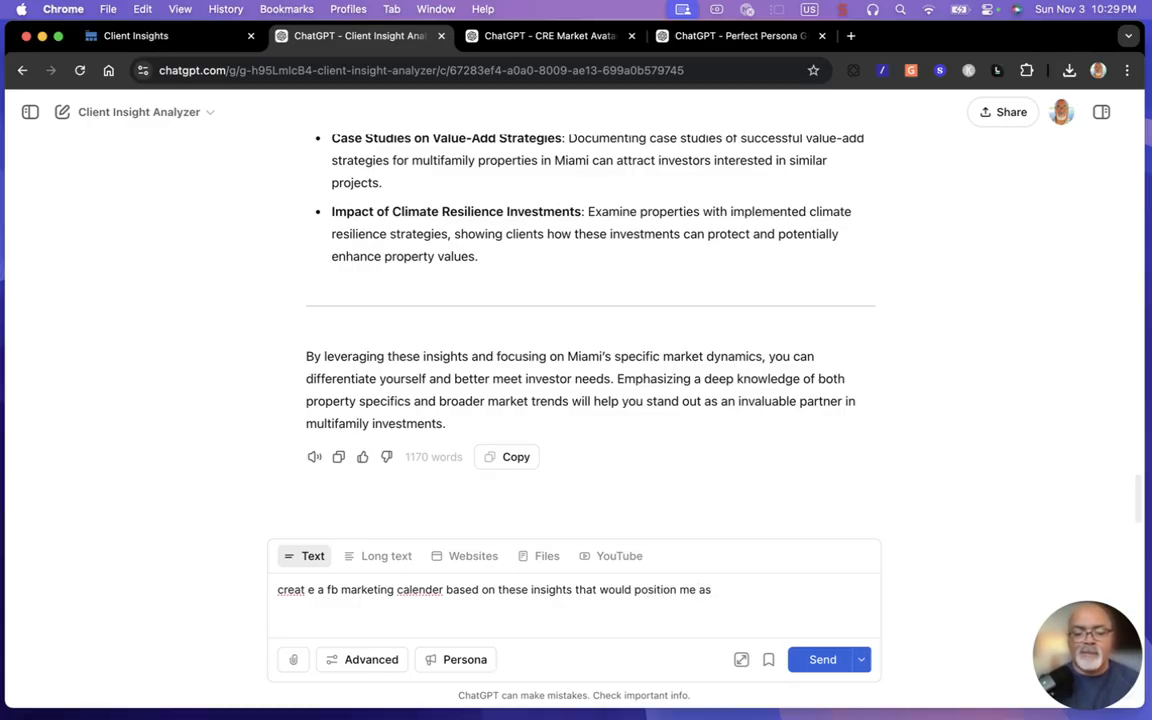
pyautogui.write('a thought')
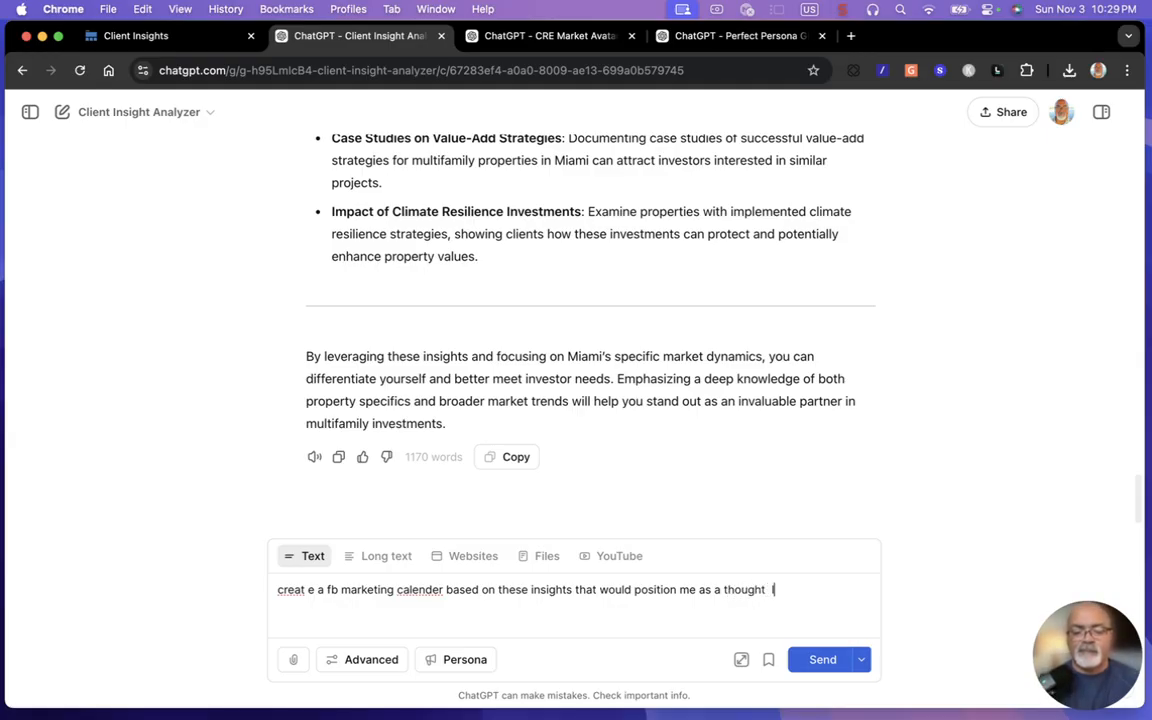
pyautogui.write('leaded')
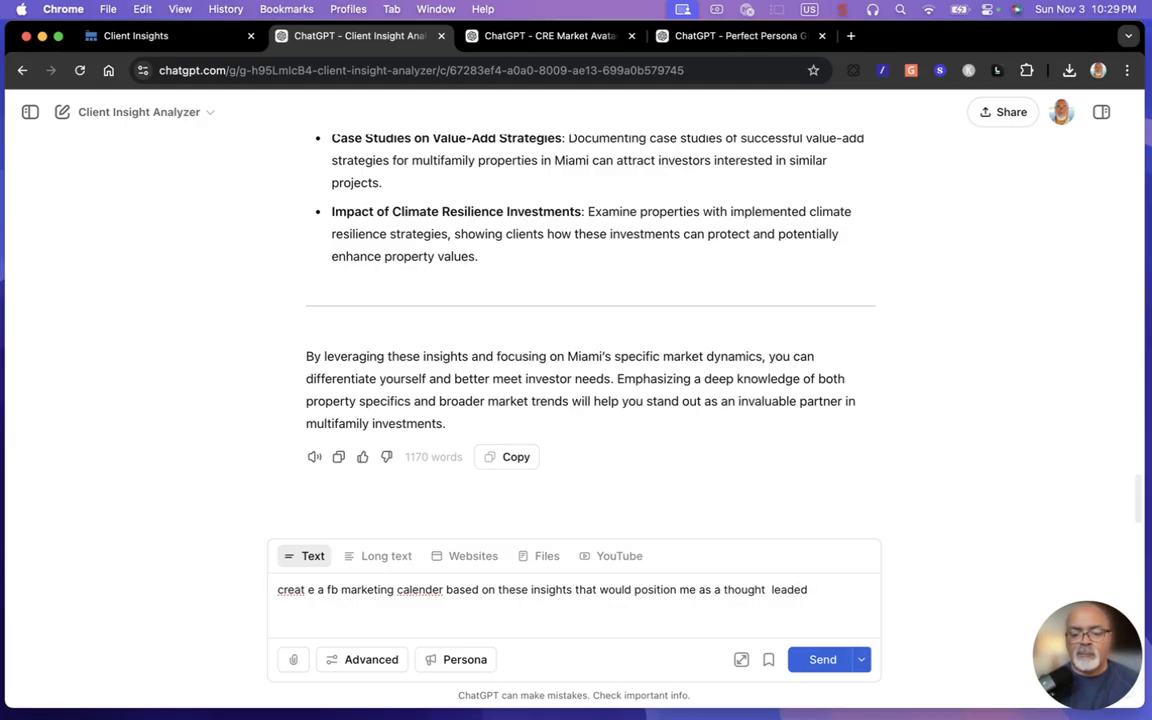
pyautogui.write('leader and')
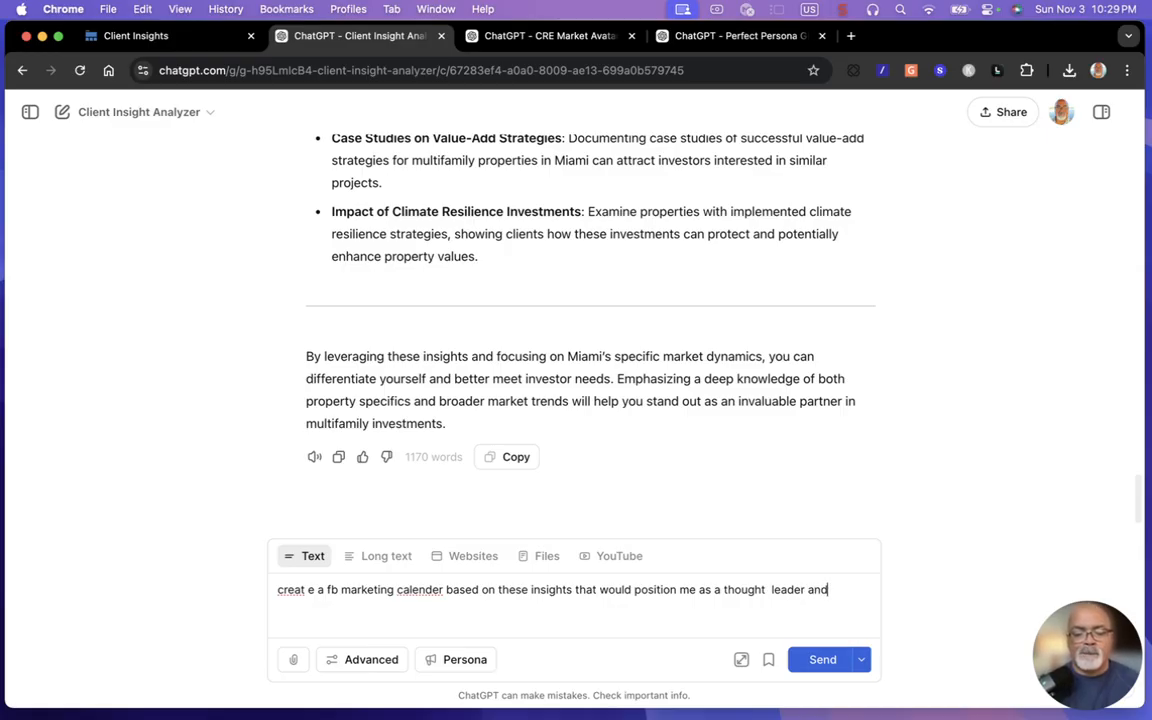
pyautogui.write('please')
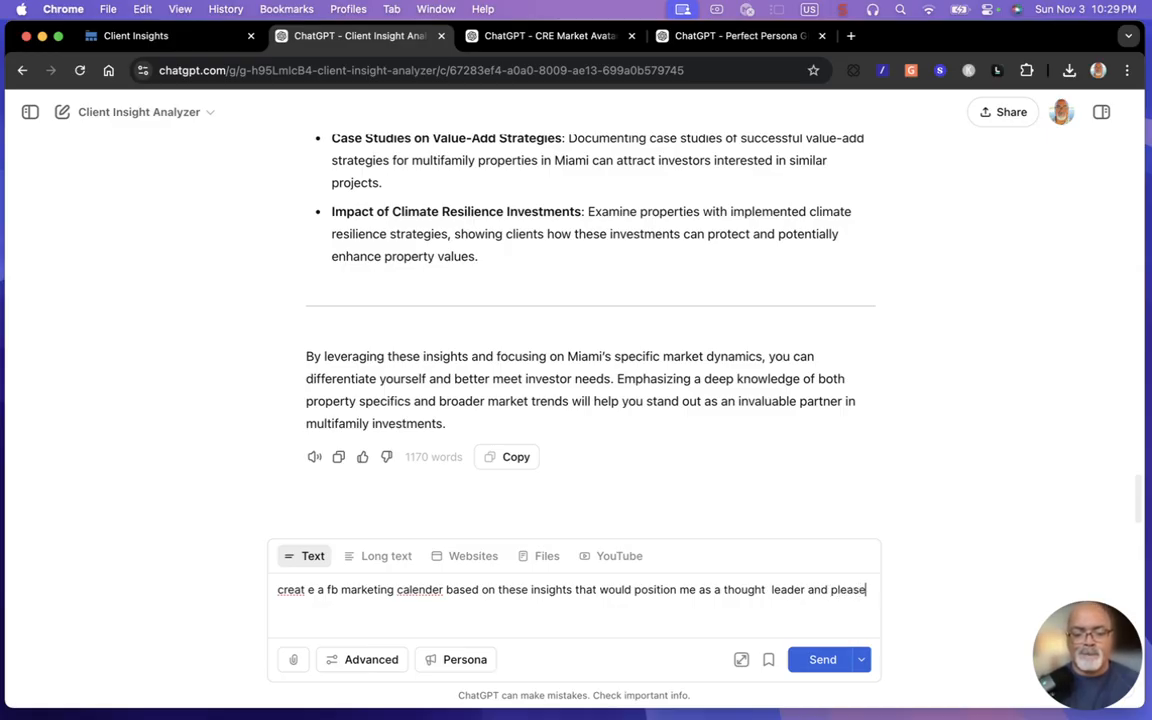
pyautogui.write('put')
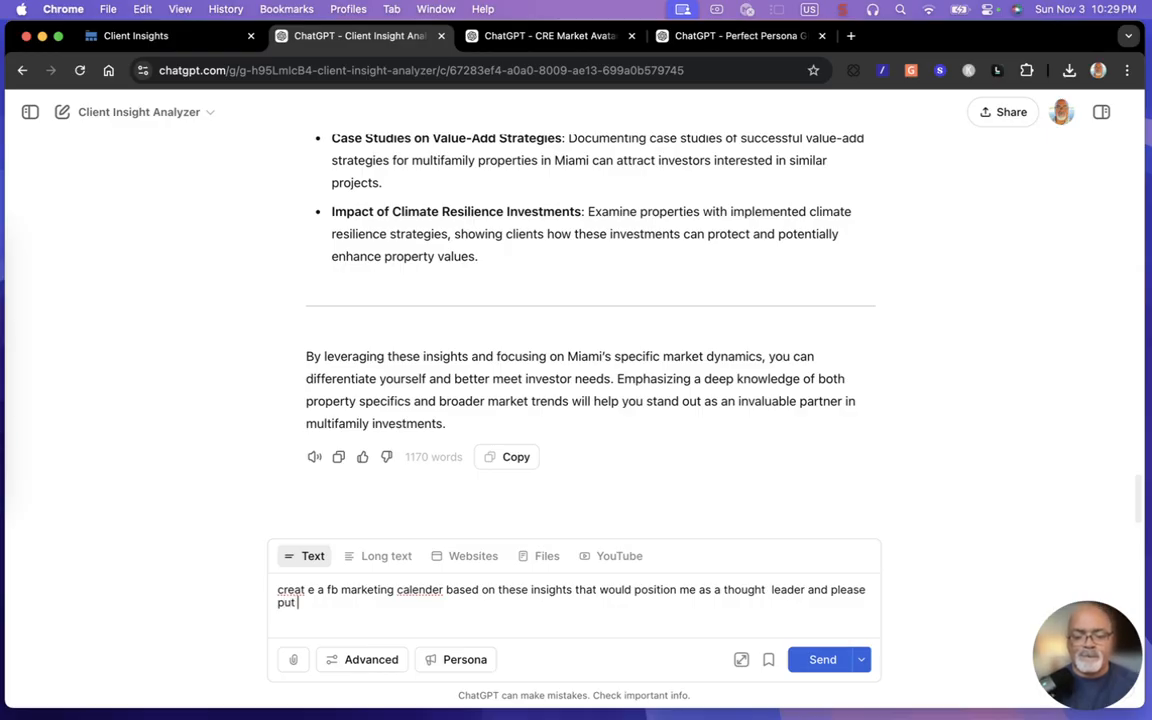
pyautogui.write('in ta')
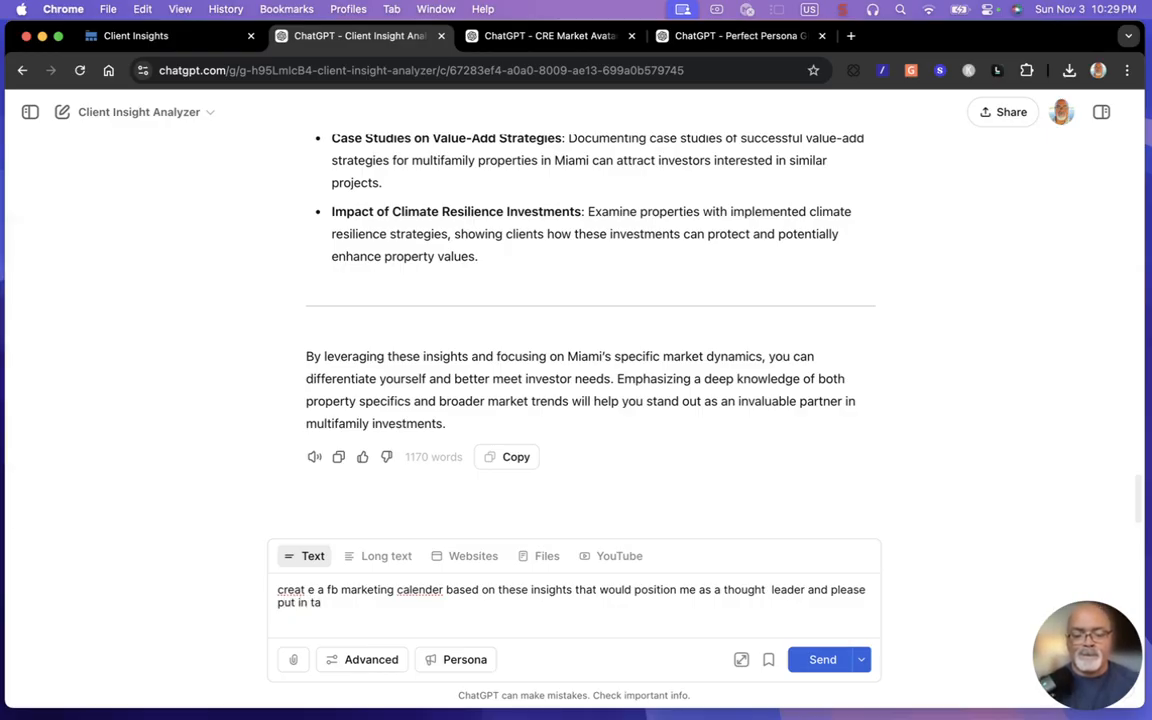
pyautogui.write('ble for')
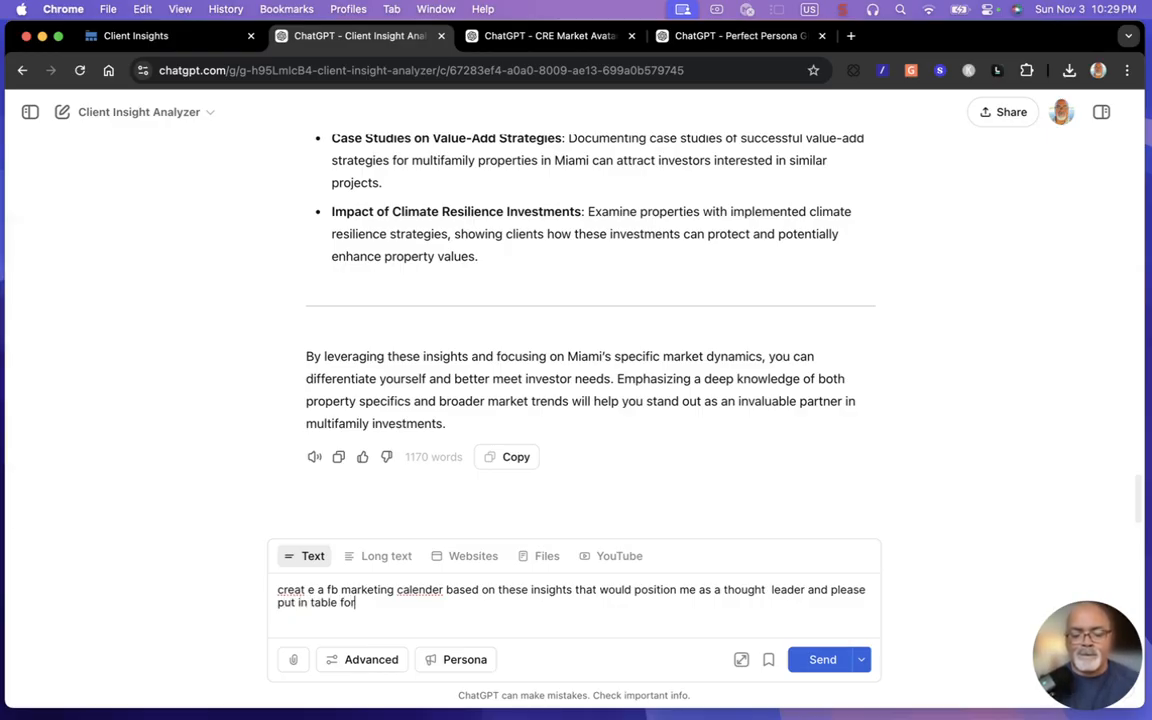
pyautogui.write('rmat')
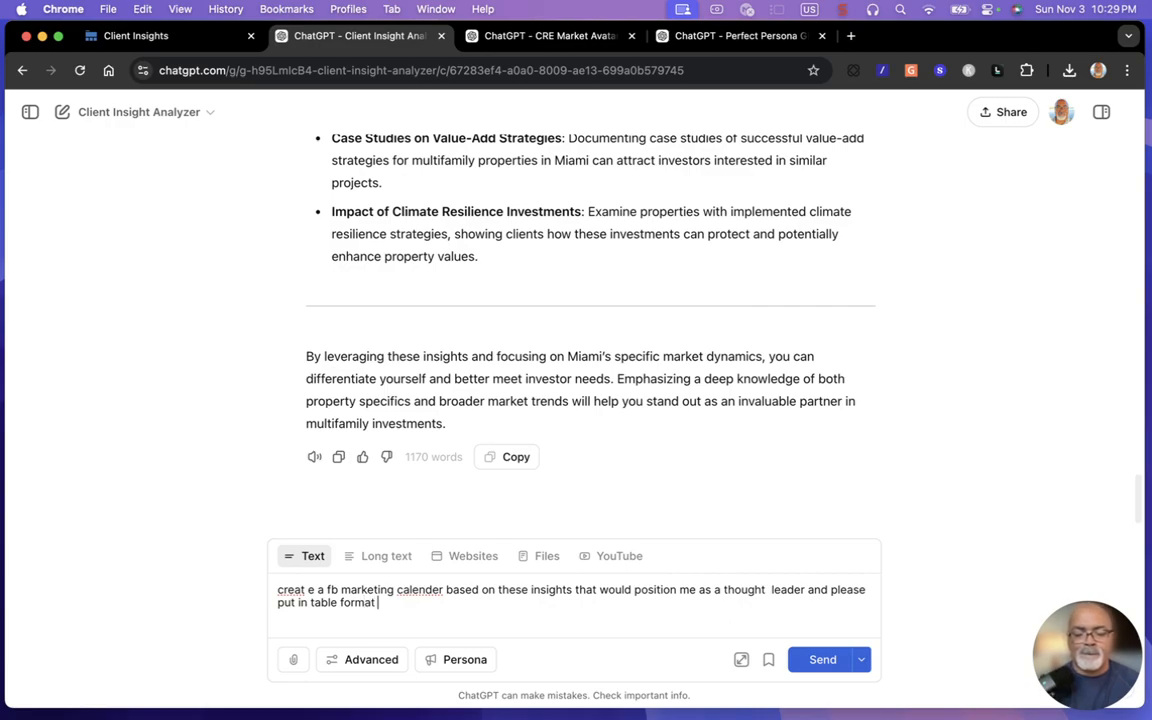
pyautogui.write('and mak')
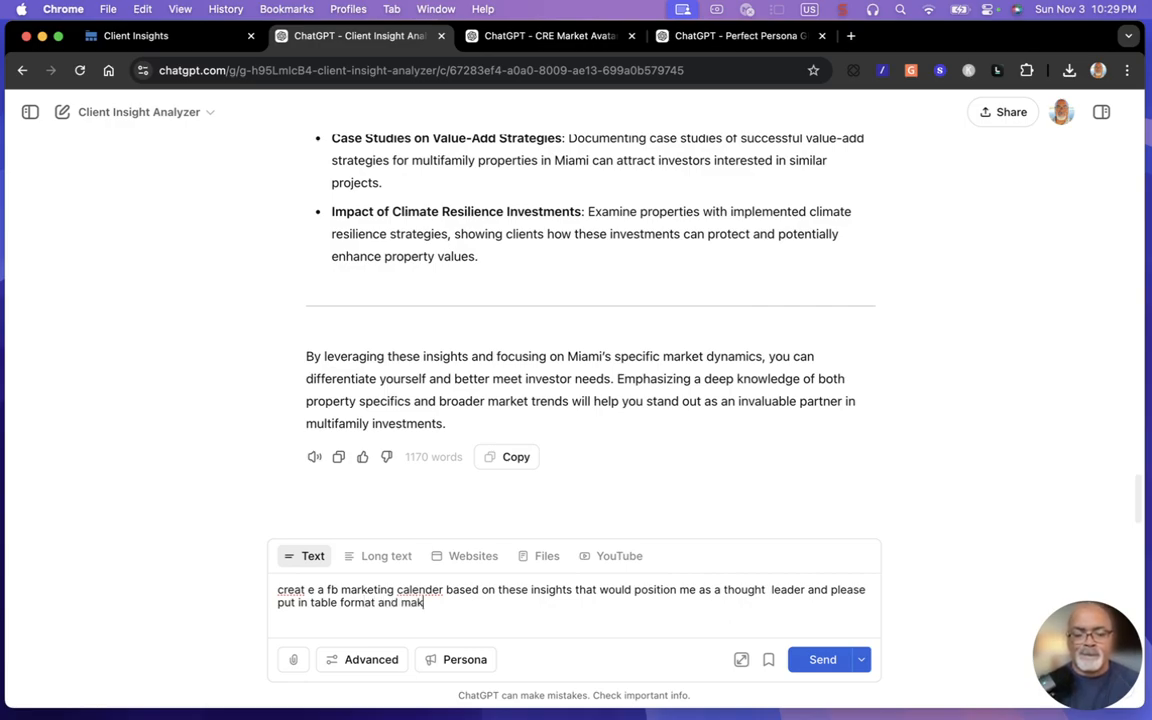
pyautogui.write('e it ha')
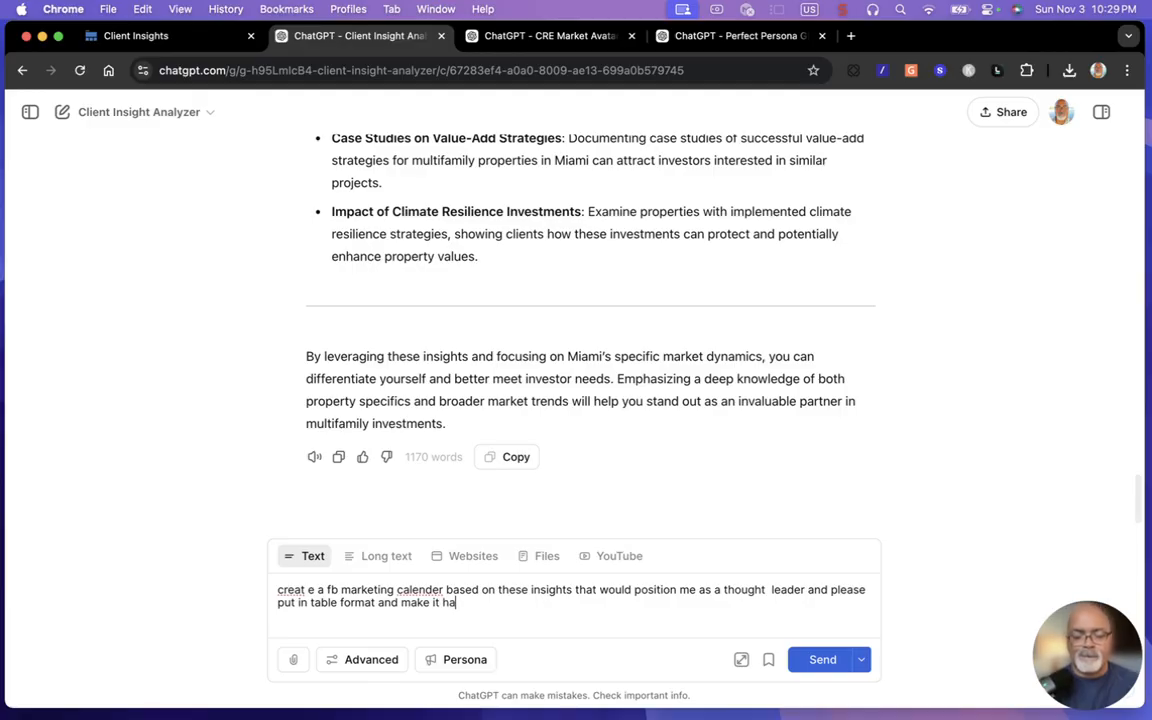
pyautogui.write('ve va')
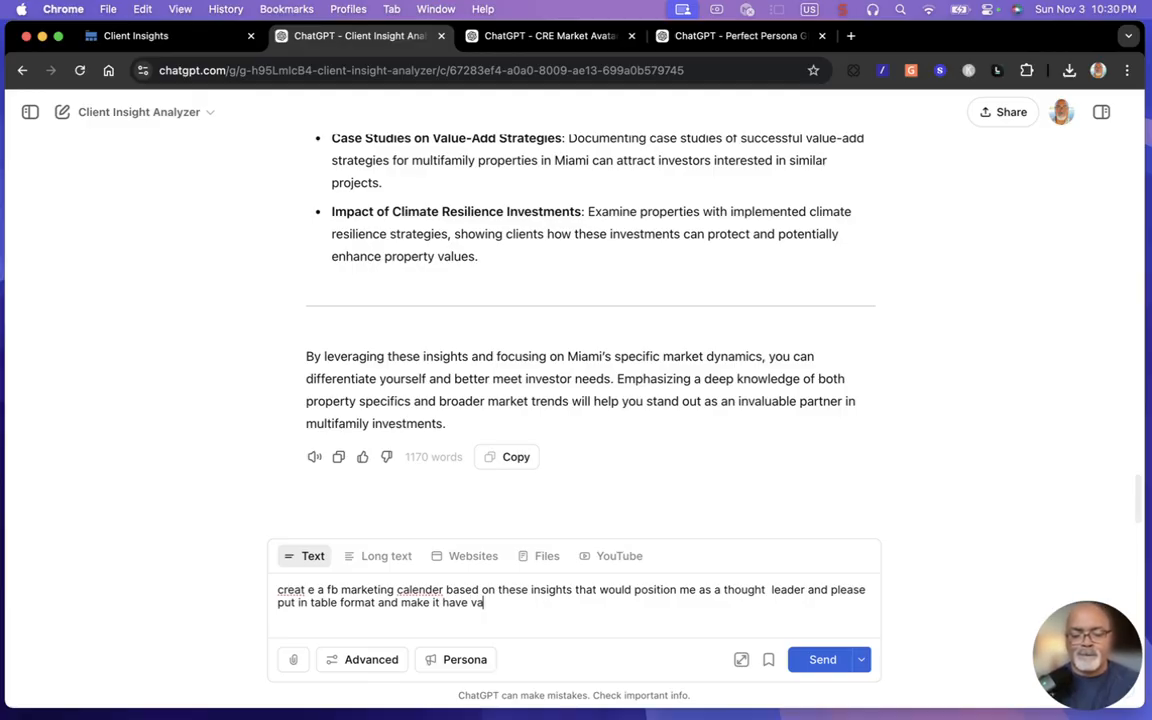
pyautogui.write('lu')
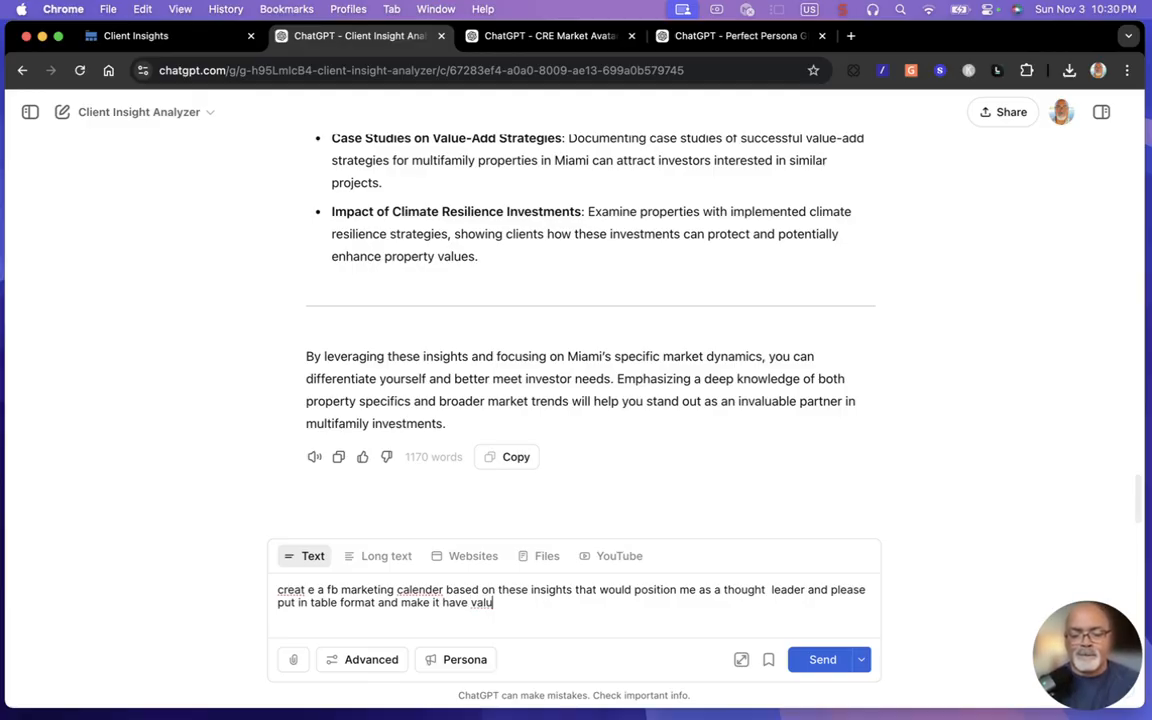
pyautogui.write('e')
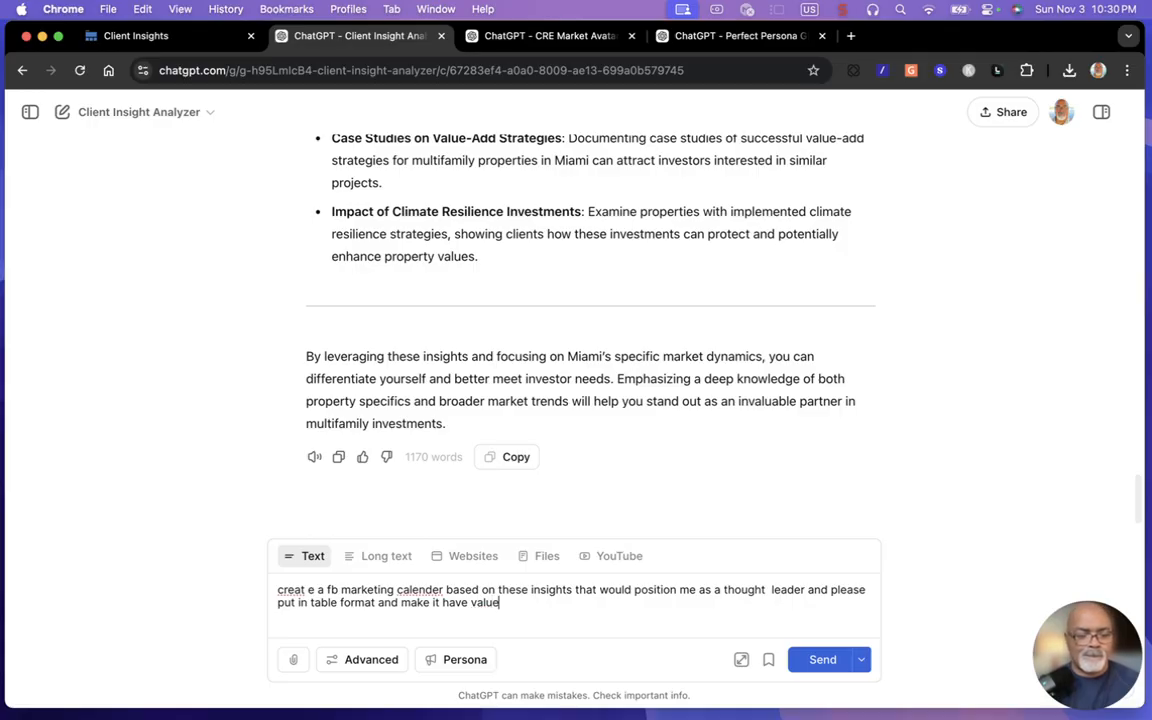
pyautogui.write('to th')
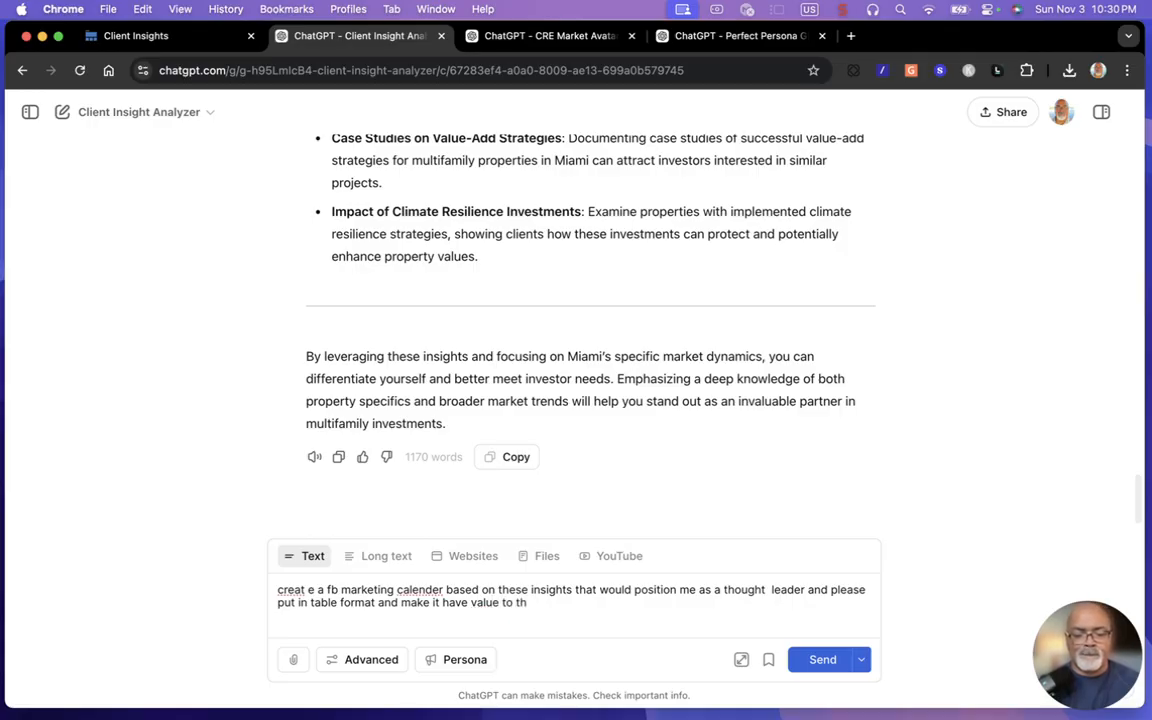
pyautogui.write('is idea')
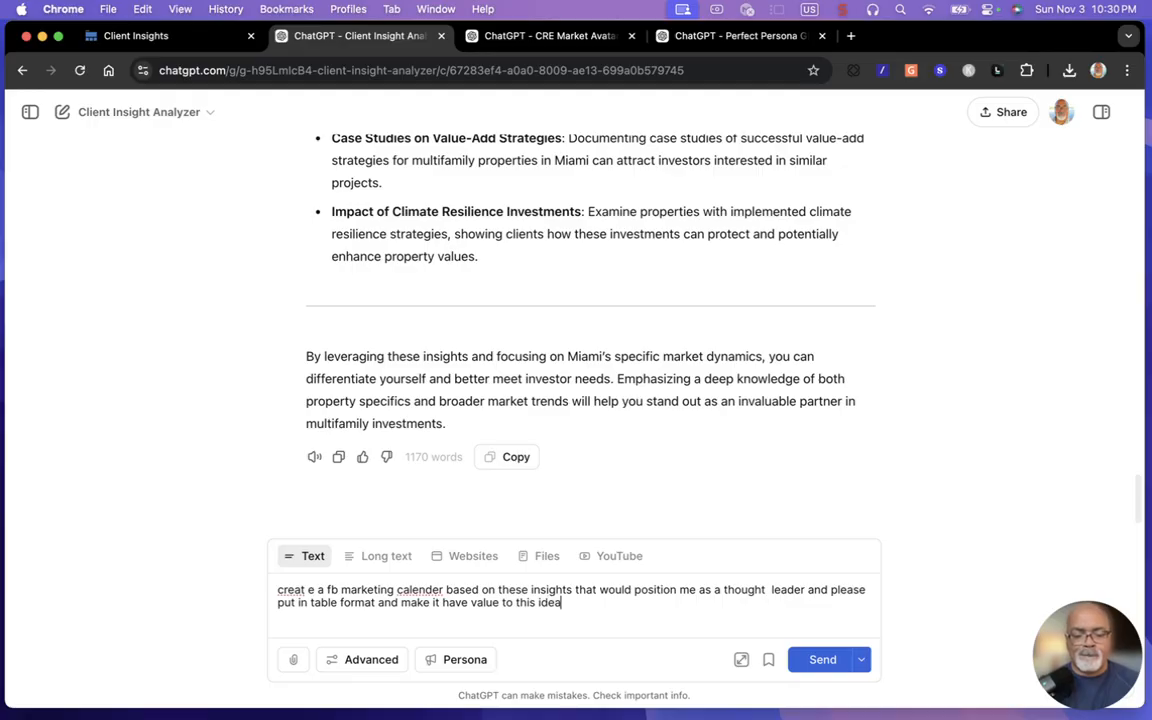
pyautogui.write('l clie')
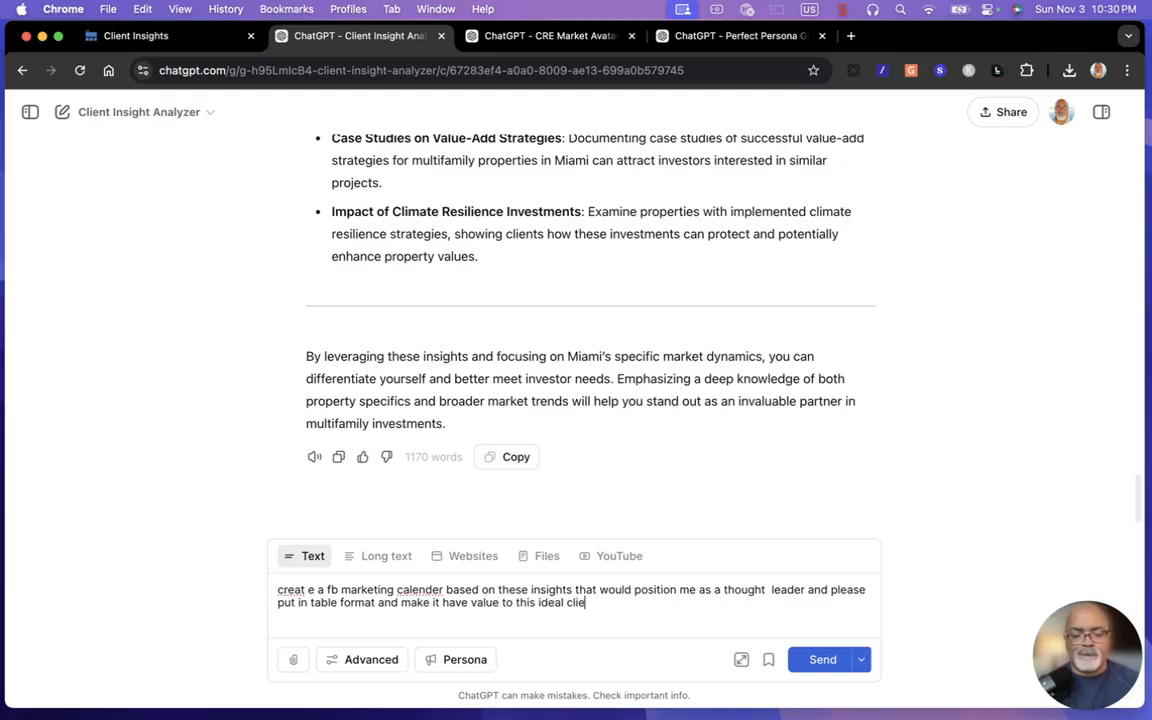
pyautogui.write('nt')
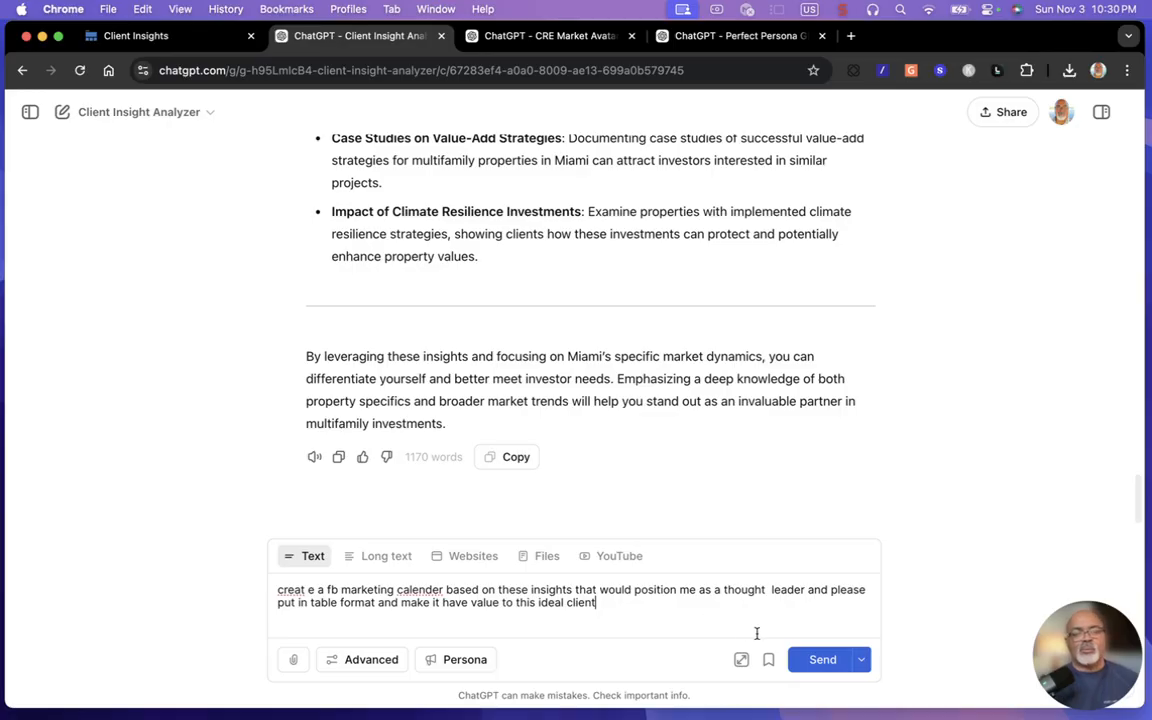
# - Submit the Facebook marketing calendar request to the Client Insight Analyzer
pyautogui.click(822, 659)
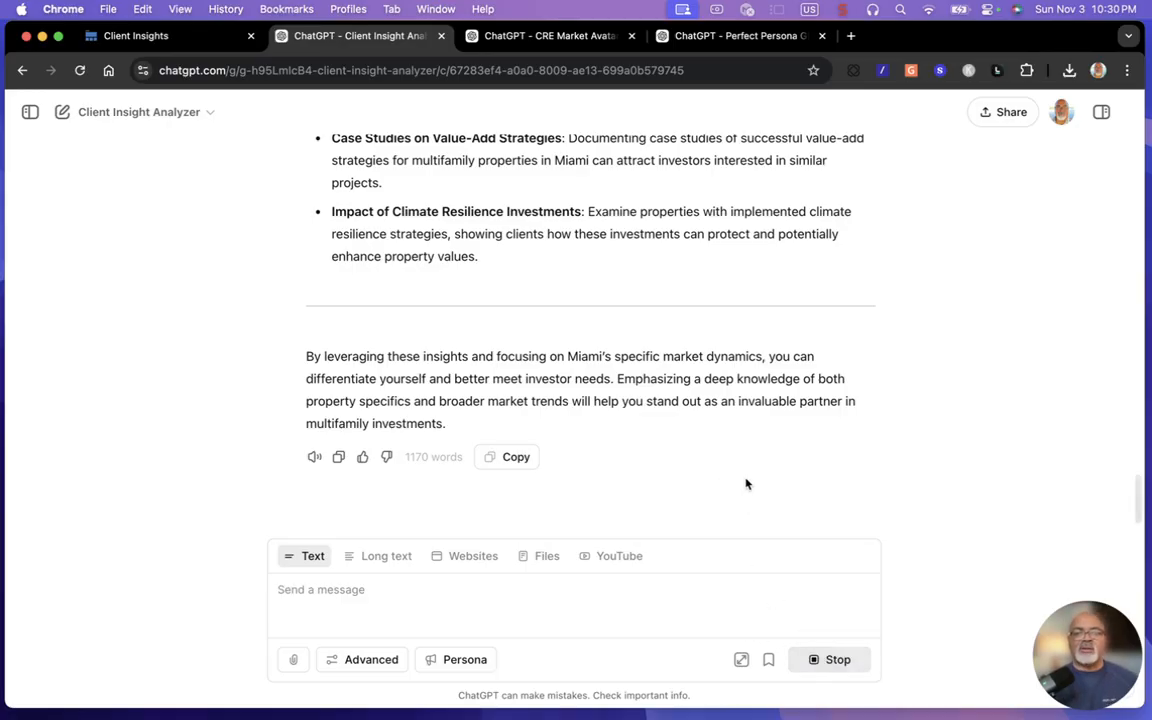
pyautogui.press('Return')
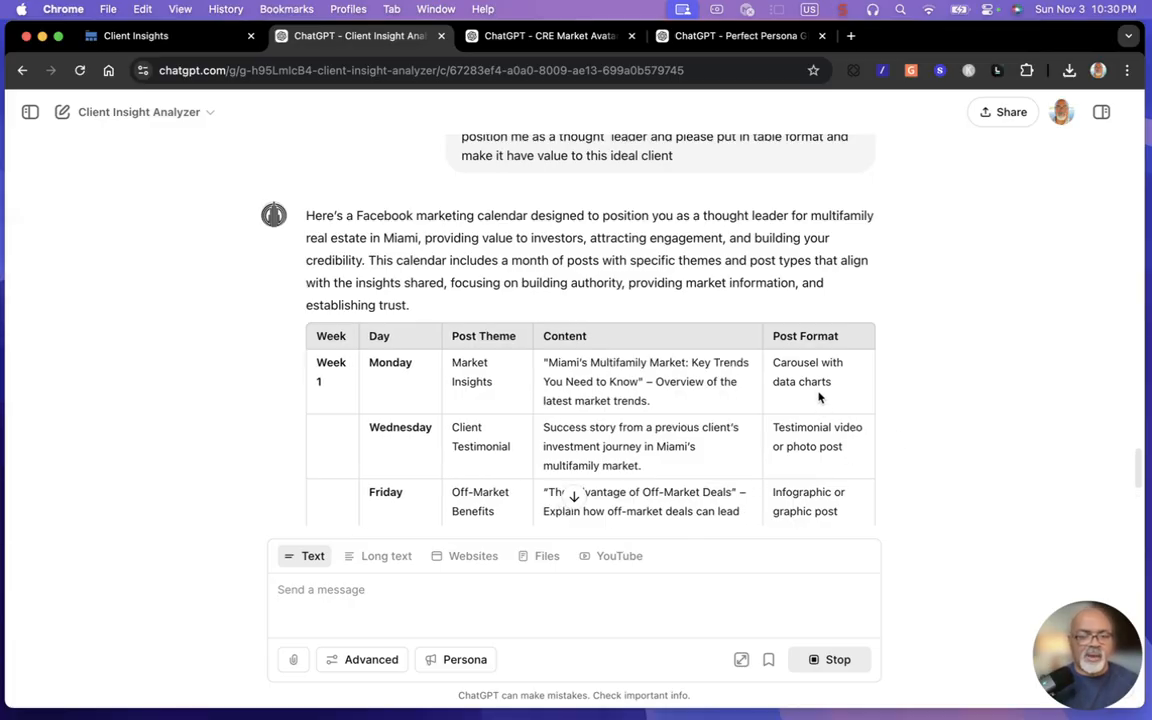
# - Scroll through the four-week calendar table, bonus posts and additional tips as they finish
pyautogui.scroll(-3)
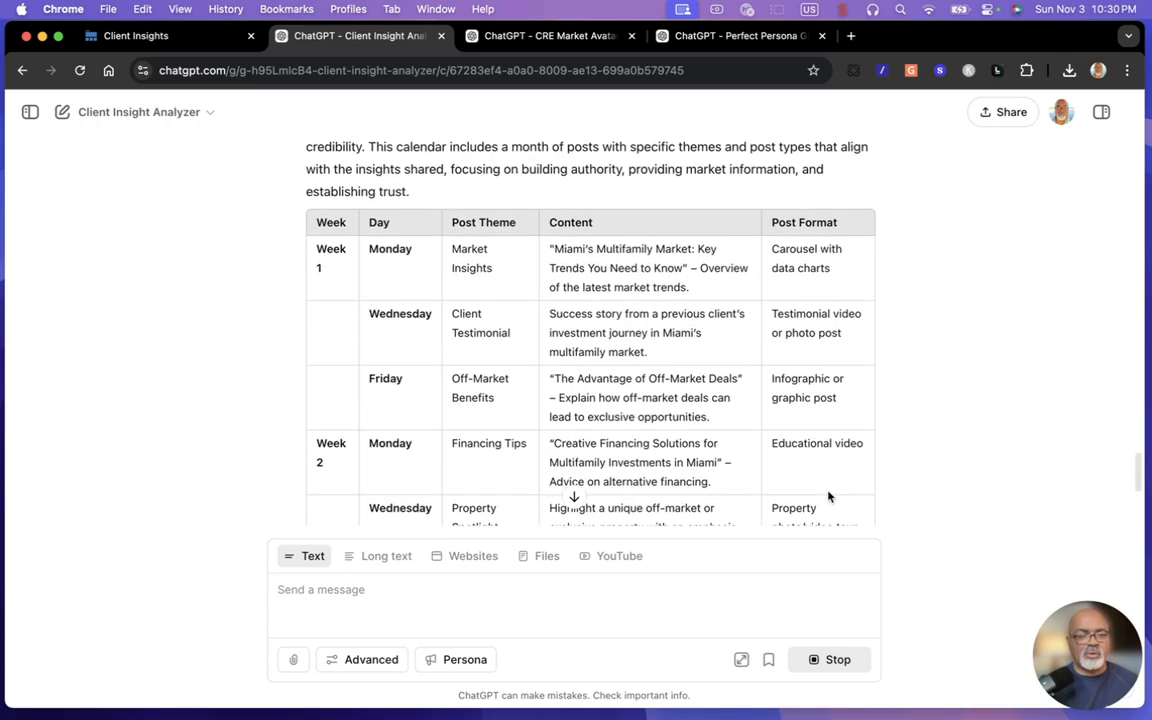
pyautogui.scroll(-3)
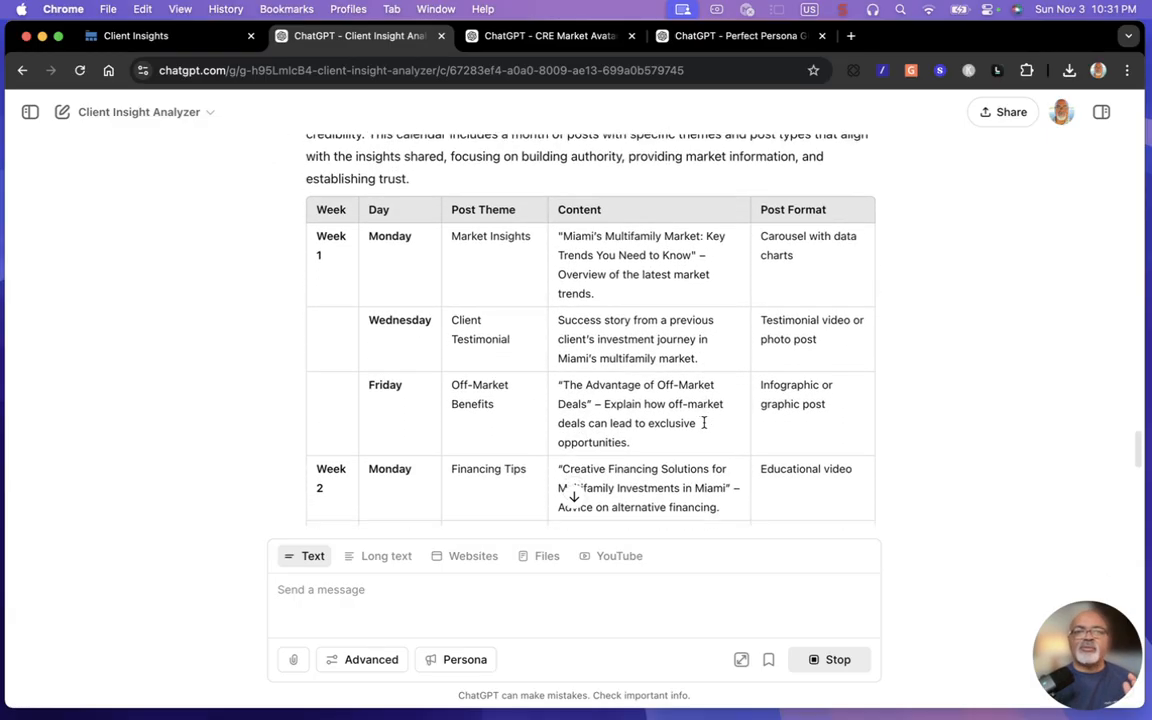
pyautogui.scroll(-3)
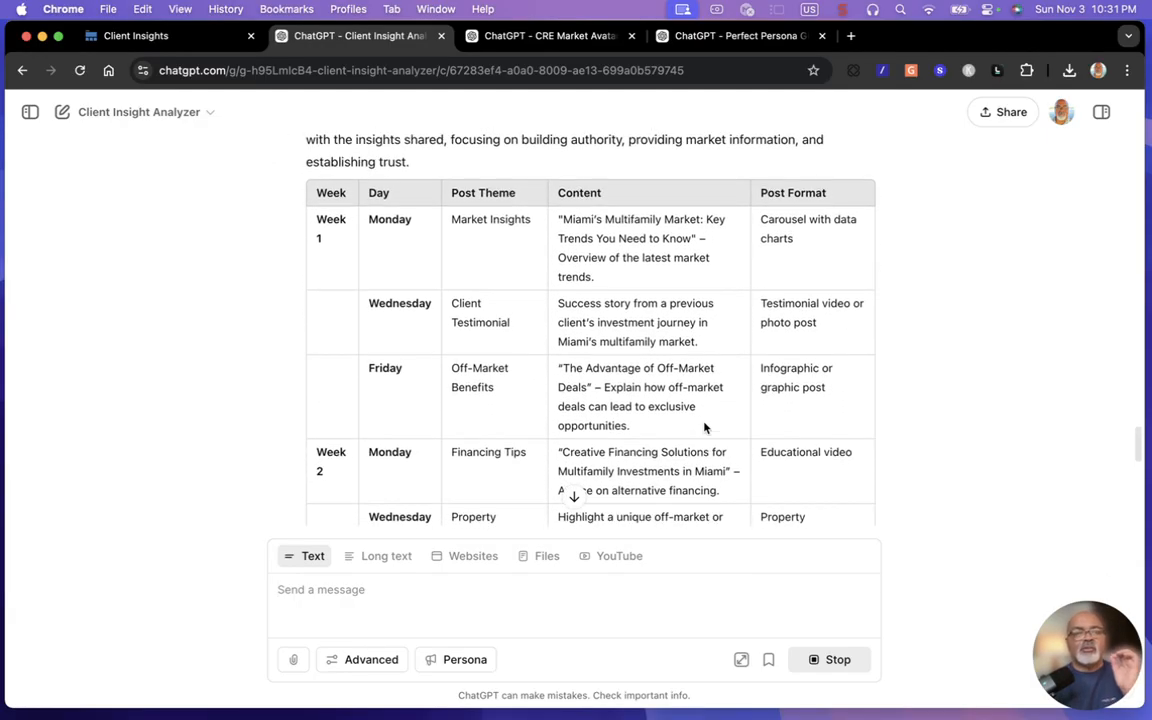
pyautogui.scroll(-3)
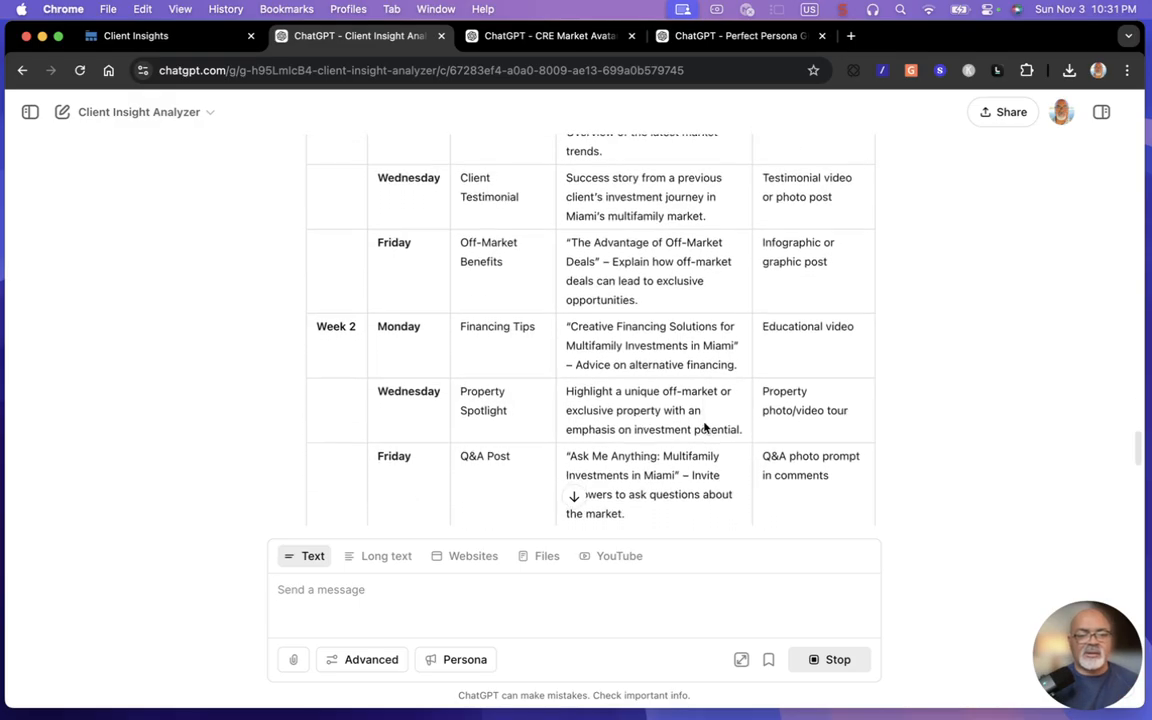
pyautogui.scroll(-3)
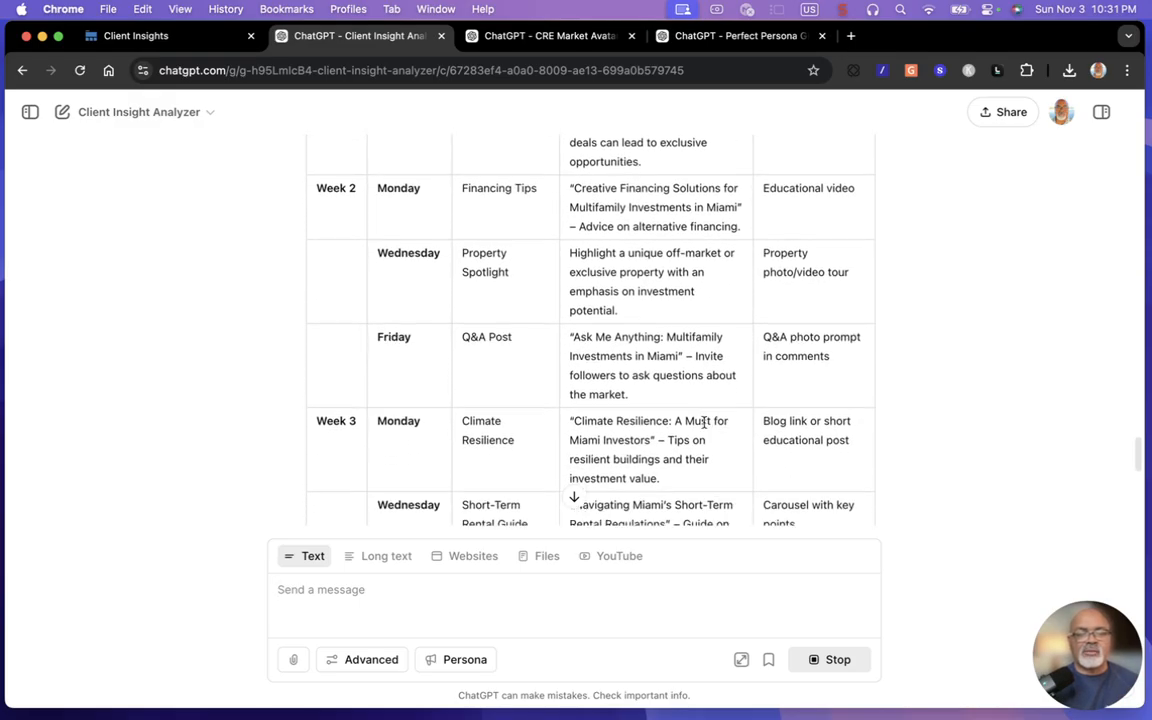
pyautogui.scroll(-3)
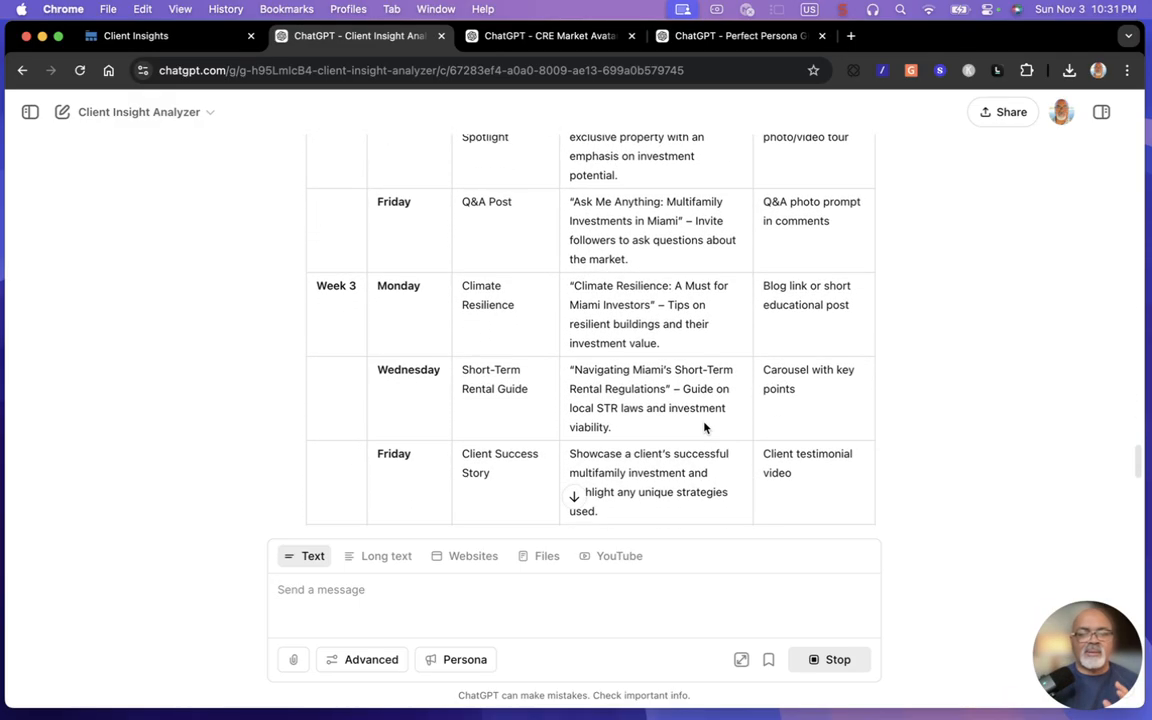
pyautogui.scroll(-3)
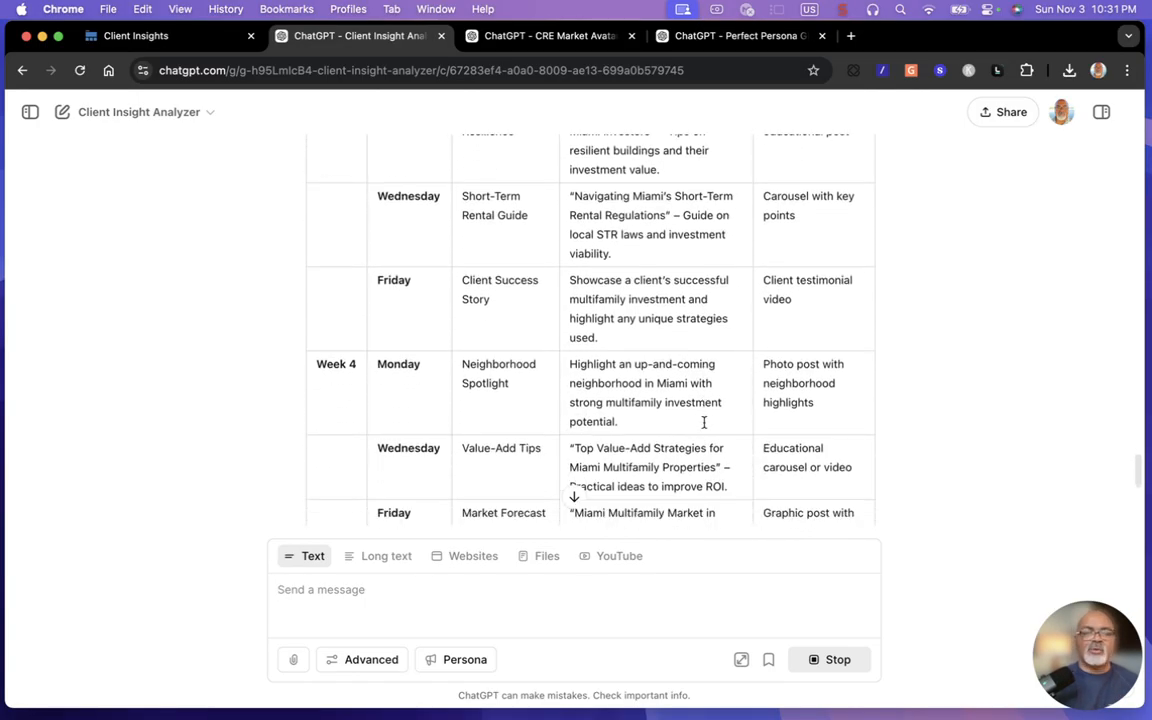
pyautogui.scroll(-3)
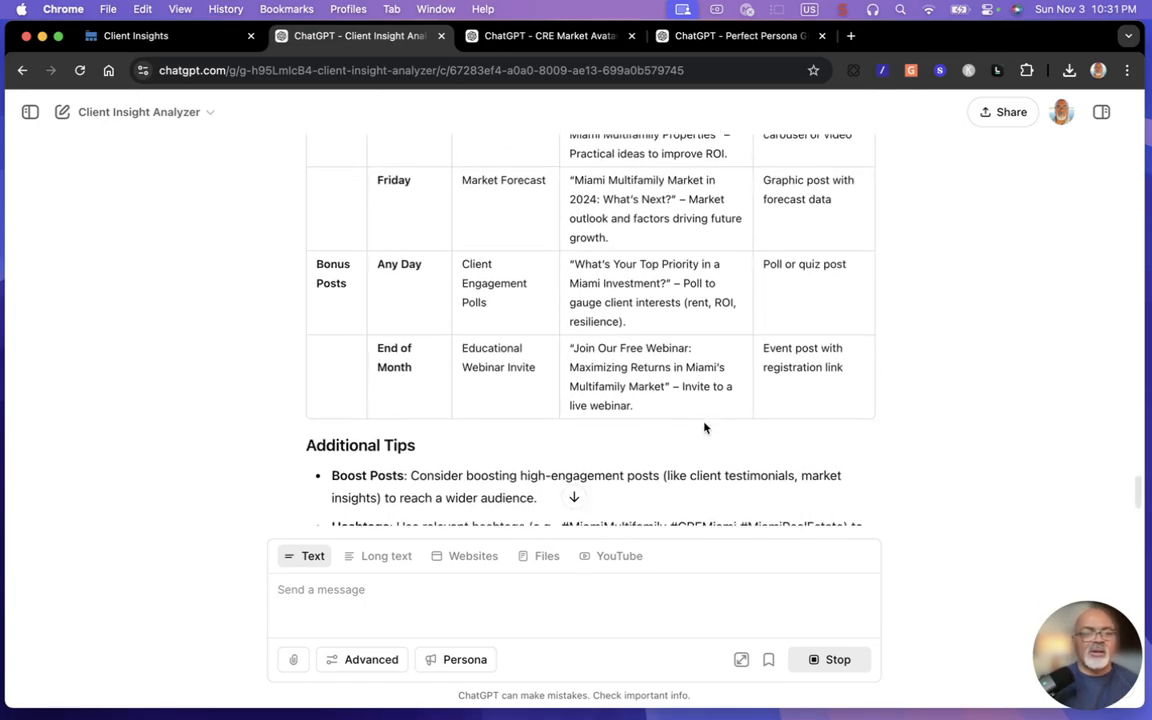
pyautogui.scroll(-3)
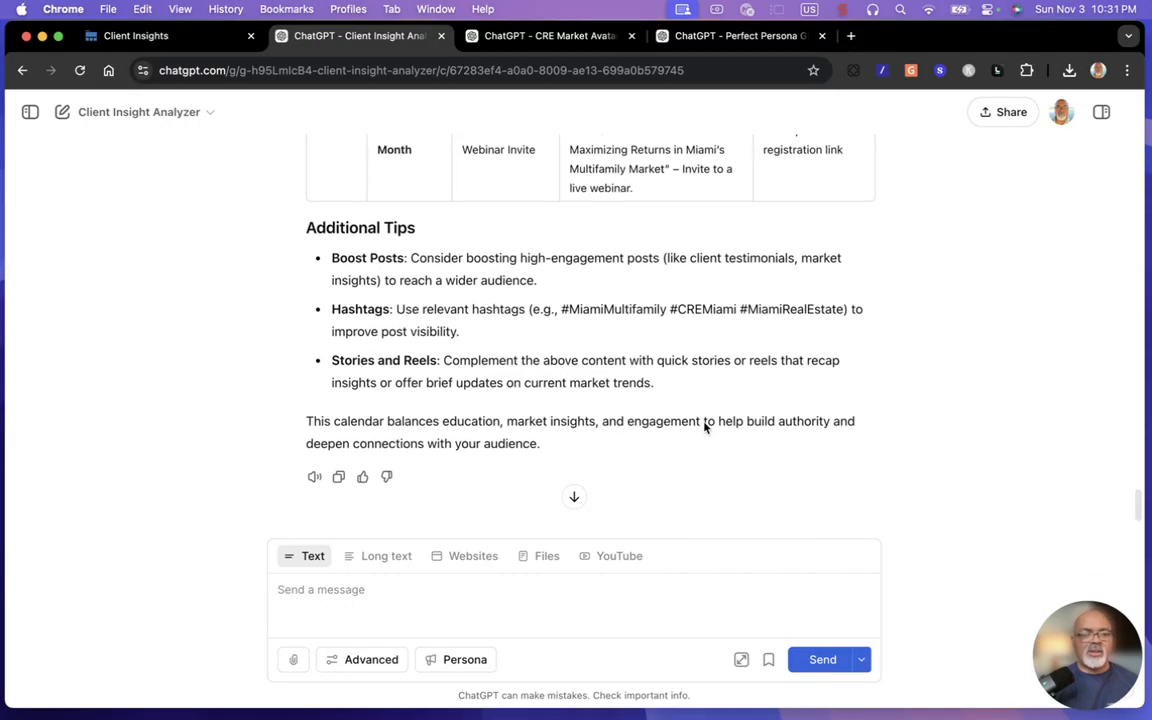
pyautogui.scroll(3)
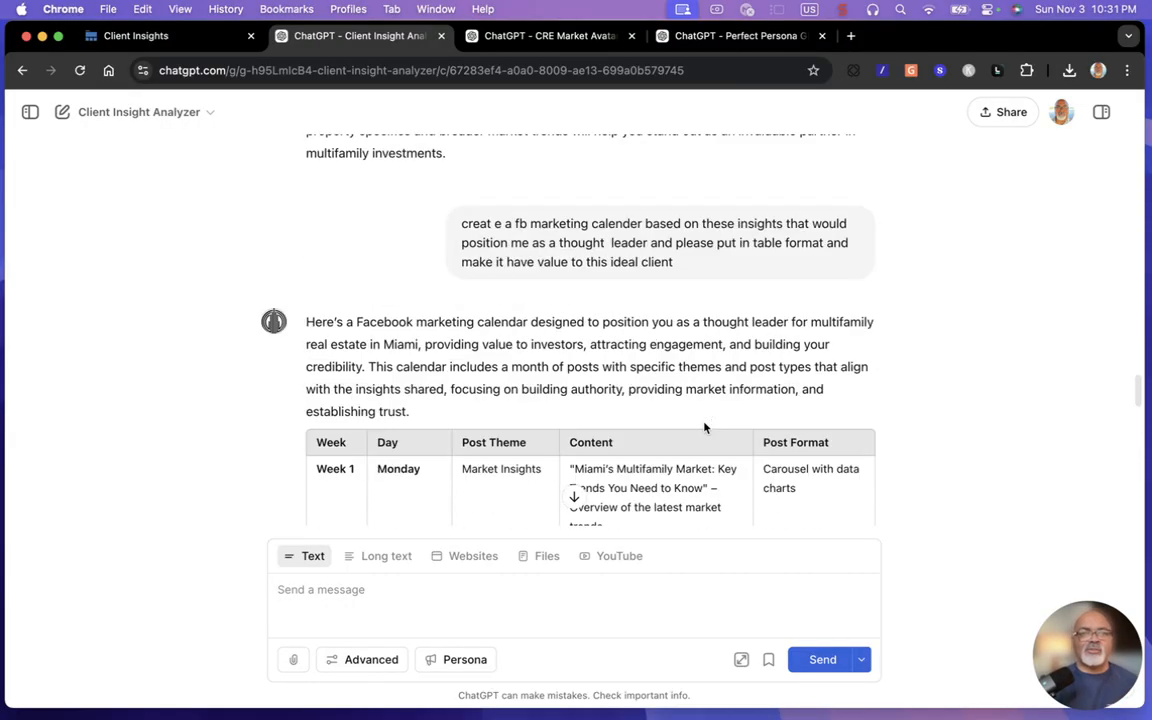
pyautogui.scroll(3)
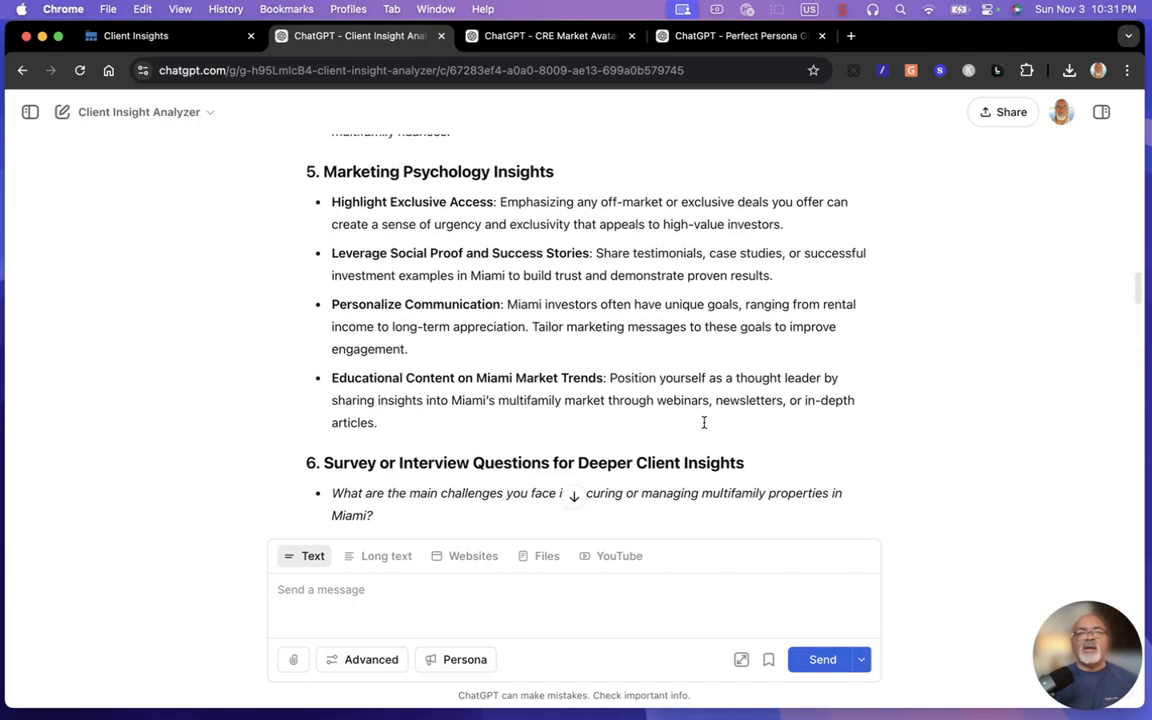
pyautogui.scroll(3)
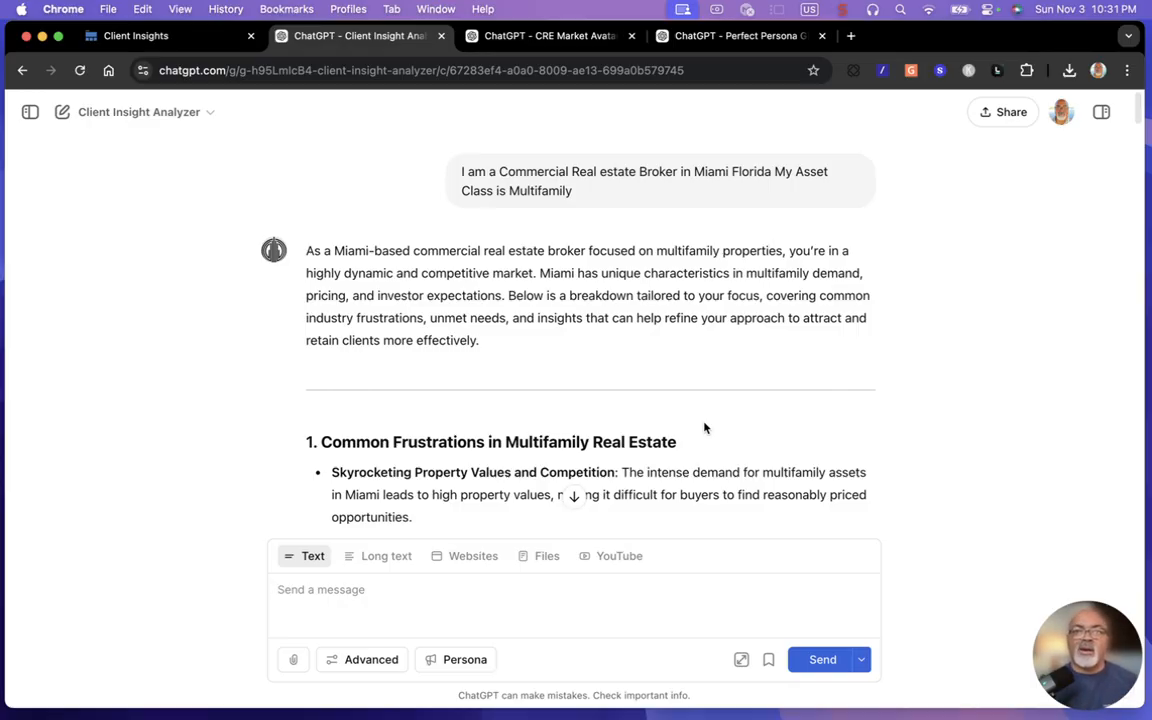
pyautogui.moveTo(667, 515)
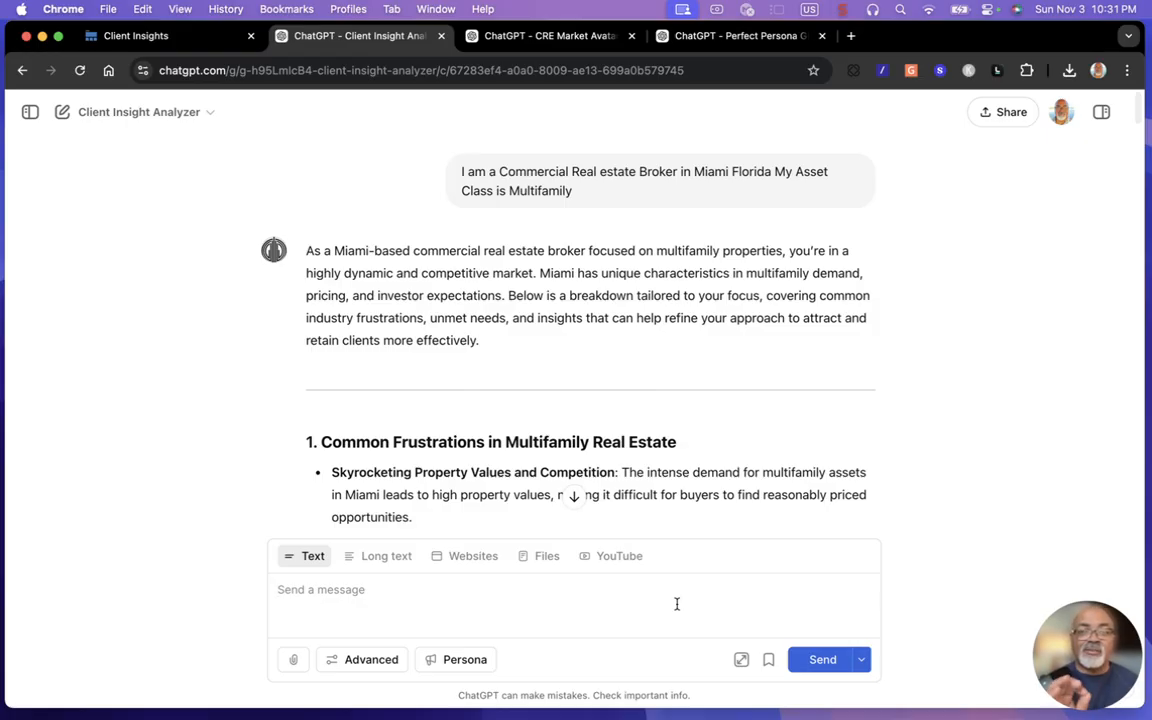
pyautogui.moveTo(650, 631)
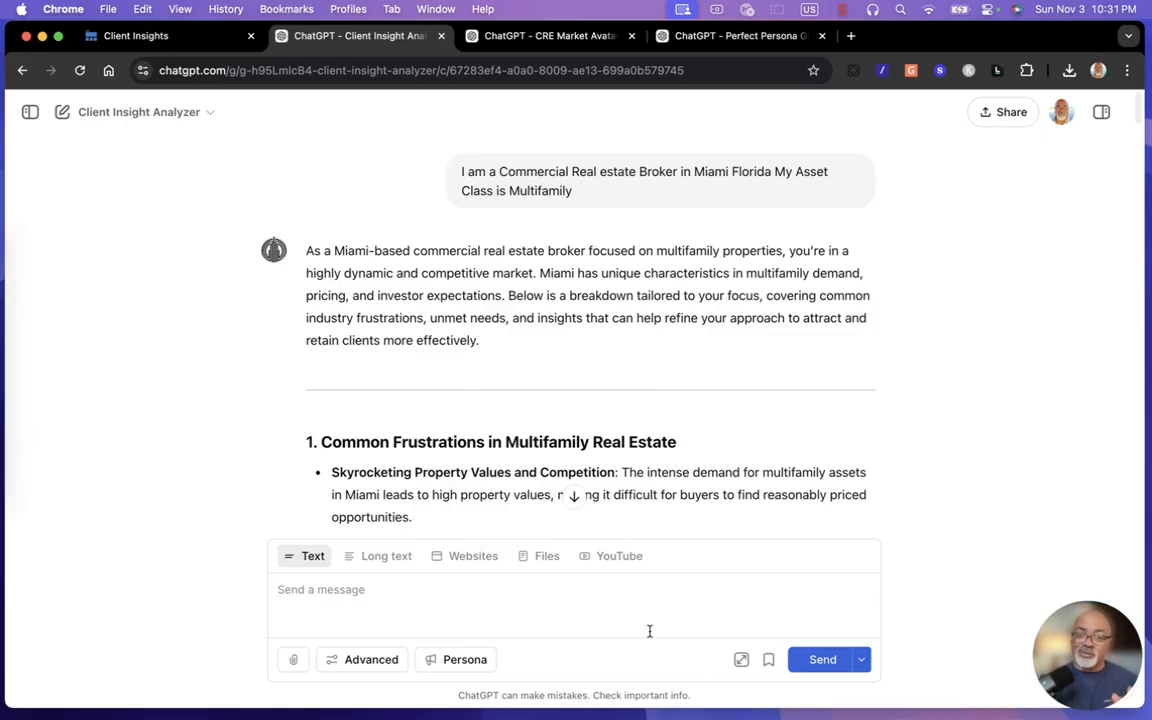